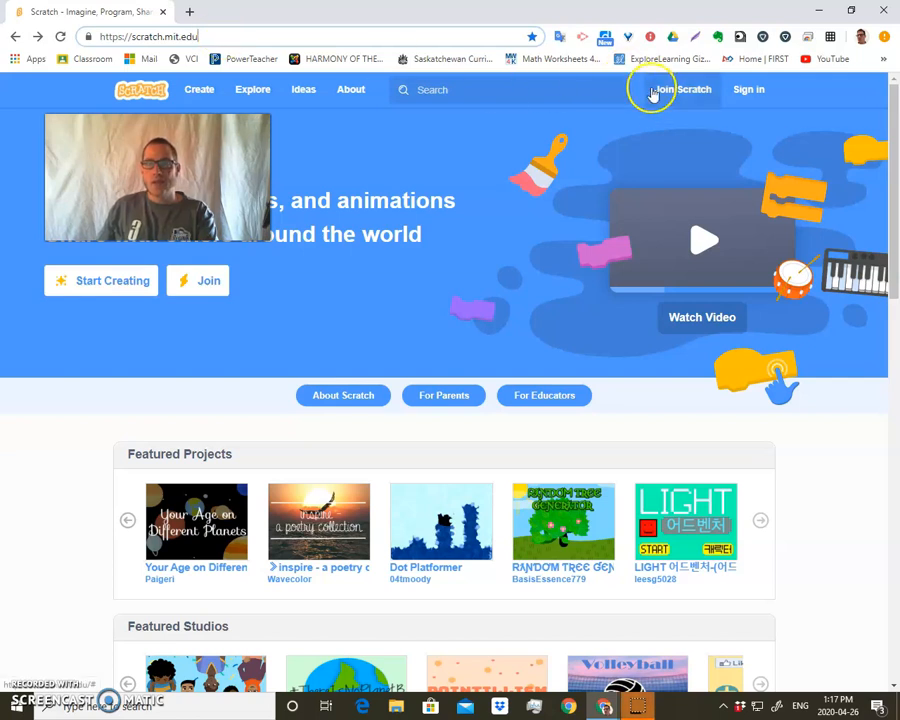
{"action": "mouse_move", "coordinate": [675, 90]}
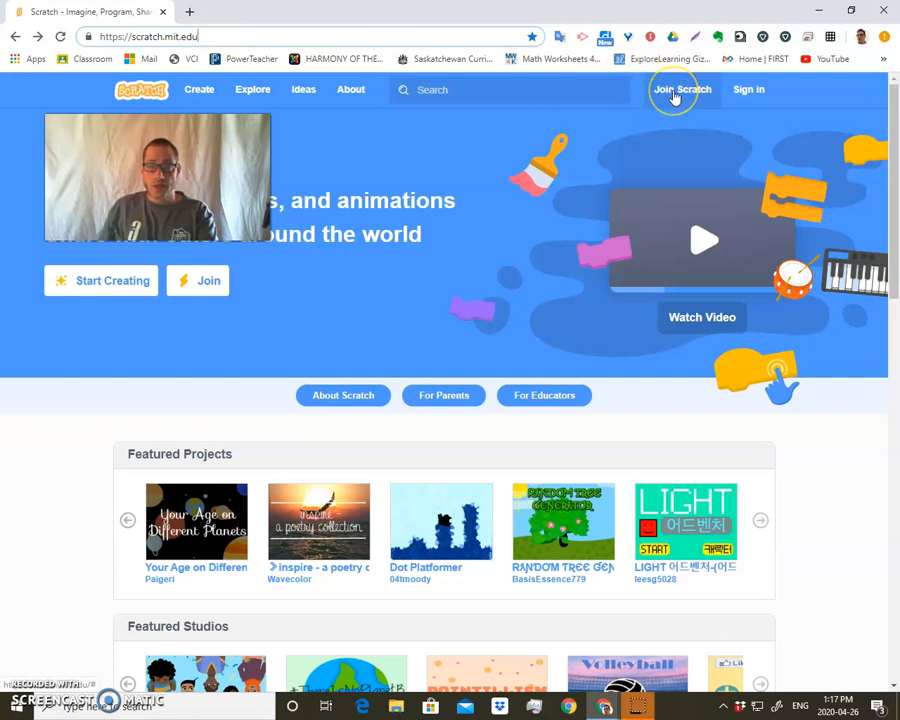
{"action": "left_click", "coordinate": [682, 89]}
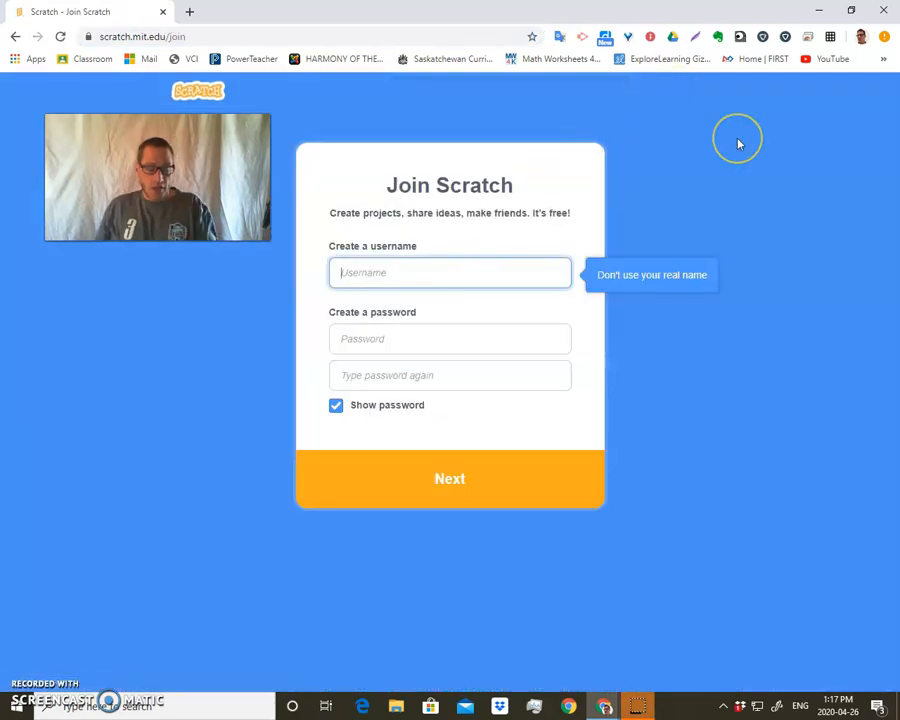
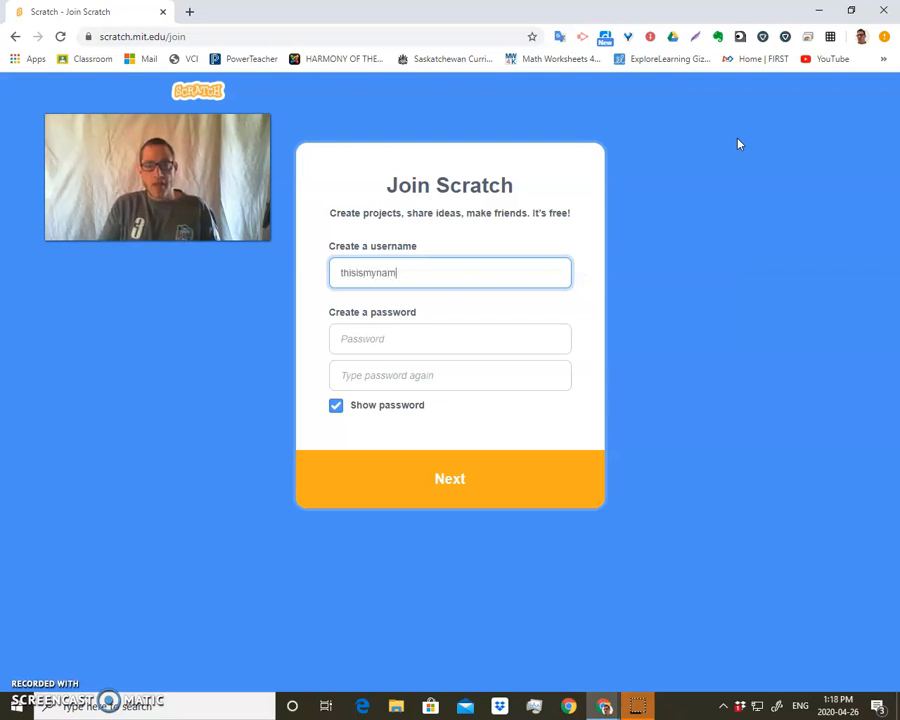
{"action": "left_click", "coordinate": [449, 338]}
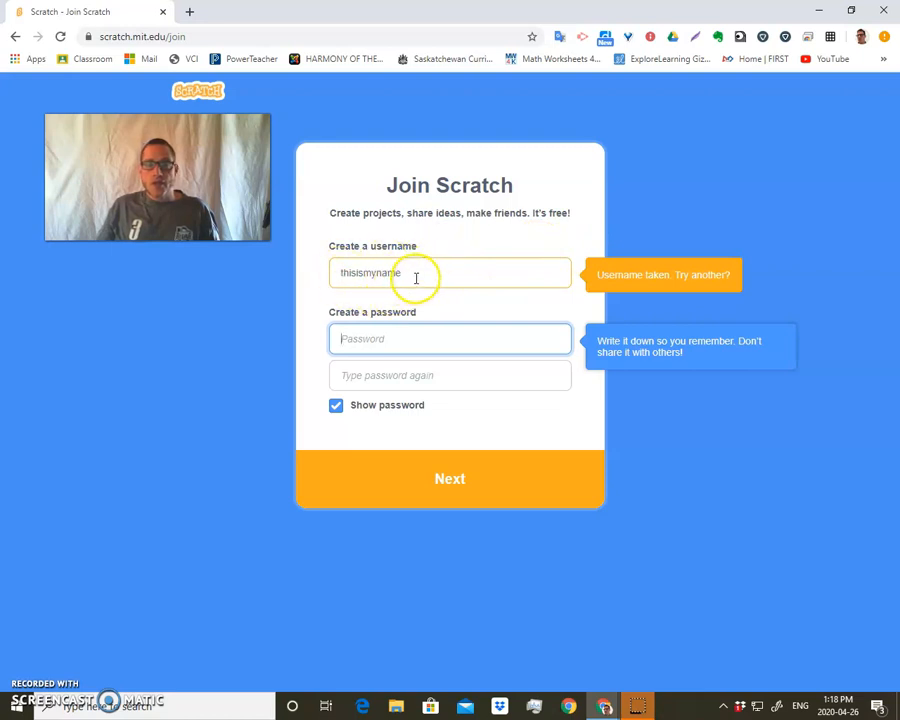
{"action": "type", "text": "234"}
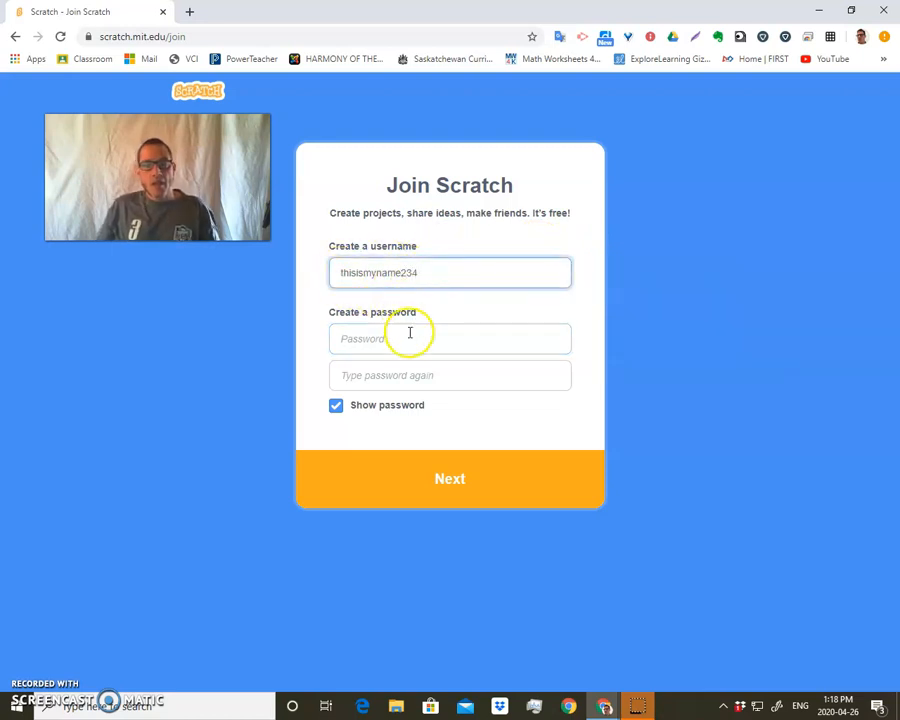
{"action": "left_click", "coordinate": [449, 338]}
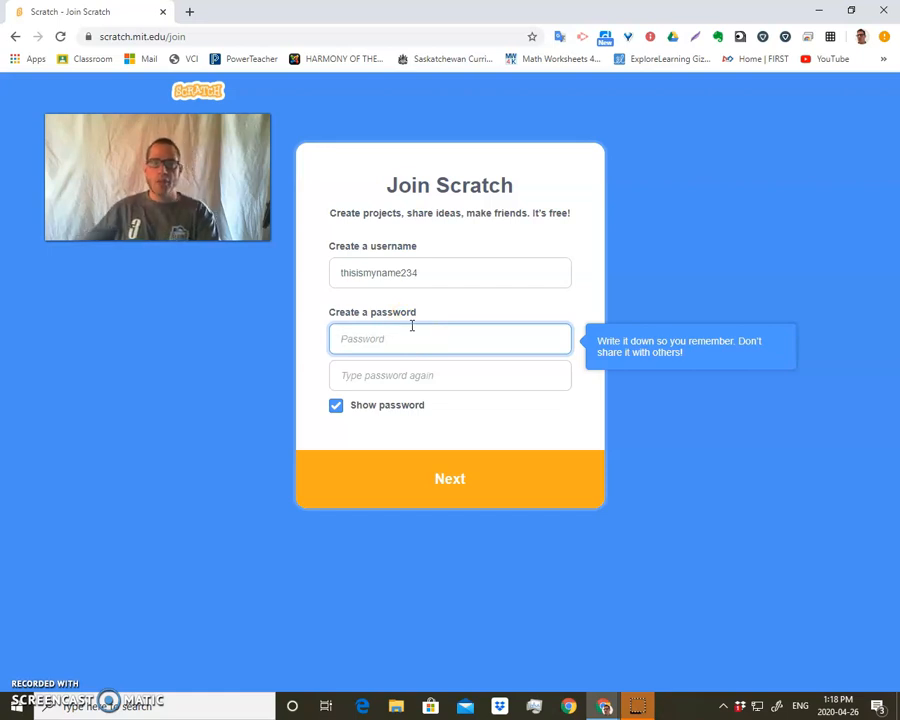
{"action": "mouse_move", "coordinate": [448, 322]}
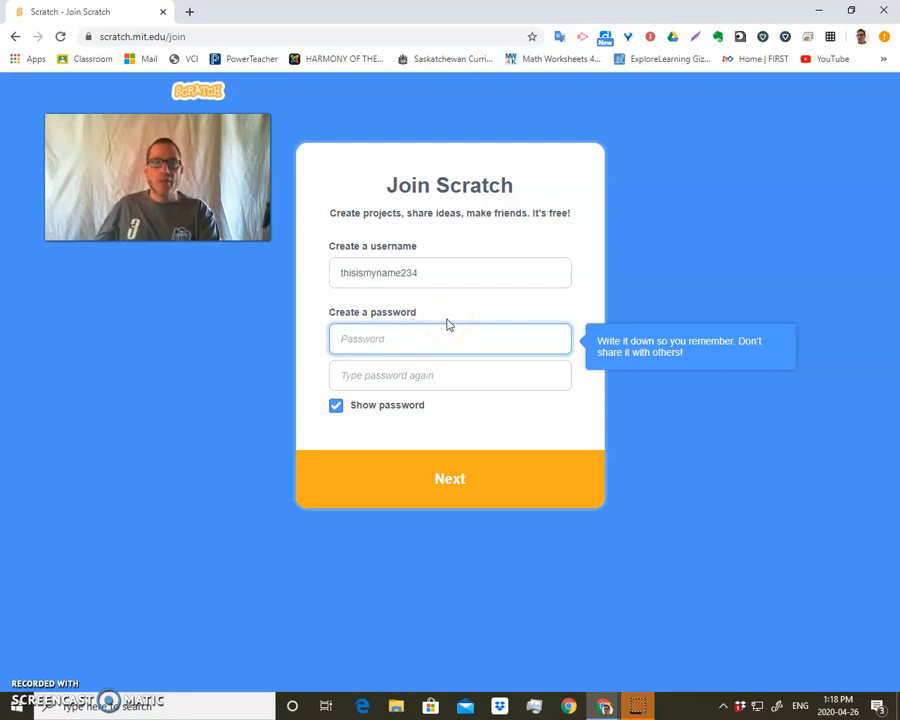
{"action": "mouse_move", "coordinate": [462, 302]}
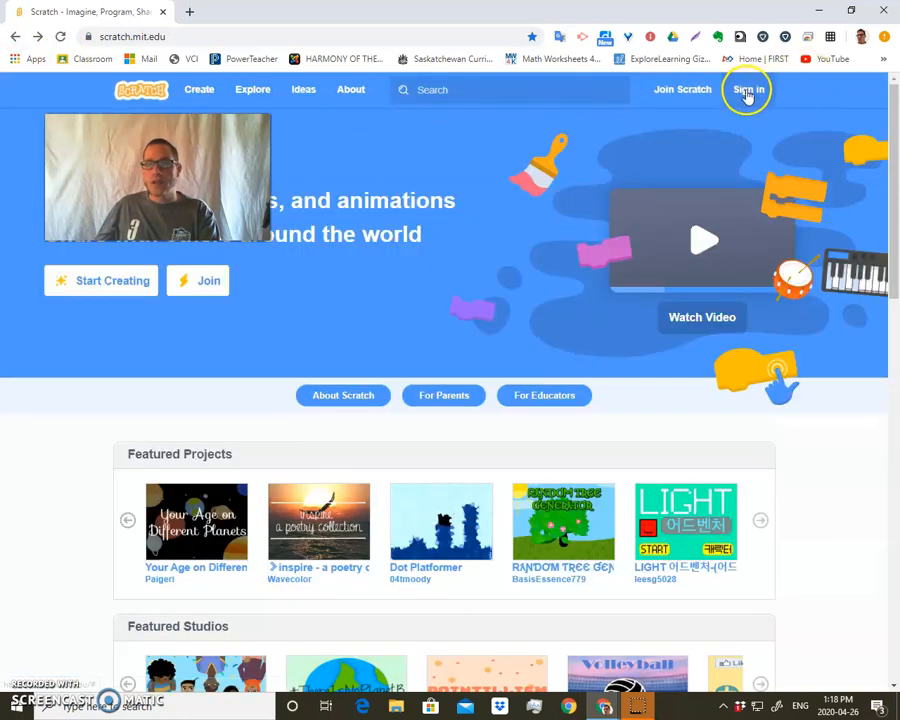
Sign in as 'Dan' with the password and decline Chrome's save-password offer.
{"action": "left_click", "coordinate": [748, 89]}
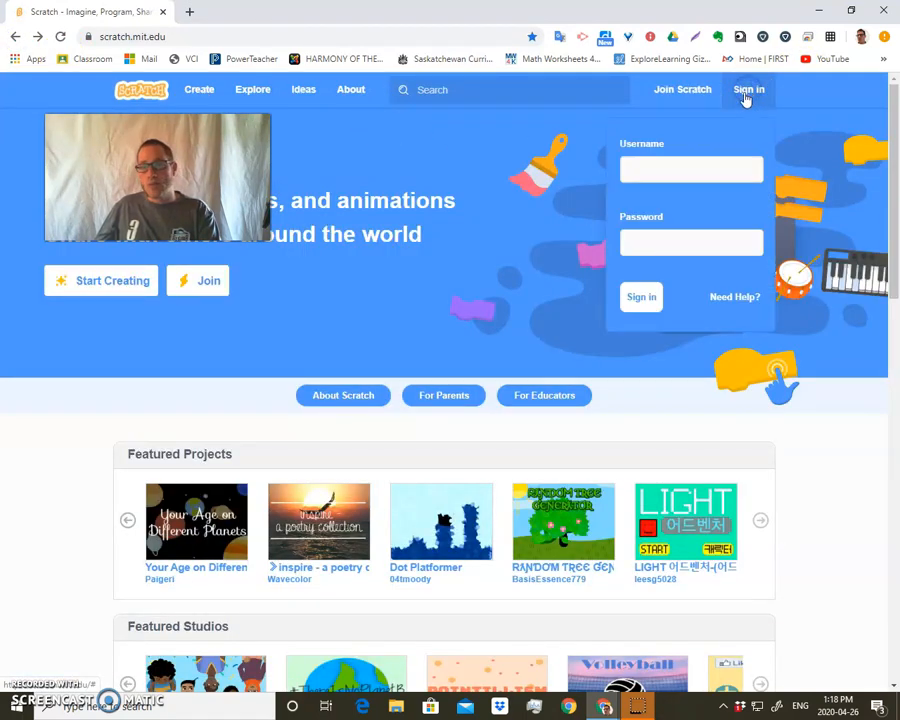
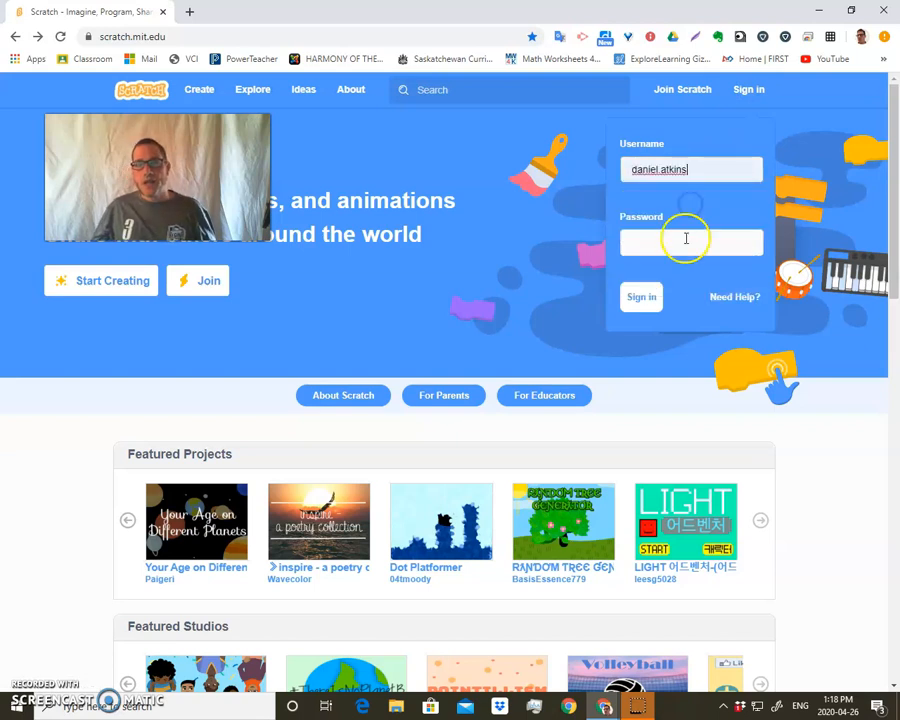
{"action": "left_click", "coordinate": [690, 169]}
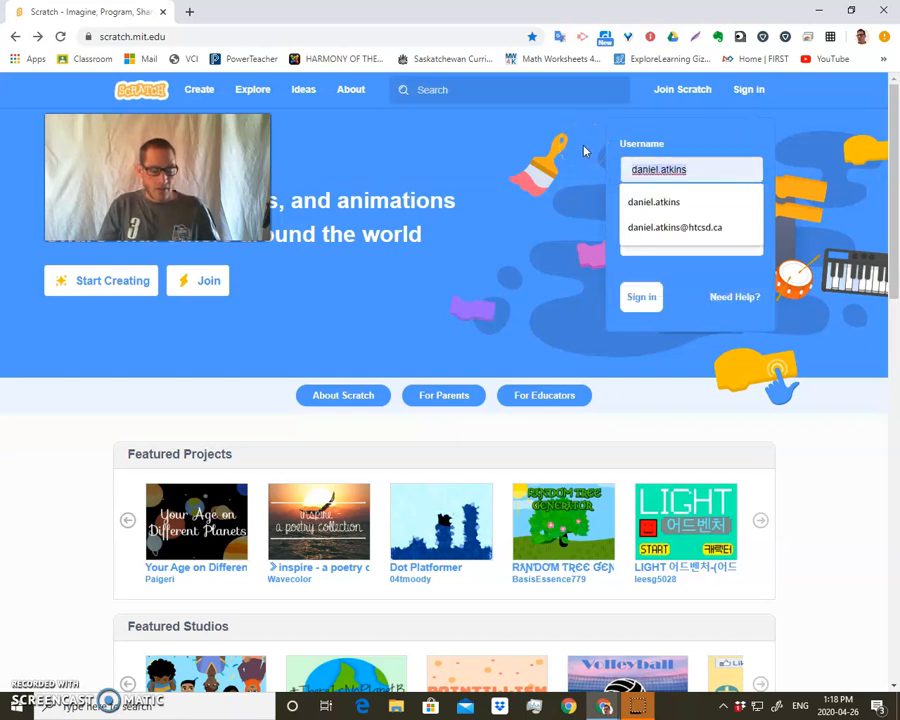
{"action": "type", "text": "Dan"}
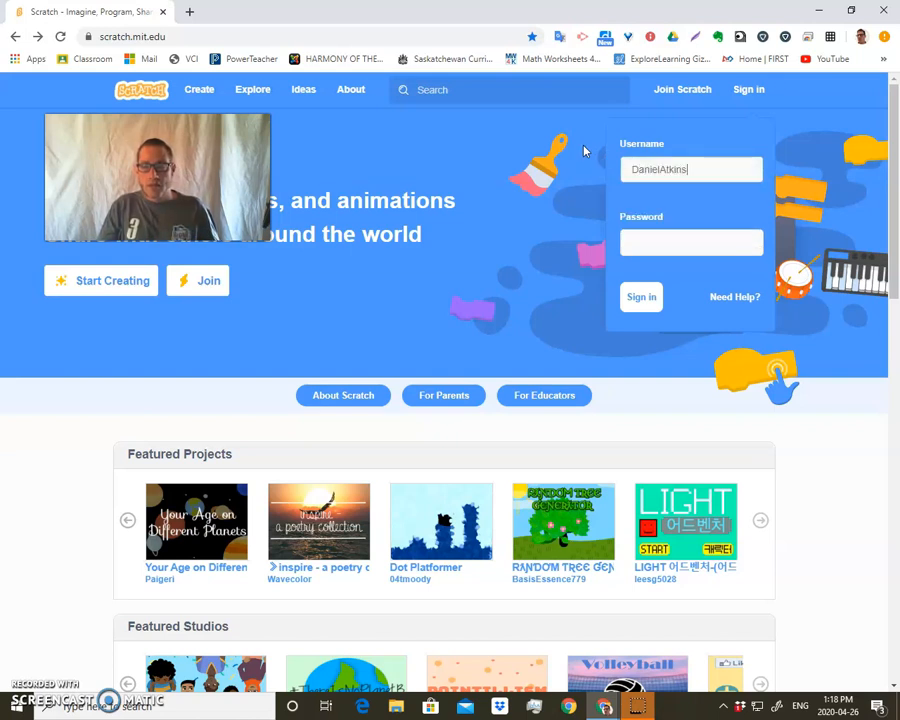
{"action": "left_click", "coordinate": [691, 242]}
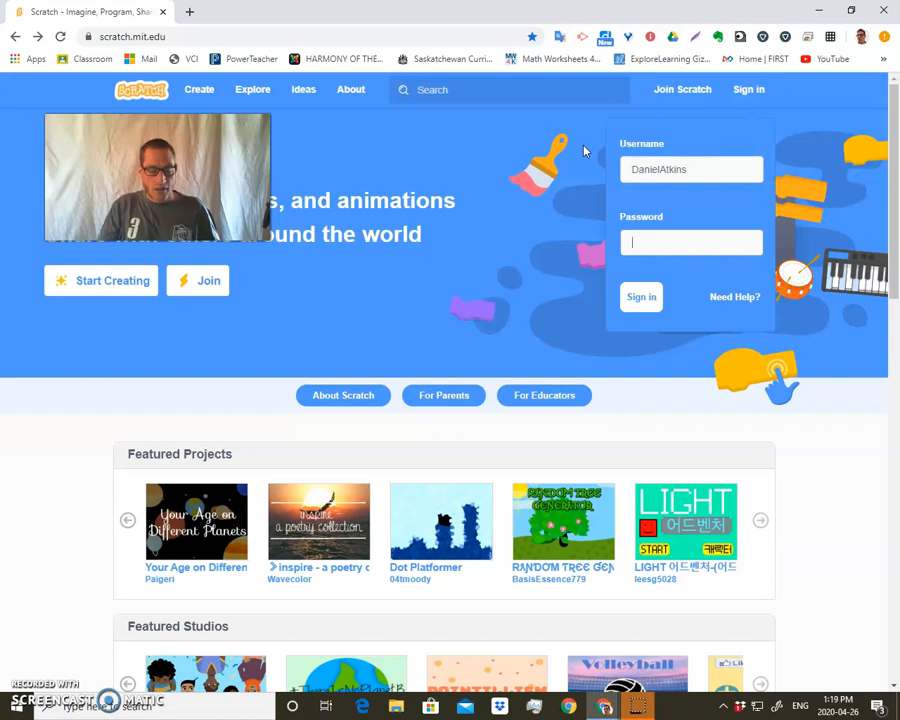
{"action": "type", "text": "password"}
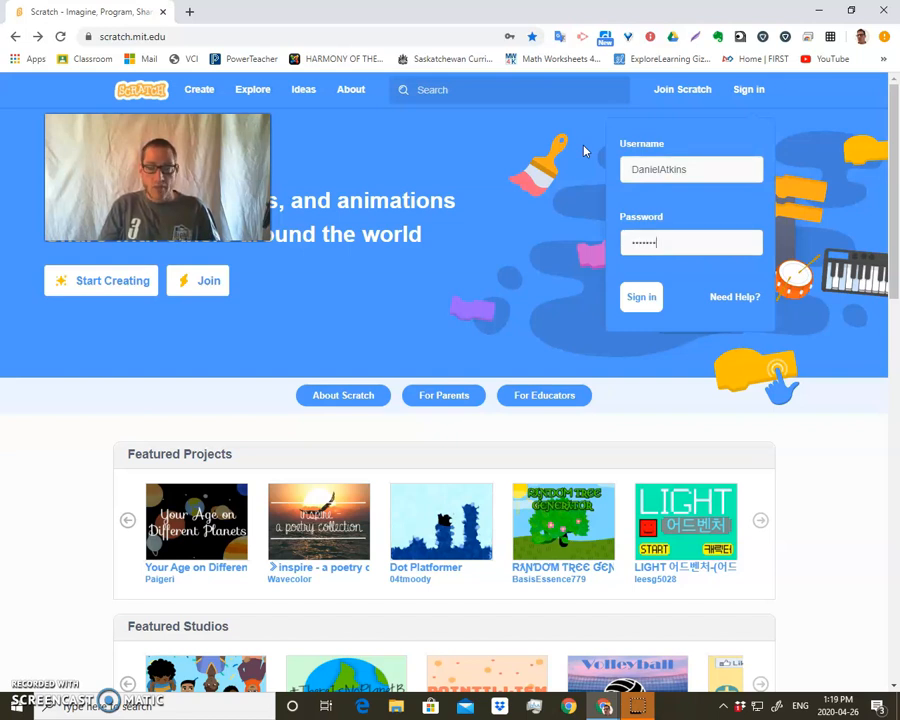
{"action": "left_click", "coordinate": [641, 296]}
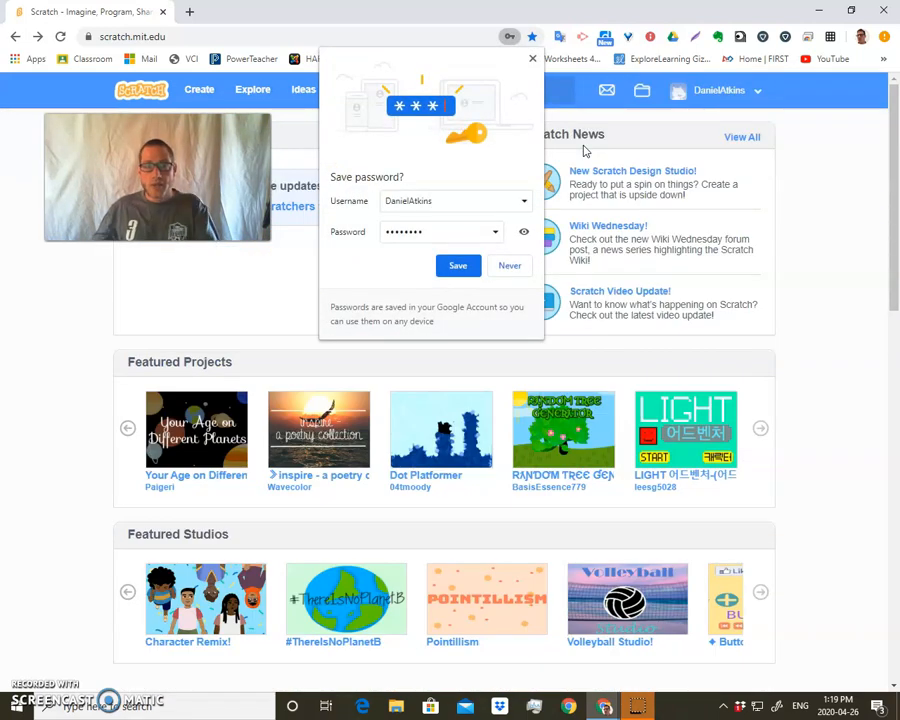
{"action": "left_click", "coordinate": [510, 265]}
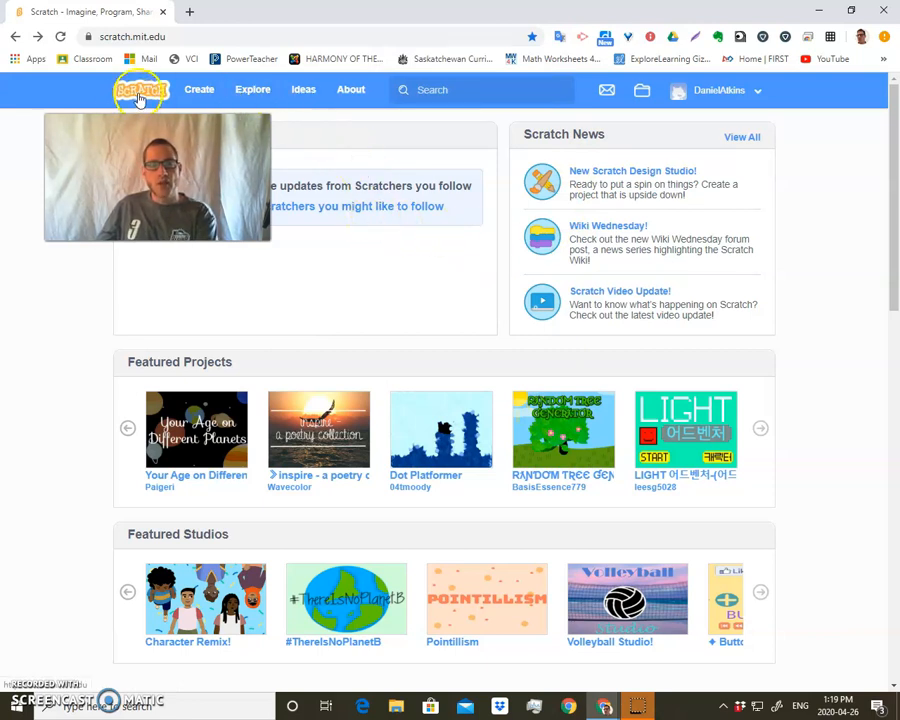
{"action": "mouse_move", "coordinate": [303, 89]}
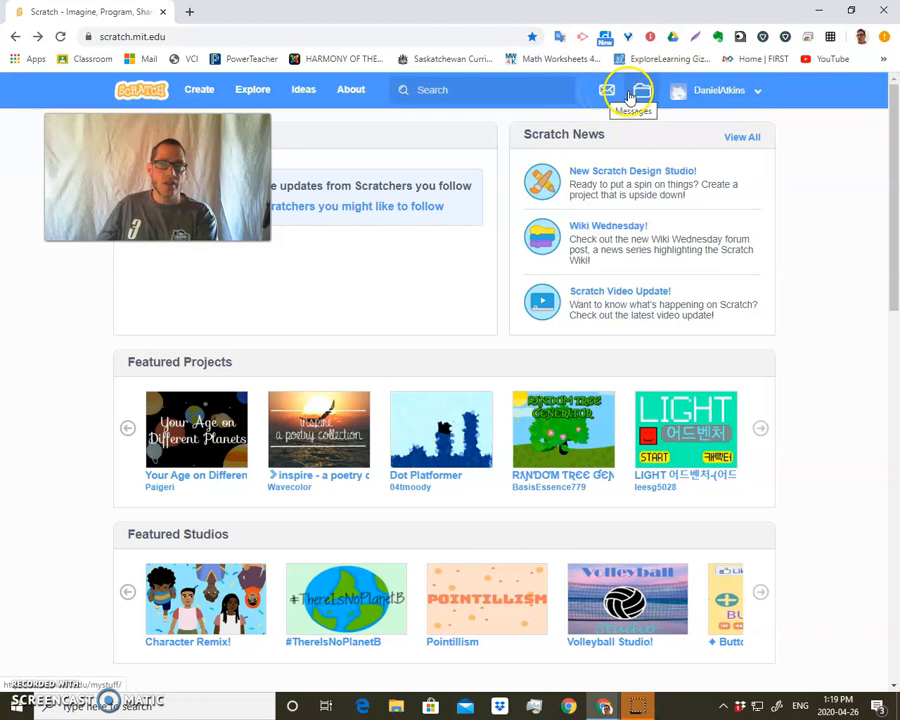
{"action": "mouse_move", "coordinate": [642, 90]}
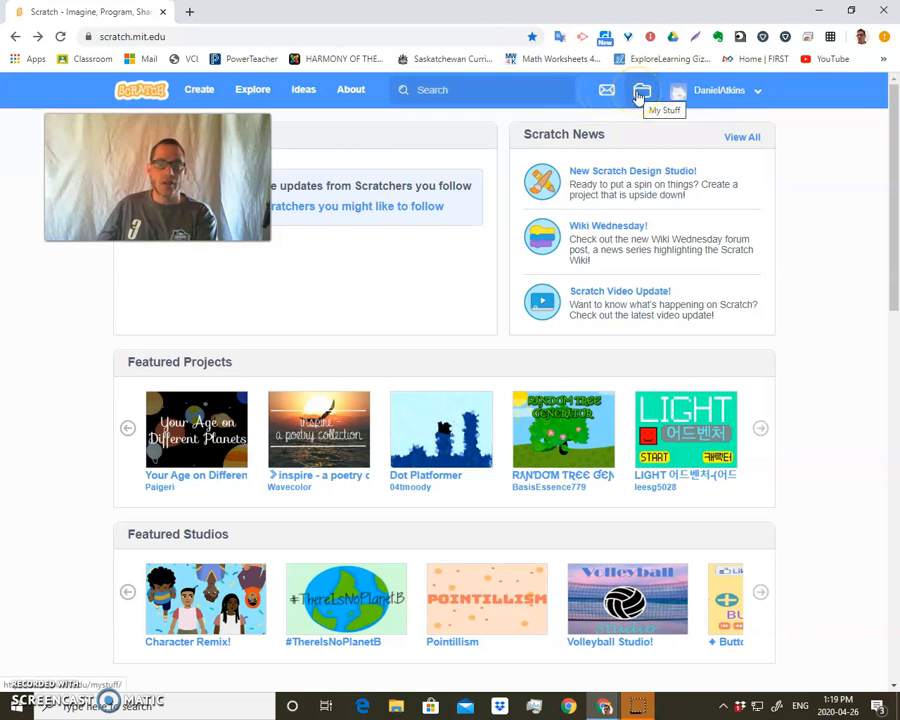
{"action": "left_click", "coordinate": [641, 90]}
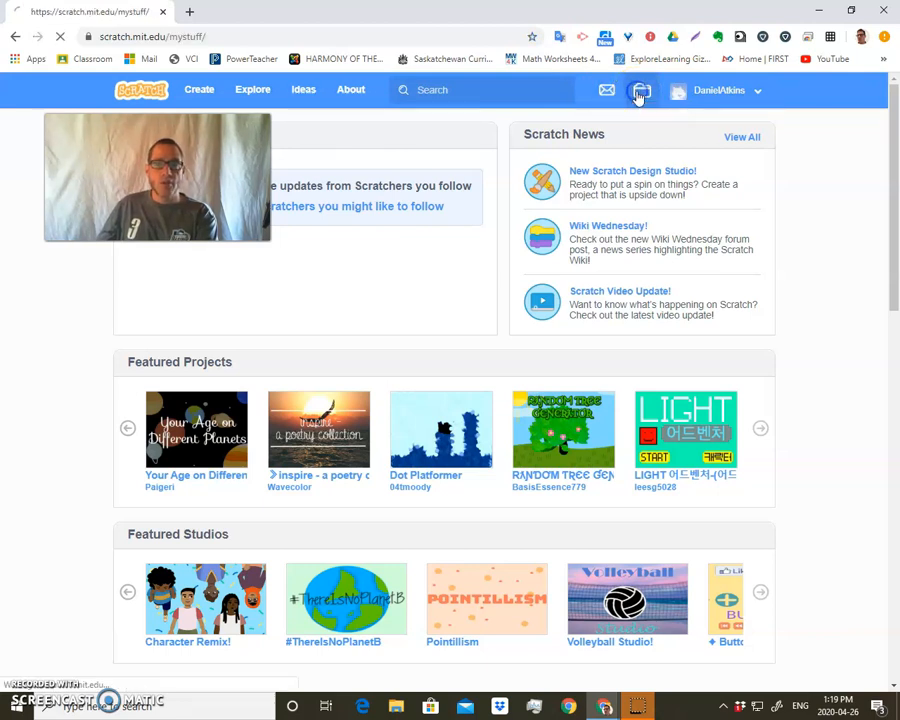
{"action": "left_click", "coordinate": [660, 90]}
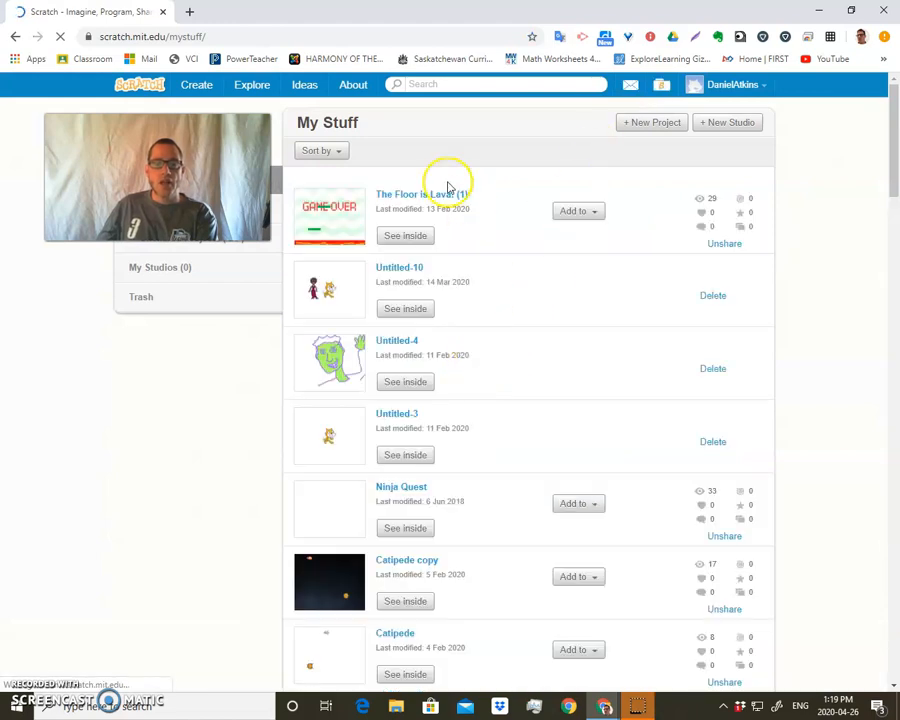
{"action": "mouse_move", "coordinate": [380, 615]}
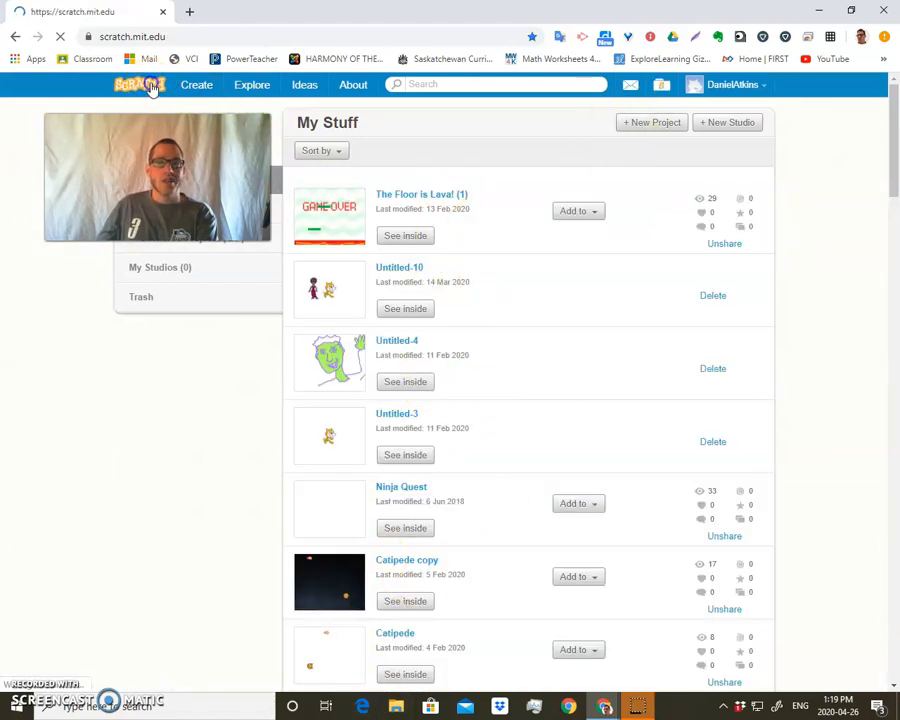
{"action": "left_click", "coordinate": [140, 84]}
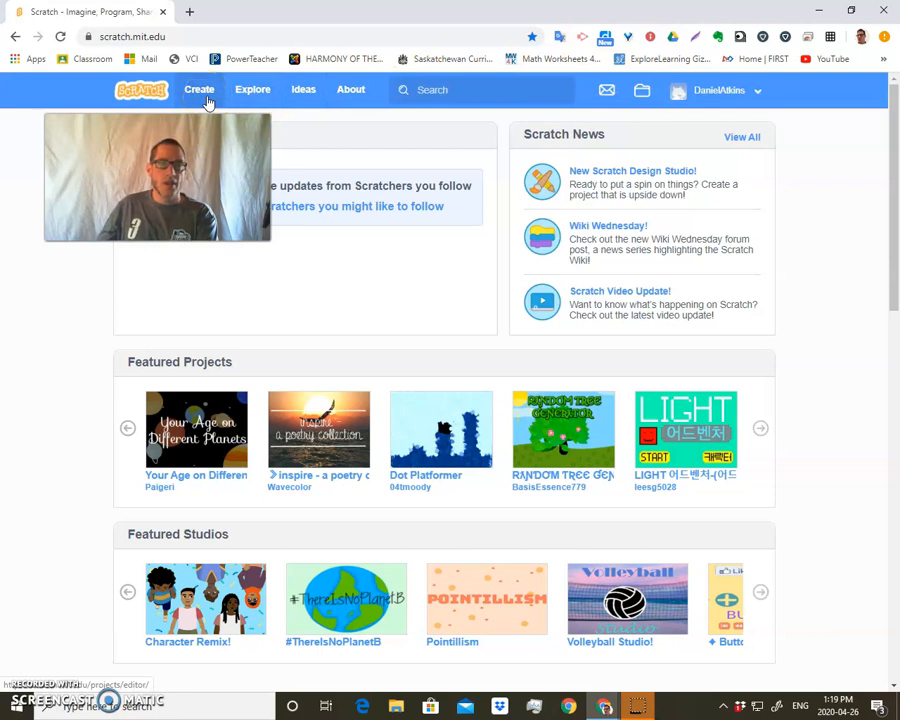
Start the new Untitled-12 project with Create in the top navigation bar.
{"action": "left_click", "coordinate": [199, 89]}
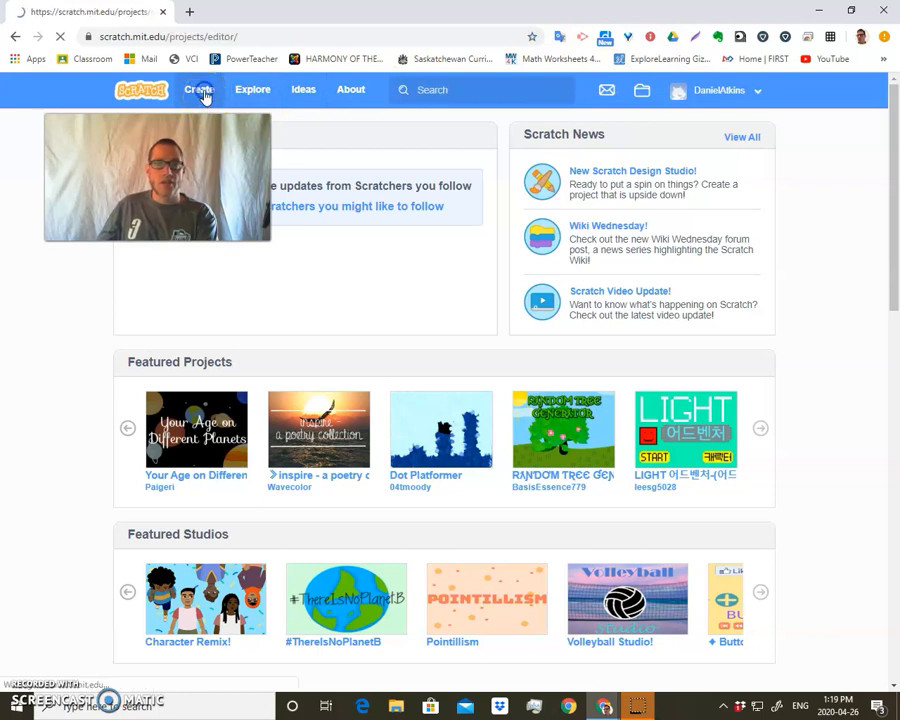
{"action": "left_click", "coordinate": [198, 90]}
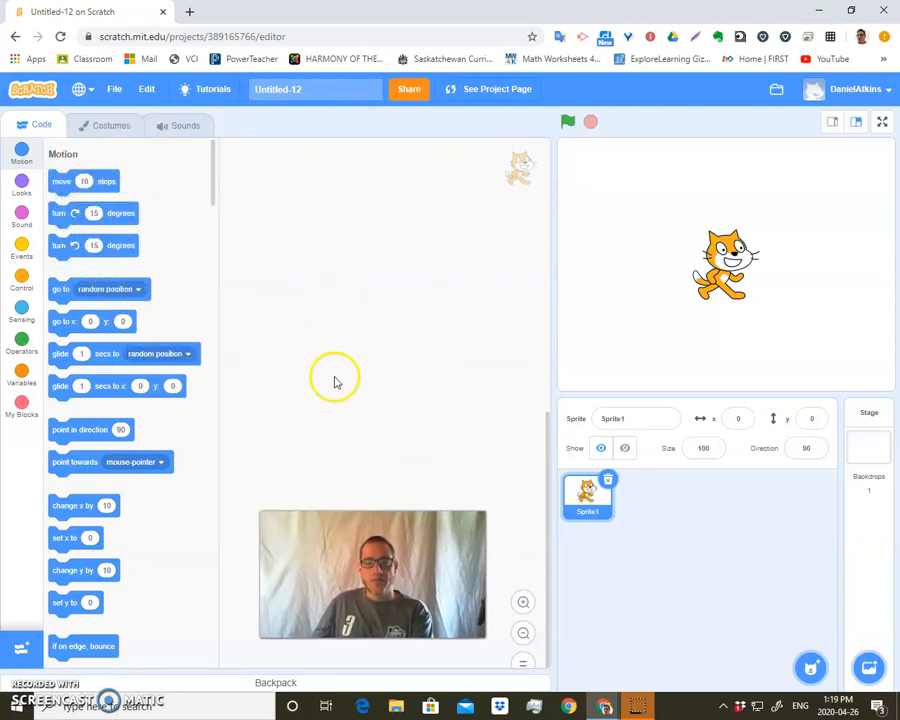
{"action": "mouse_move", "coordinate": [322, 222]}
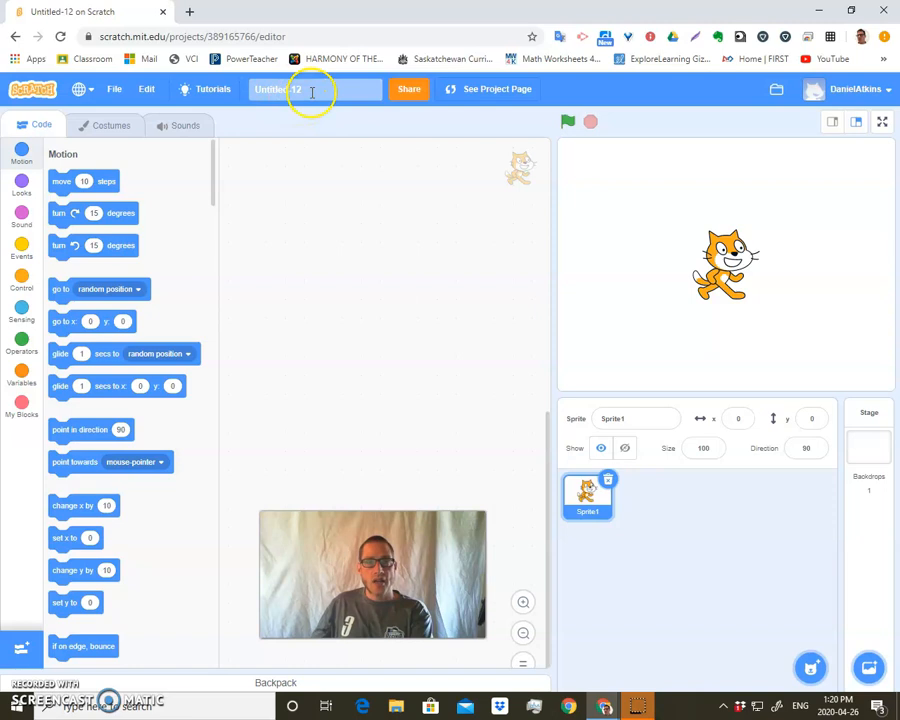
Replace the Untitled-12 title with 'My First Game'.
{"action": "left_click", "coordinate": [314, 89]}
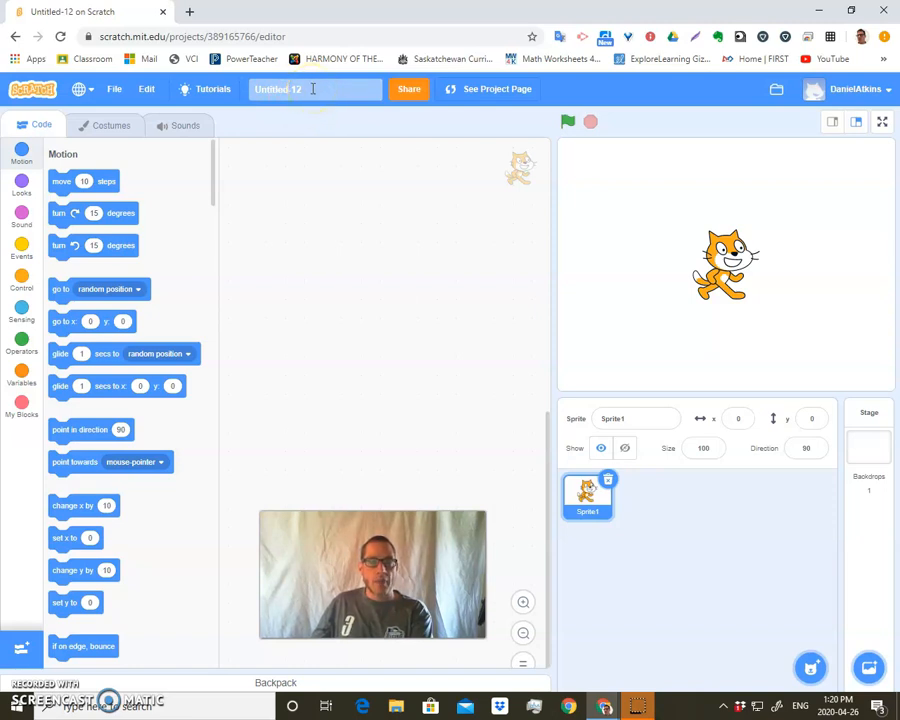
{"action": "left_click", "coordinate": [305, 89]}
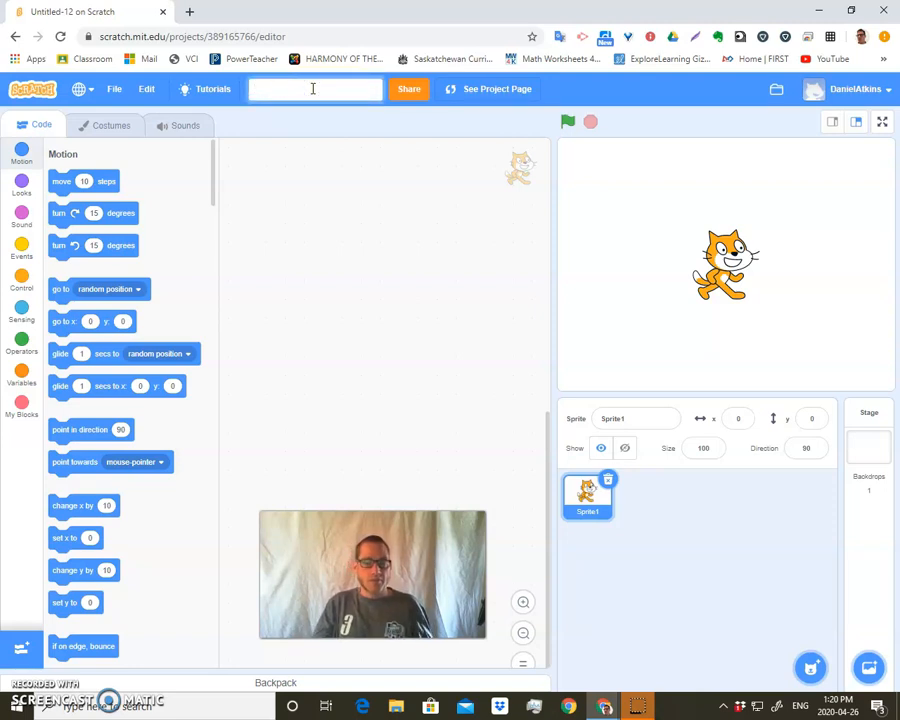
{"action": "type", "text": "My First Game"}
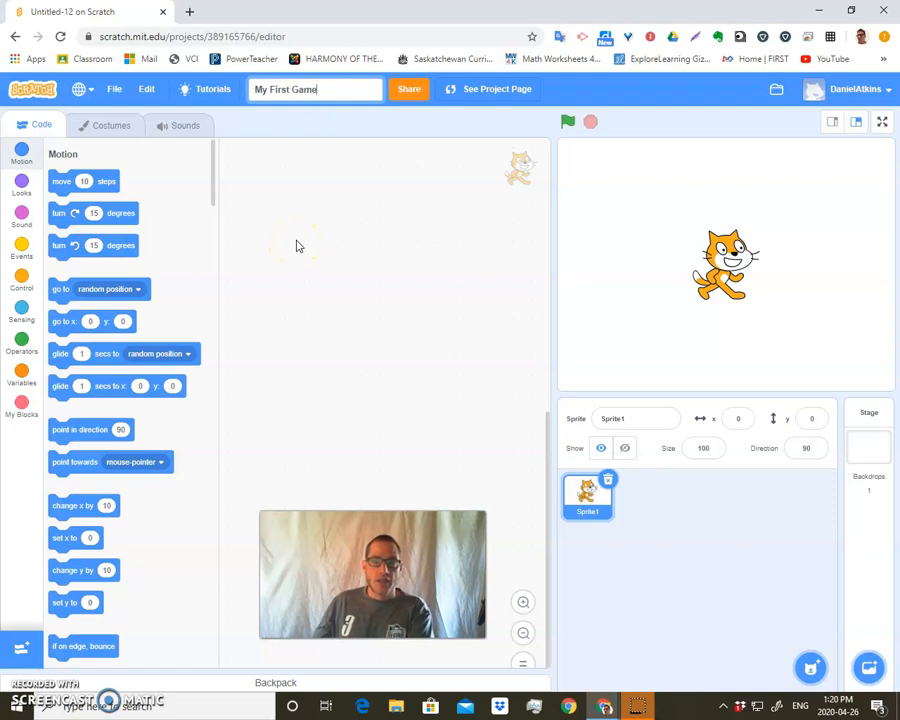
{"action": "mouse_move", "coordinate": [275, 248]}
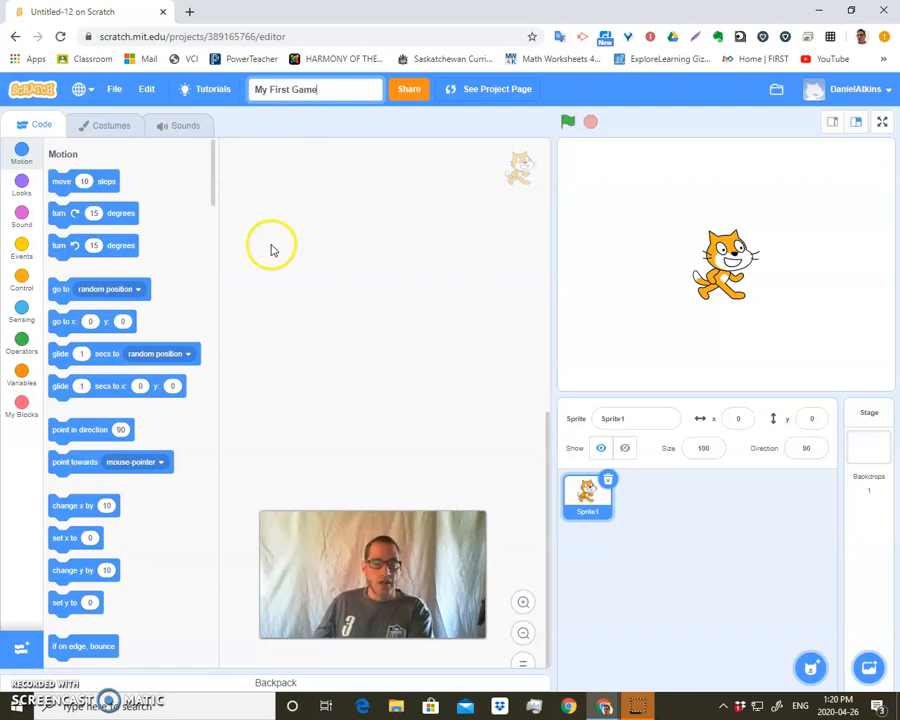
{"action": "mouse_move", "coordinate": [248, 238]}
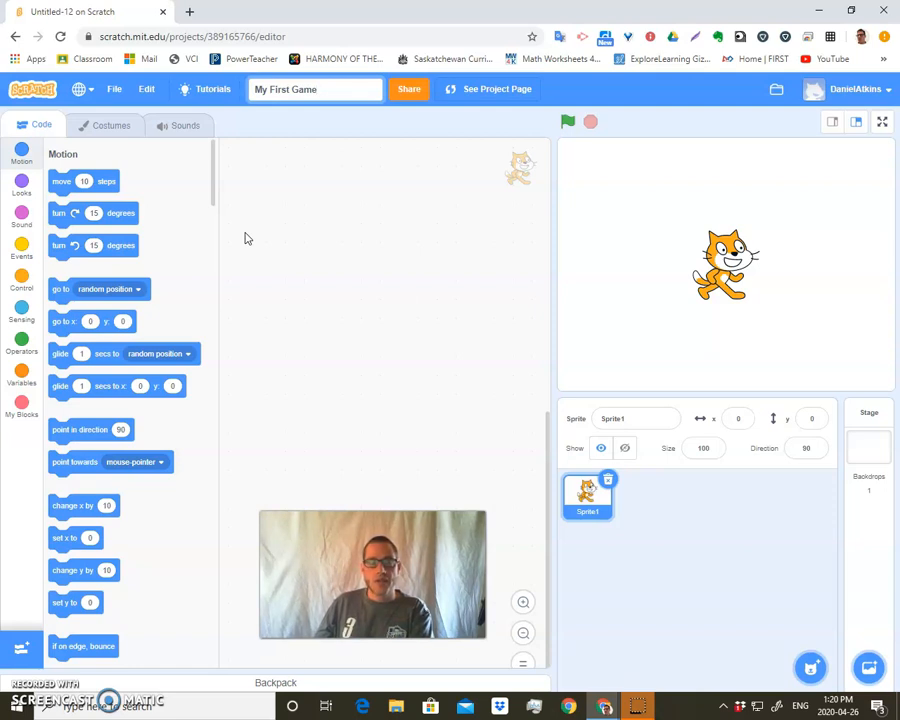
{"action": "left_click", "coordinate": [315, 89]}
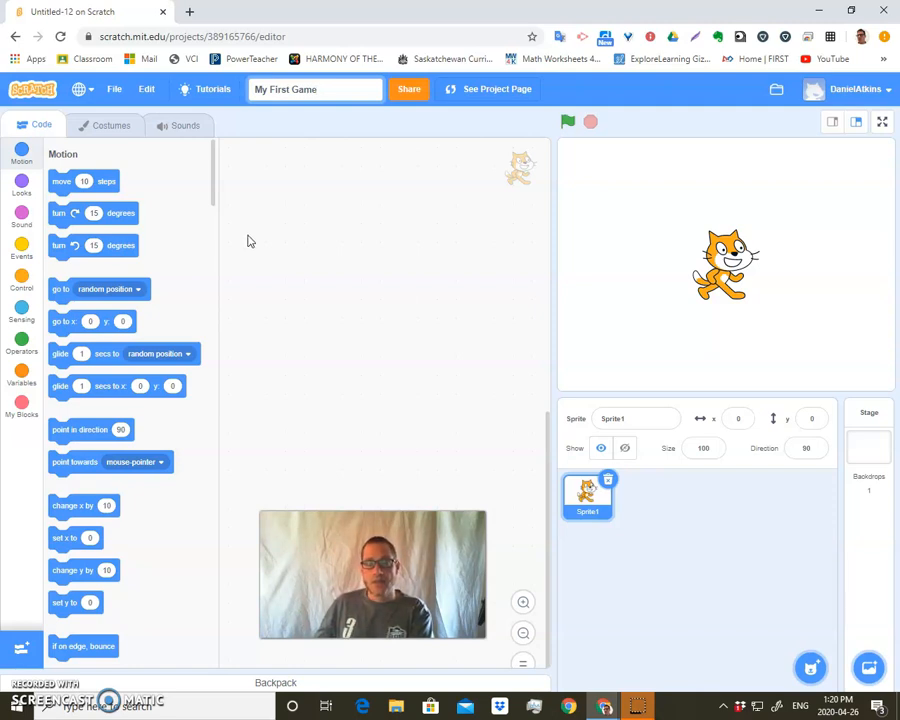
{"action": "mouse_move", "coordinate": [256, 247]}
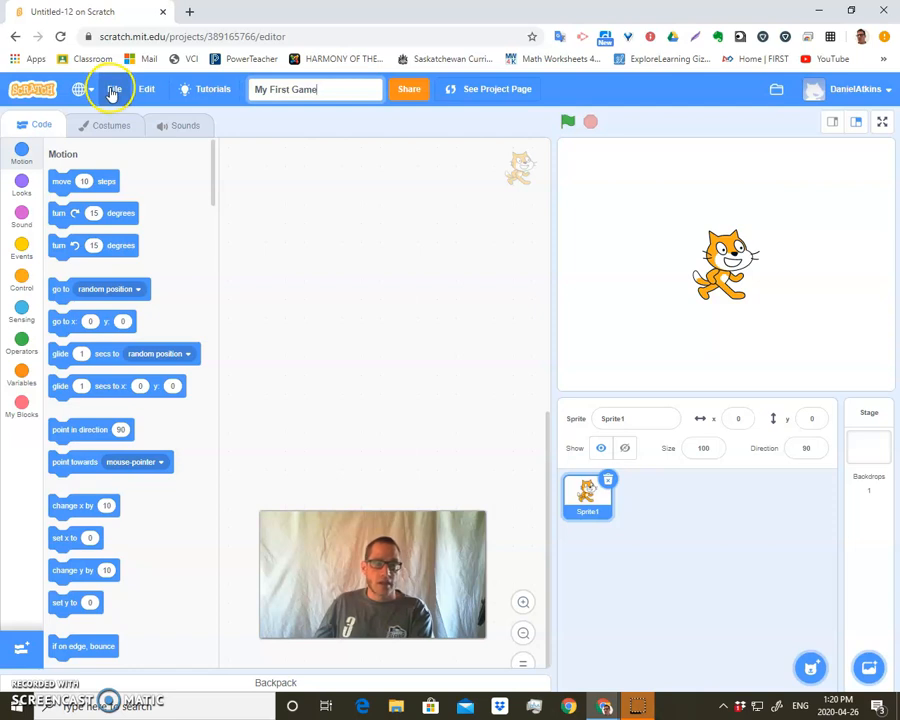
Add 'move 10 steps' to the cat, save, and snap 'turn 15 degrees' beneath it.
{"action": "left_click", "coordinate": [113, 89]}
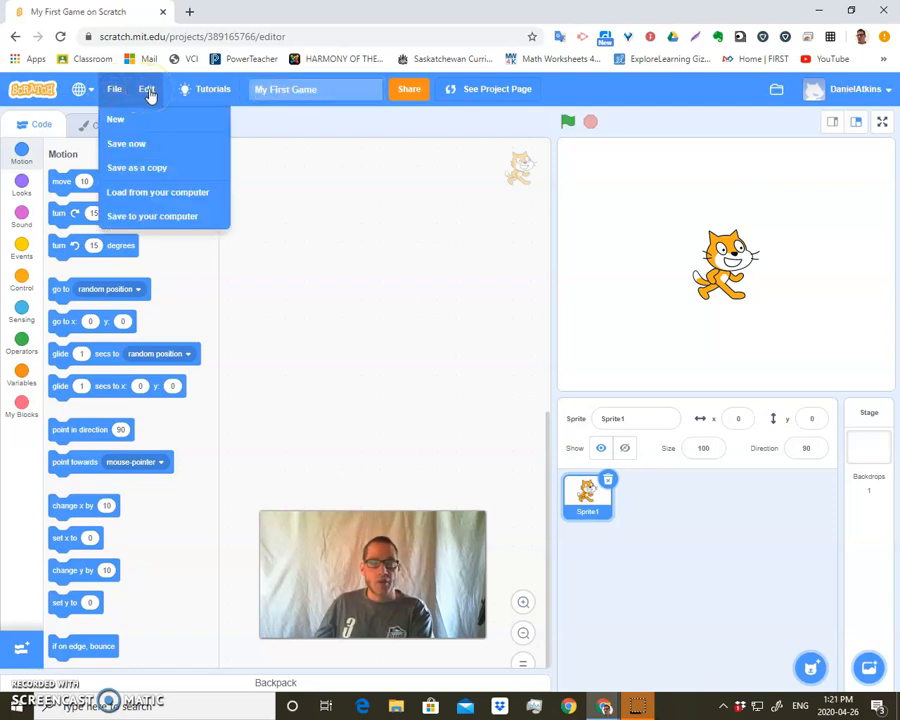
{"action": "left_click", "coordinate": [615, 97]}
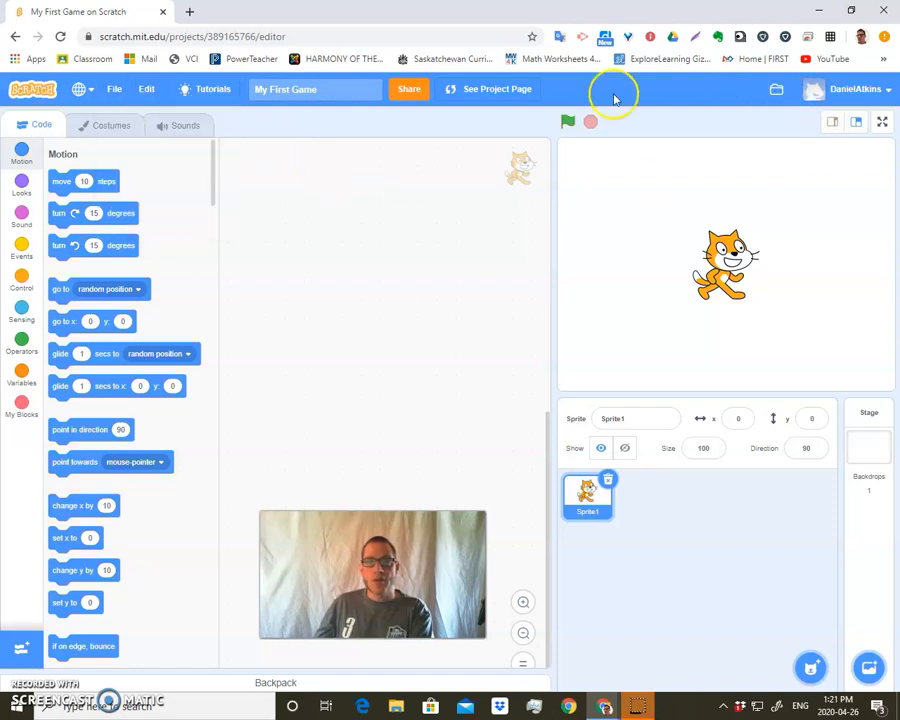
{"action": "left_click_drag", "start_coordinate": [83, 181], "coordinate": [355, 184]}
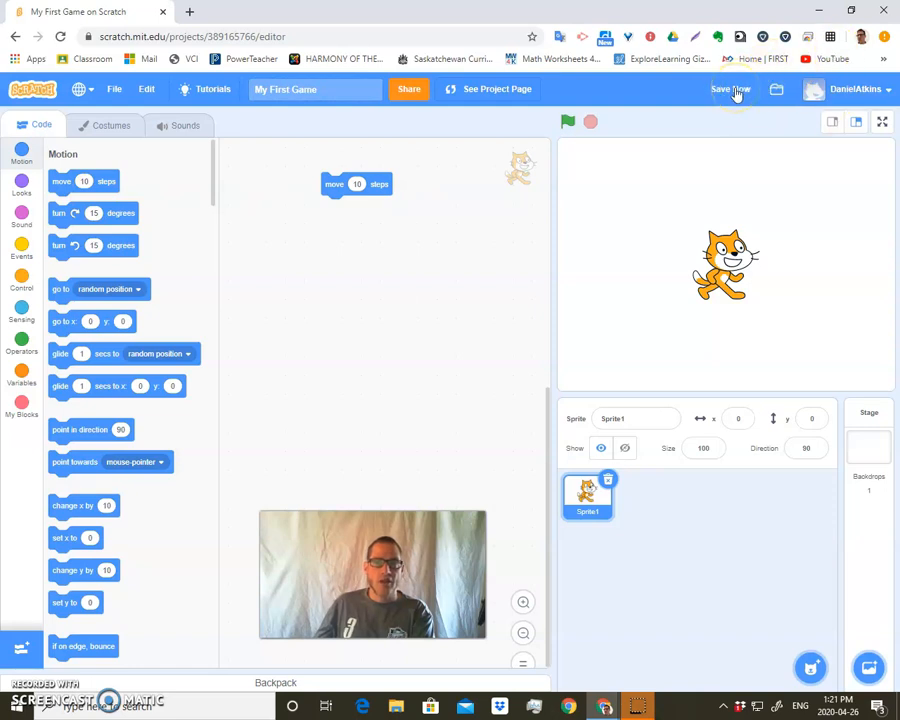
{"action": "left_click", "coordinate": [730, 89]}
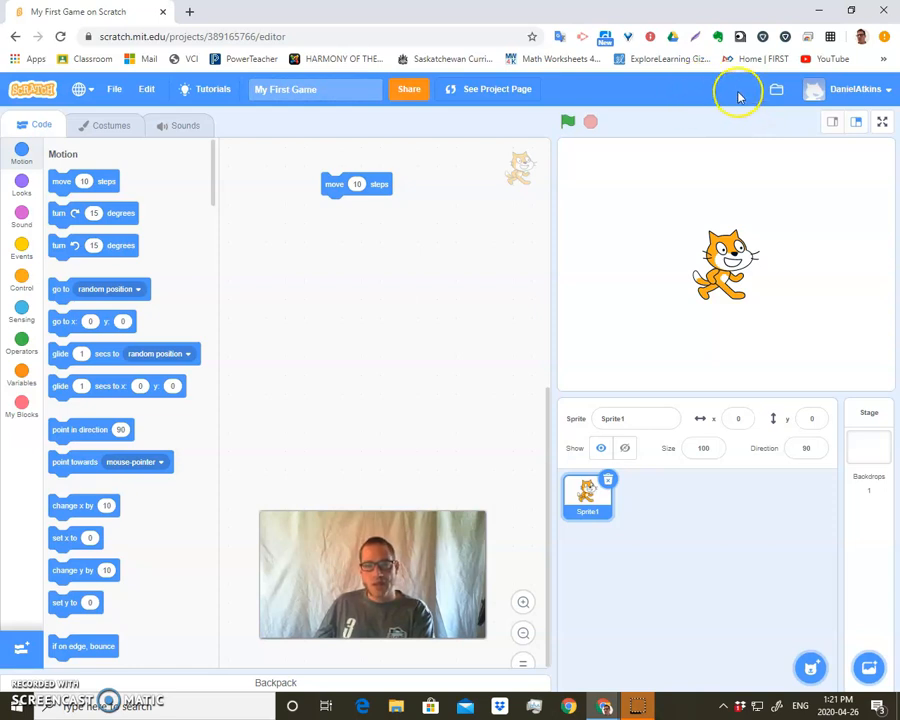
{"action": "mouse_move", "coordinate": [110, 230]}
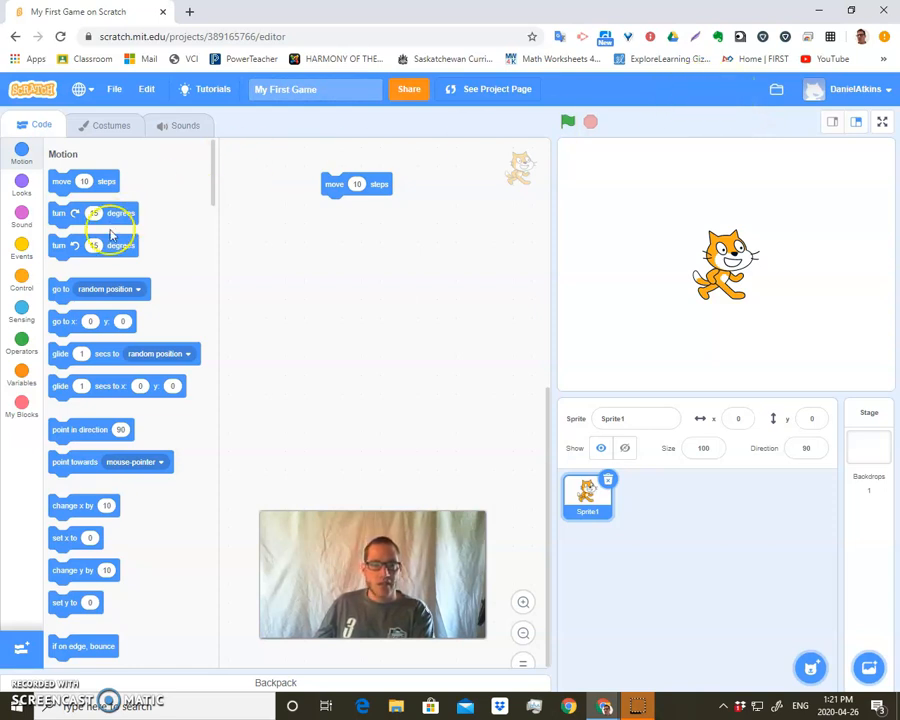
{"action": "left_click_drag", "start_coordinate": [93, 213], "coordinate": [367, 207]}
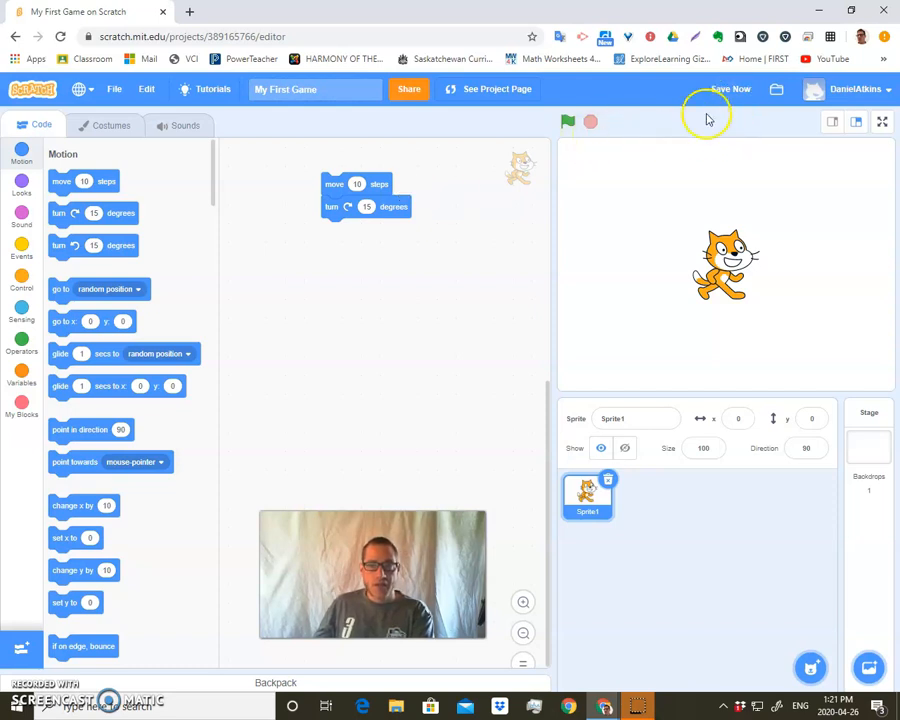
{"action": "mouse_move", "coordinate": [728, 95]}
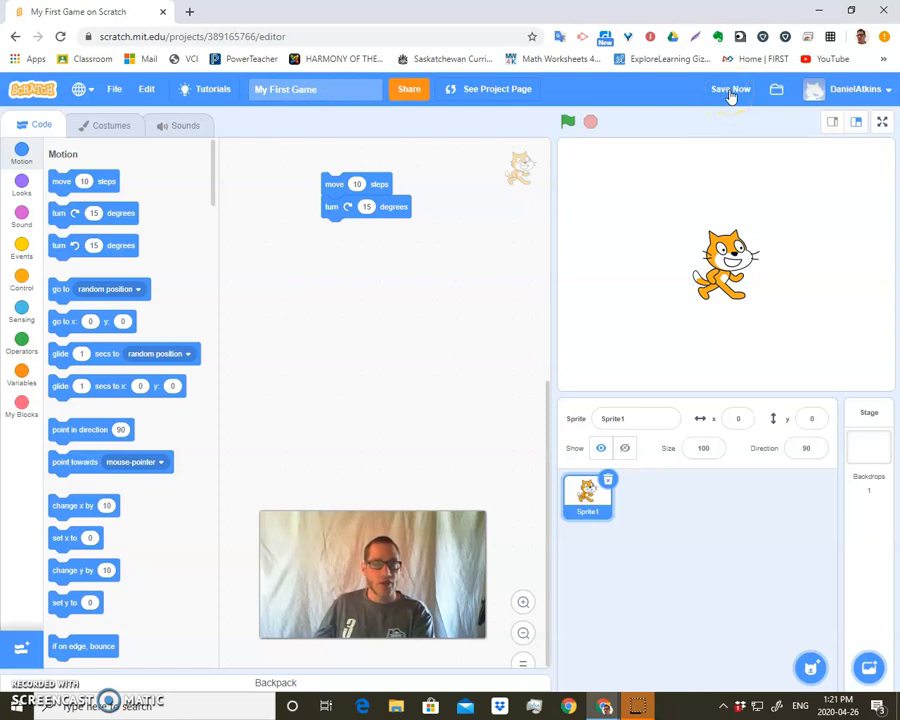
{"action": "mouse_move", "coordinate": [490, 260]}
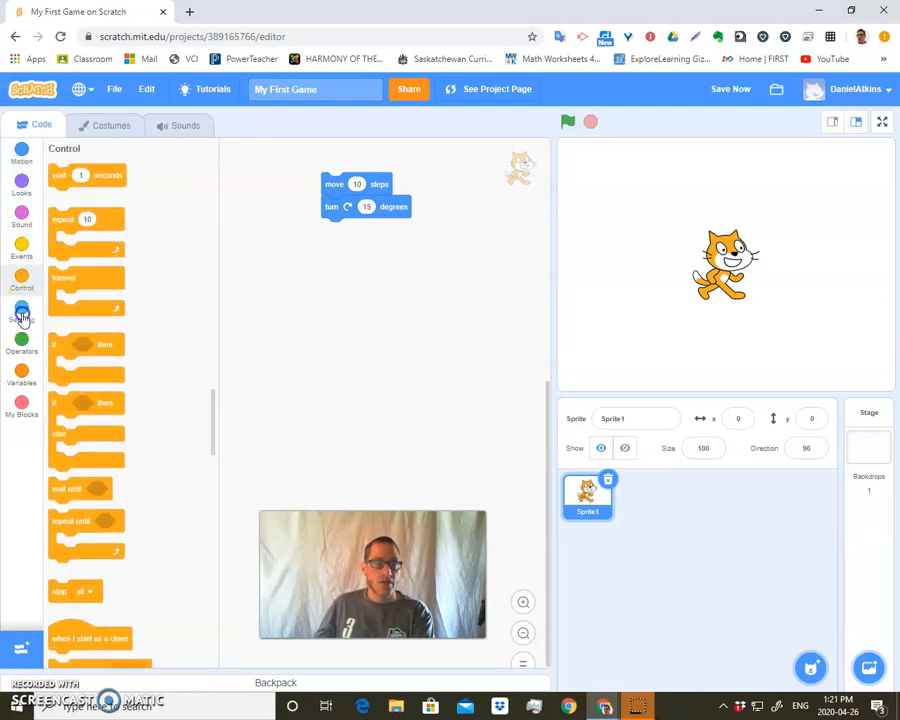
{"action": "left_click", "coordinate": [21, 405]}
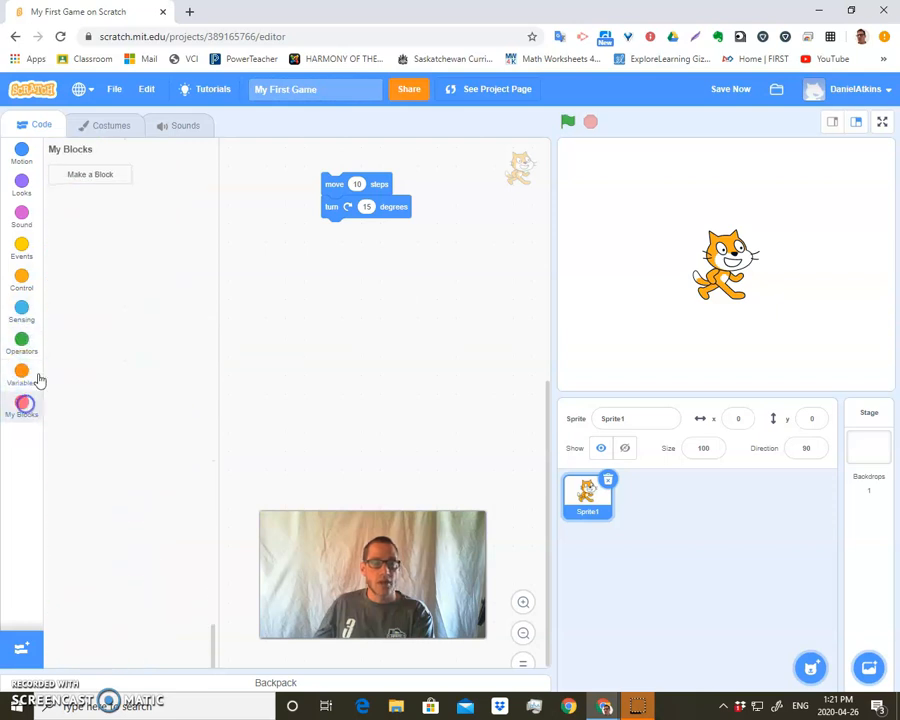
{"action": "left_click", "coordinate": [21, 155]}
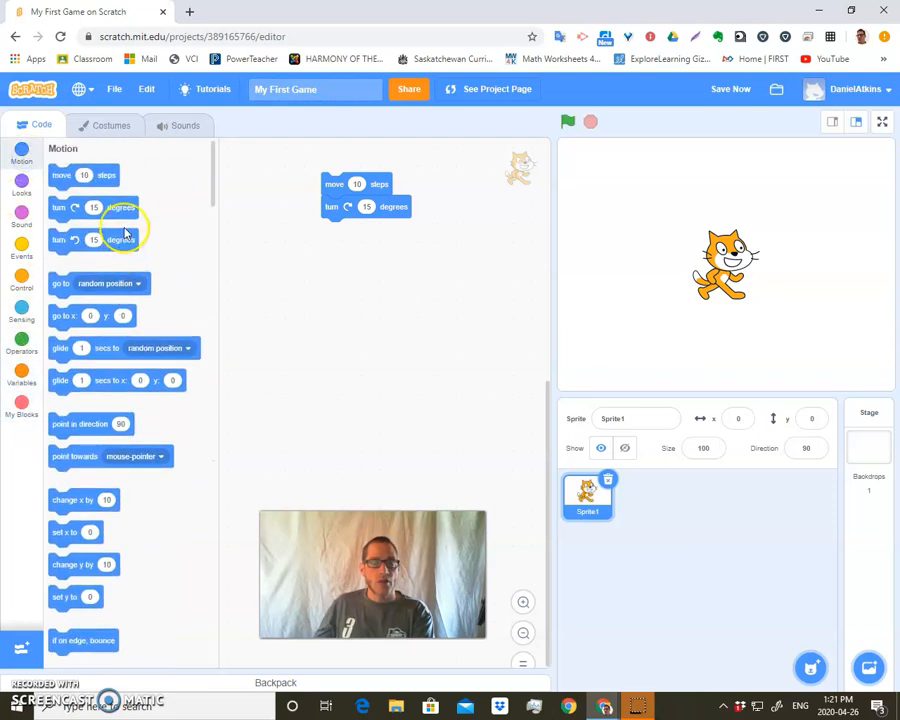
{"action": "left_click", "coordinate": [21, 192]}
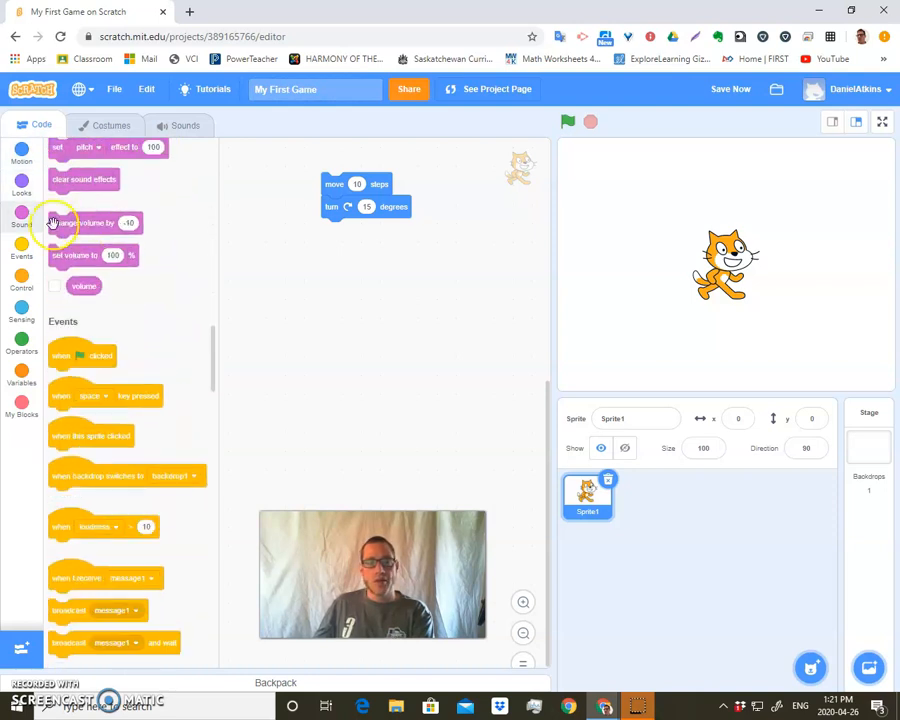
{"action": "left_click", "coordinate": [21, 185]}
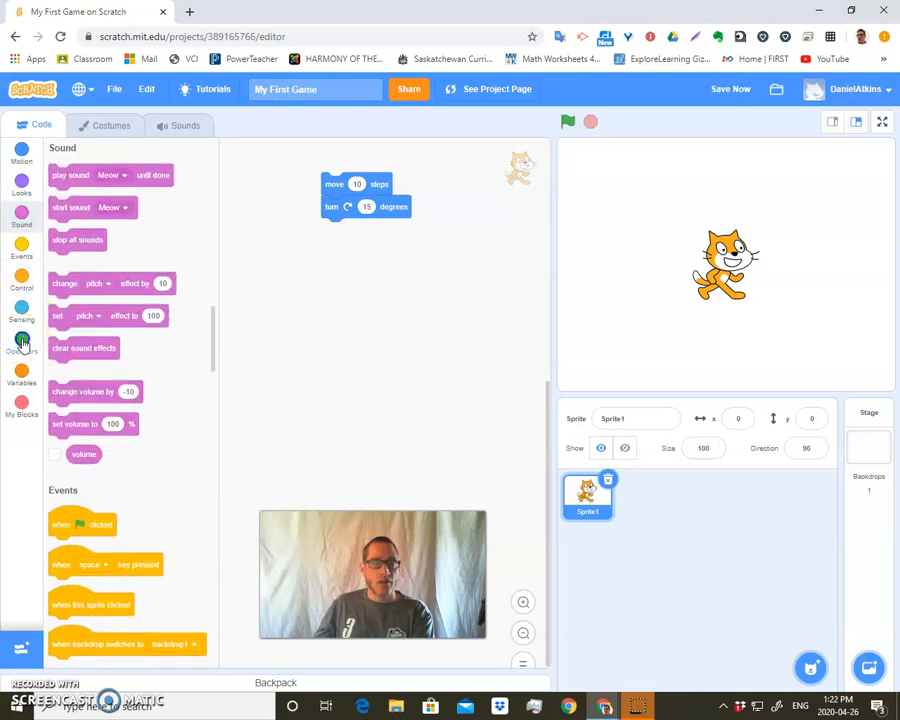
{"action": "left_click", "coordinate": [21, 155]}
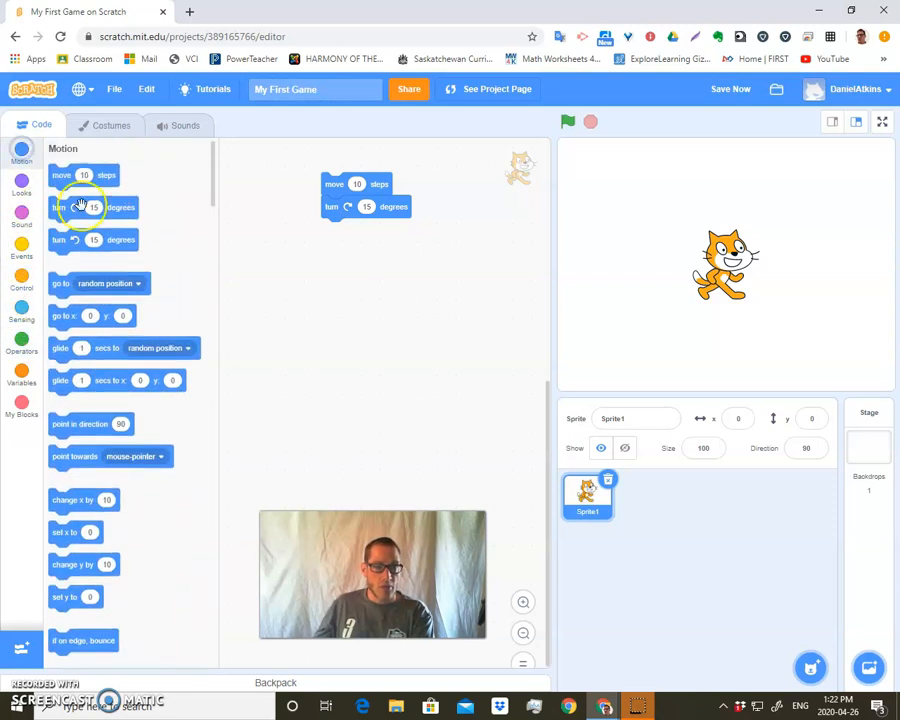
{"action": "mouse_move", "coordinate": [148, 338]}
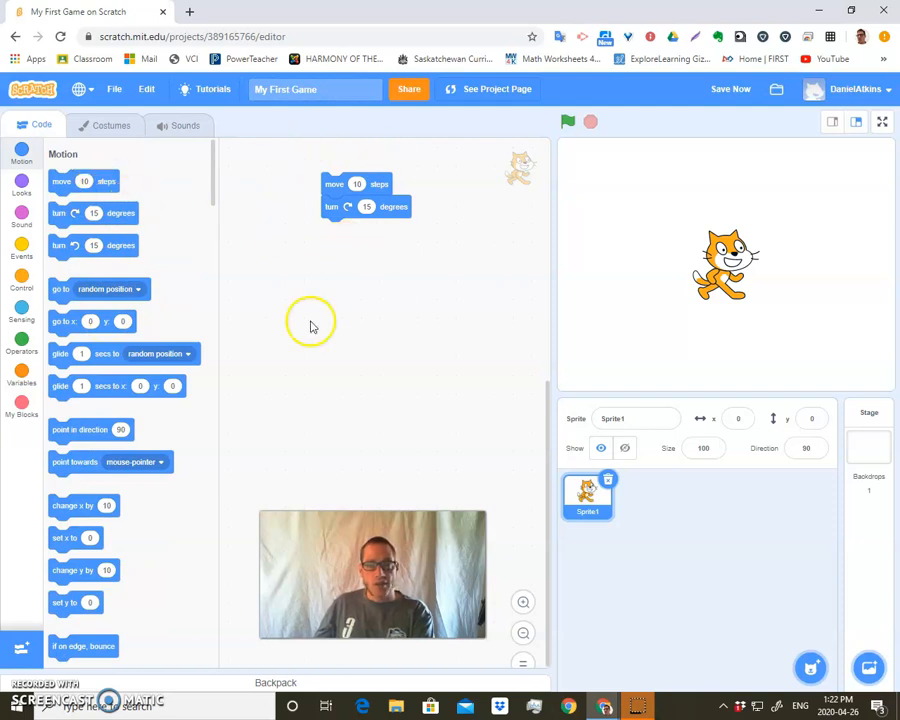
{"action": "mouse_move", "coordinate": [475, 330]}
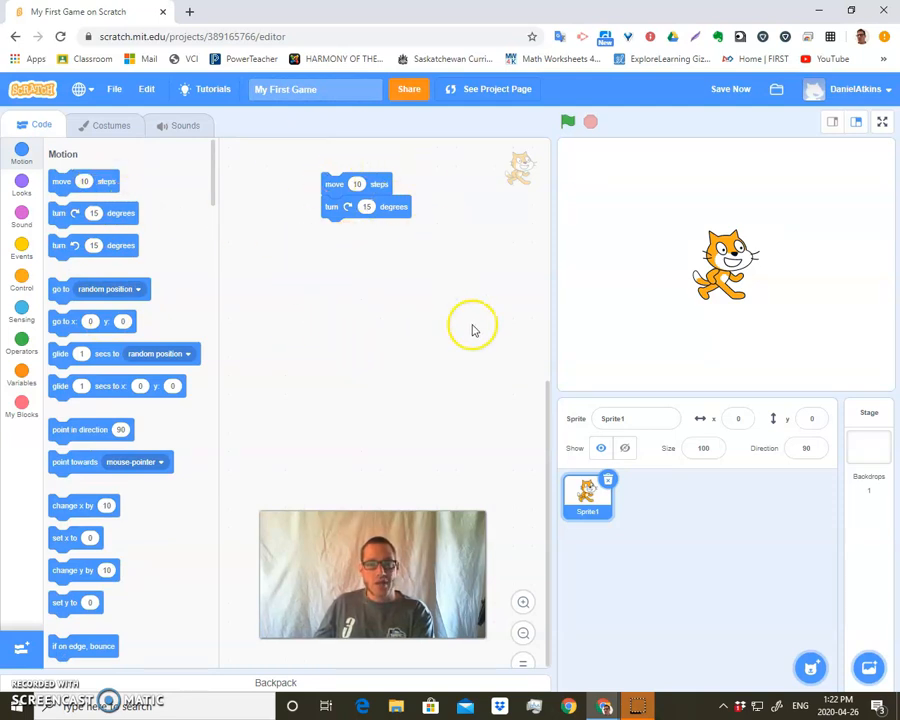
{"action": "mouse_move", "coordinate": [350, 350]}
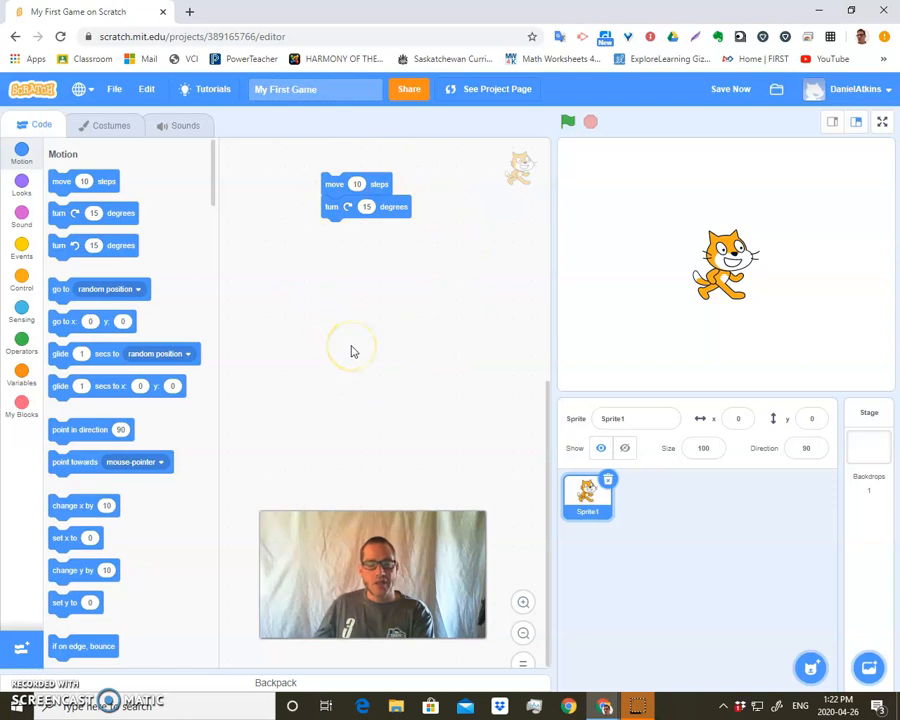
Run the move-and-turn stack several times, then place a turn left 15 degrees block.
{"action": "left_click", "coordinate": [357, 184]}
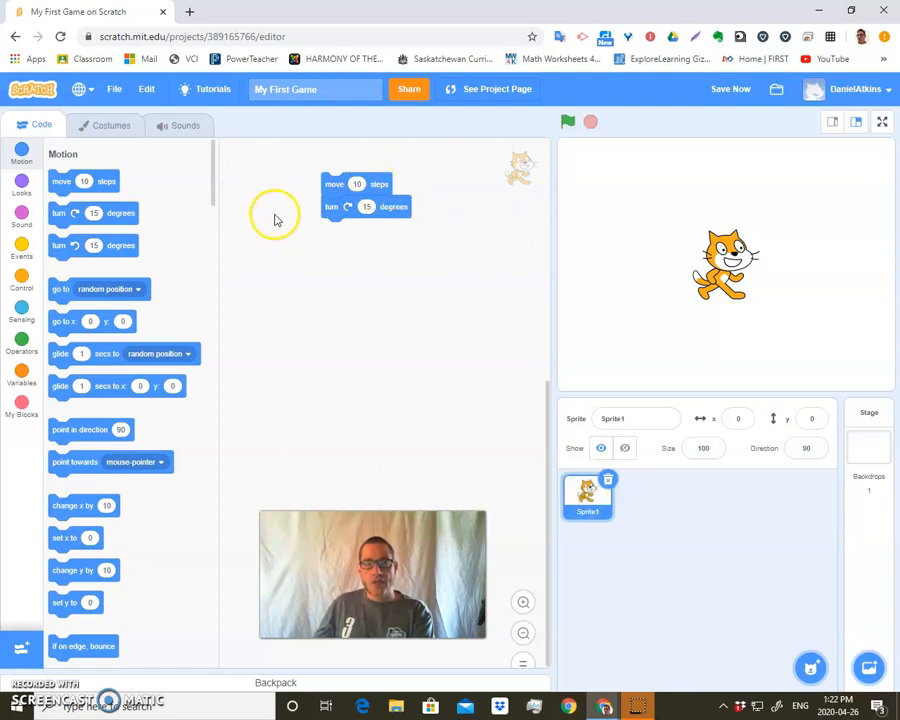
{"action": "mouse_move", "coordinate": [480, 335]}
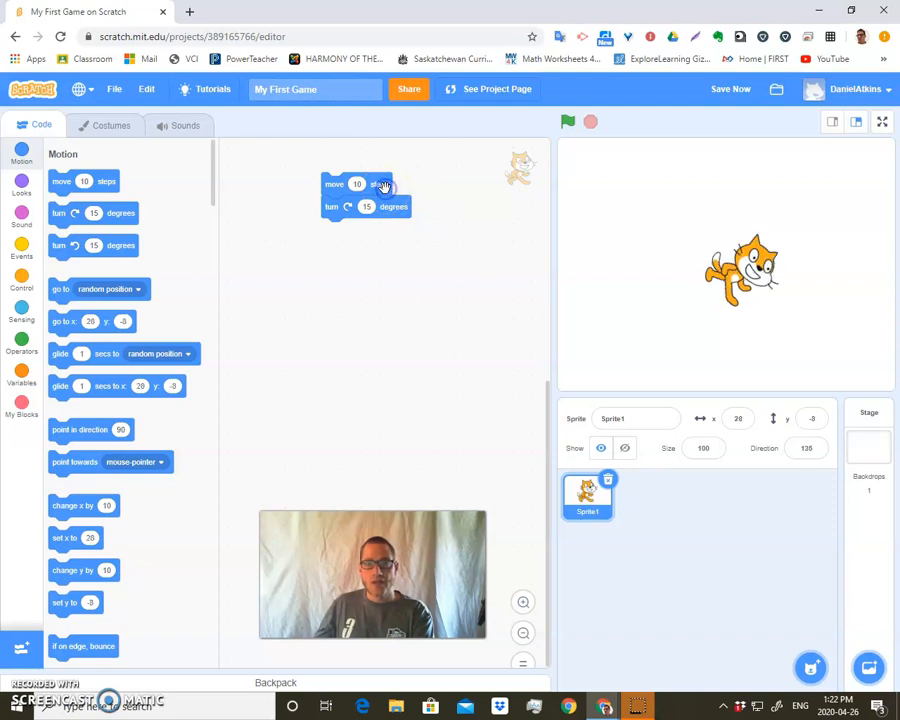
{"action": "left_click", "coordinate": [357, 184]}
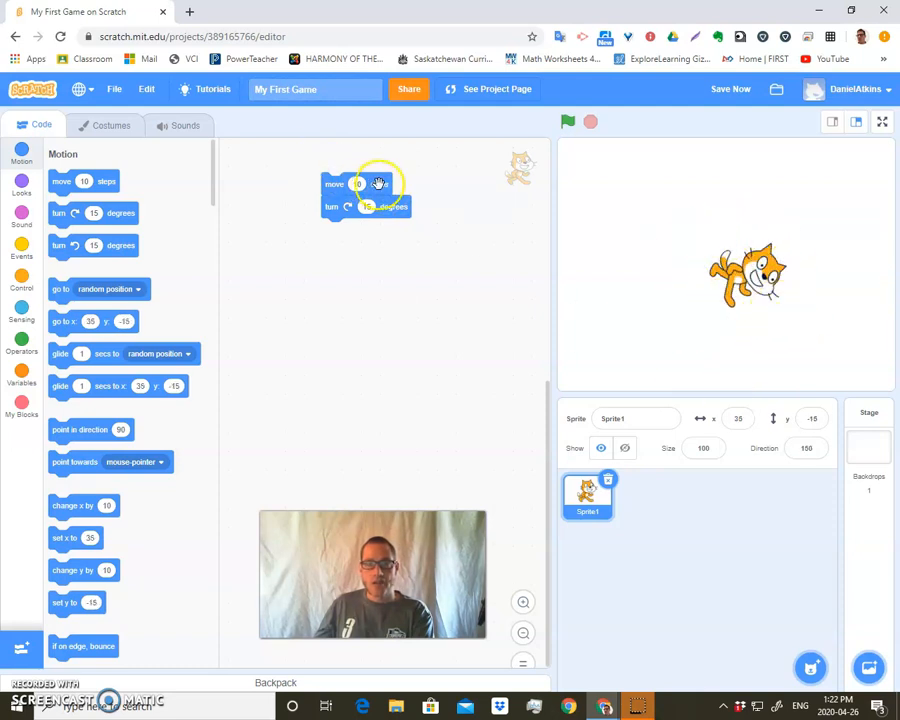
{"action": "left_click", "coordinate": [335, 183]}
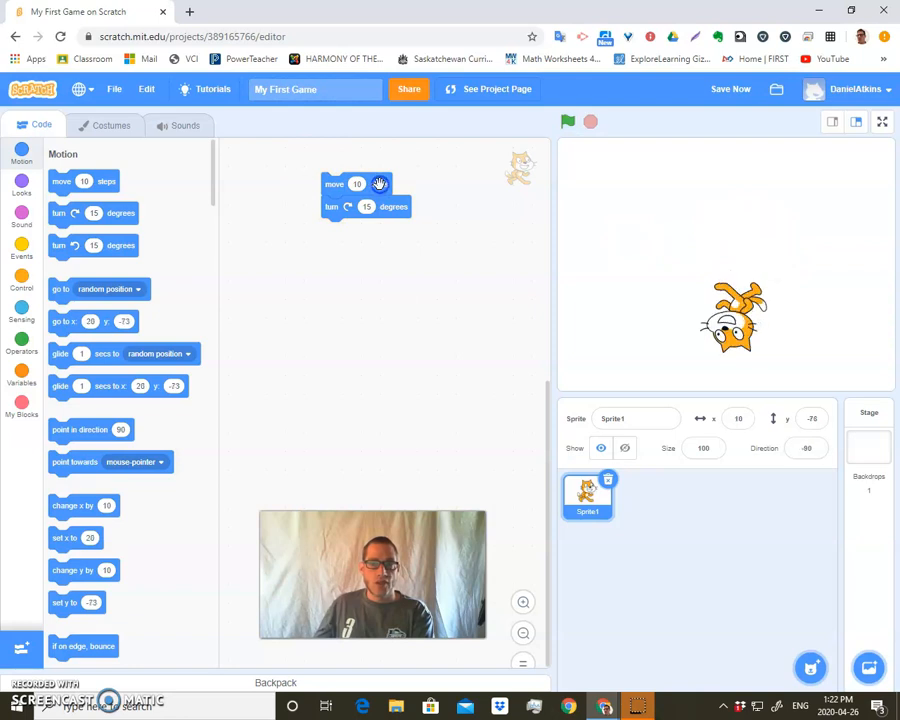
{"action": "left_click", "coordinate": [567, 121]}
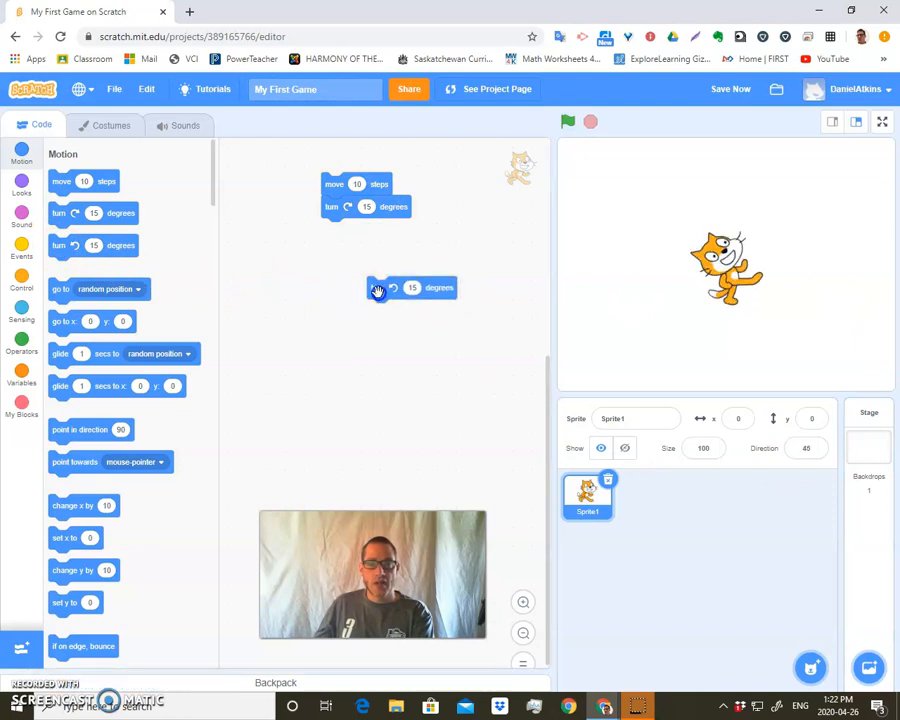
{"action": "left_click", "coordinate": [378, 287]}
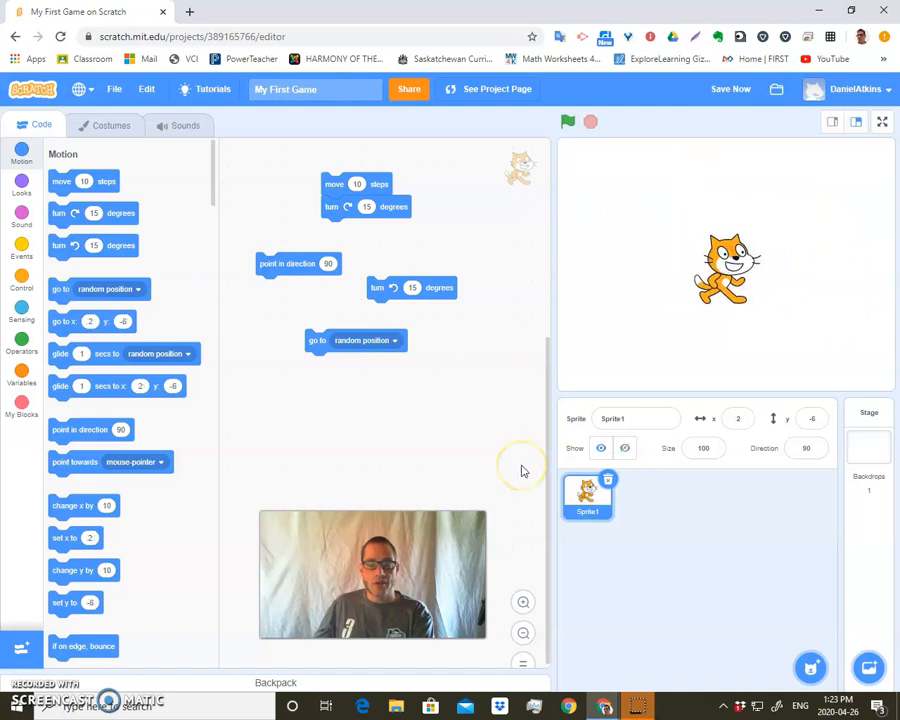
{"action": "mouse_move", "coordinate": [262, 306]}
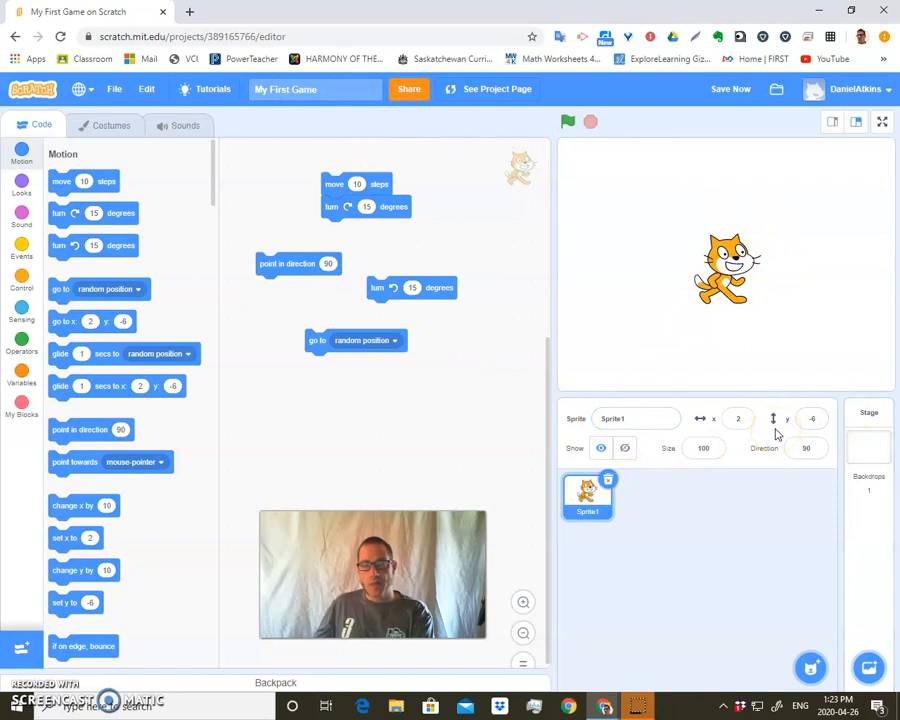
{"action": "left_click", "coordinate": [731, 89]}
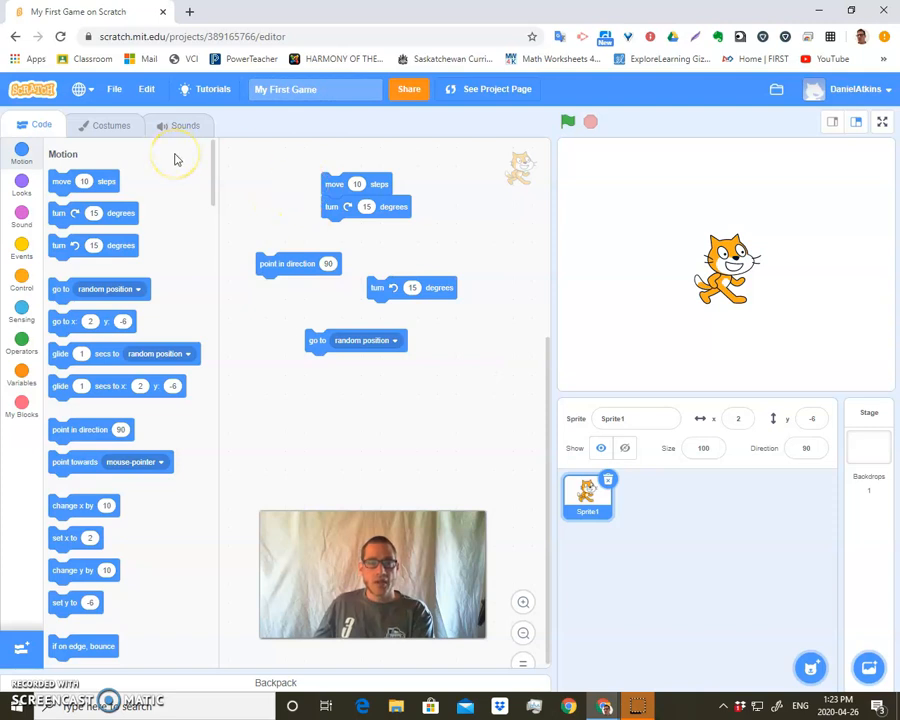
{"action": "mouse_move", "coordinate": [103, 410]}
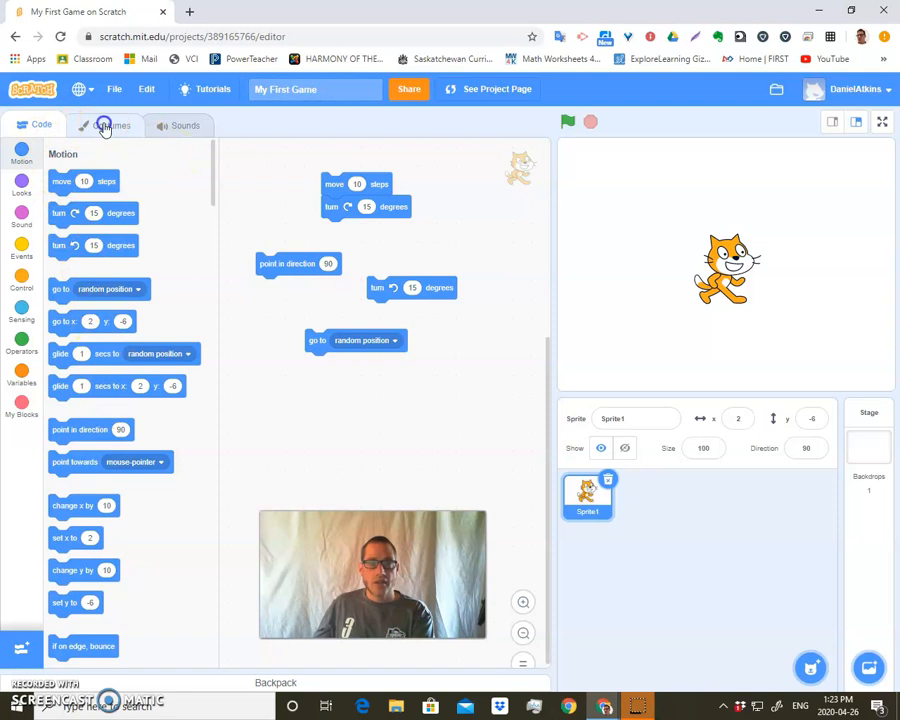
{"action": "left_click", "coordinate": [111, 125]}
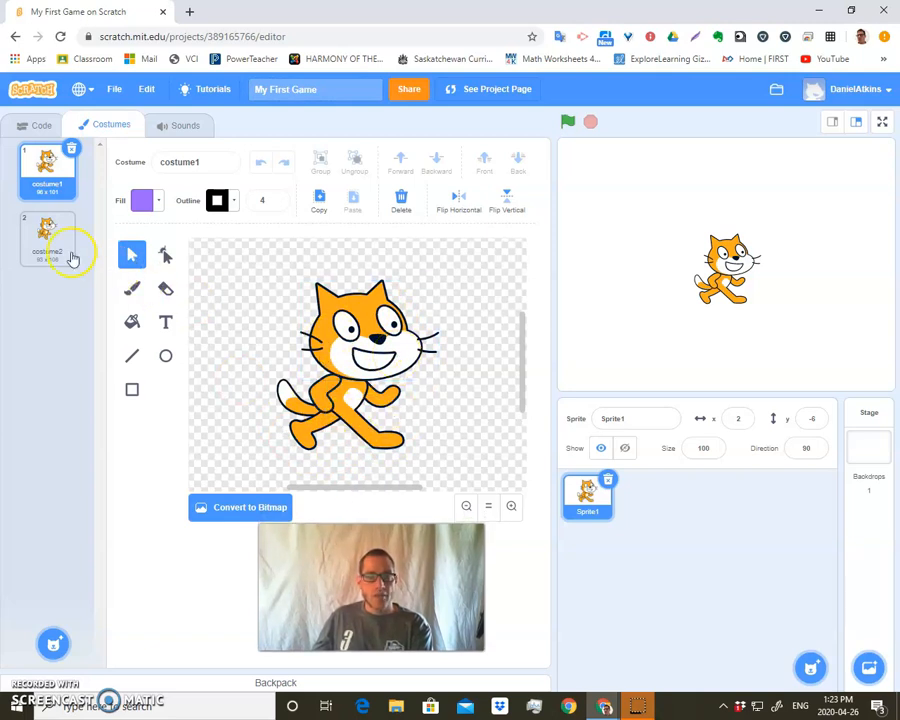
{"action": "left_click", "coordinate": [46, 165]}
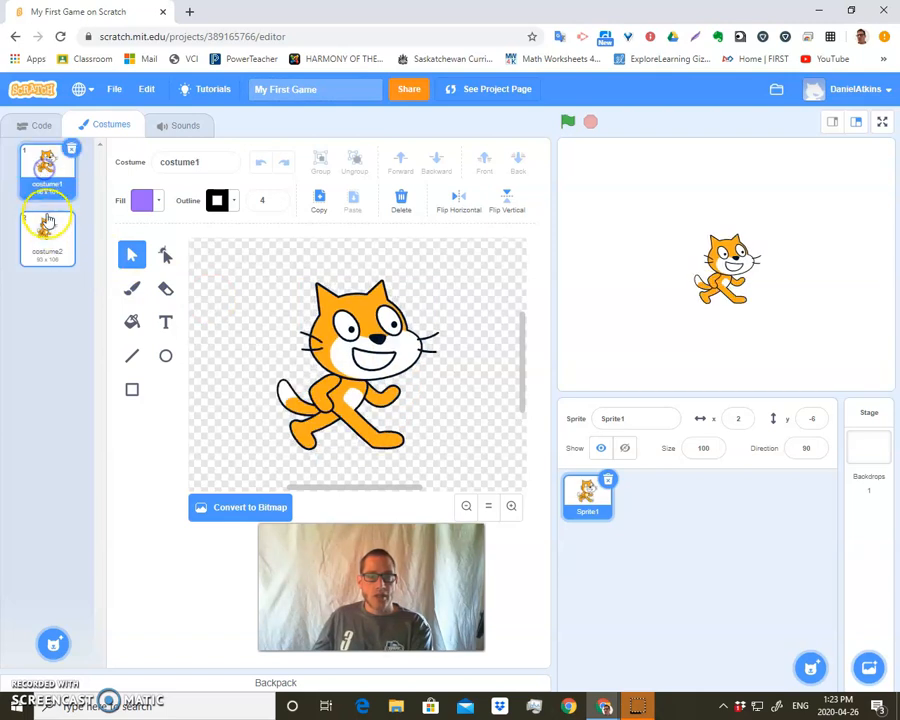
{"action": "left_click", "coordinate": [47, 230]}
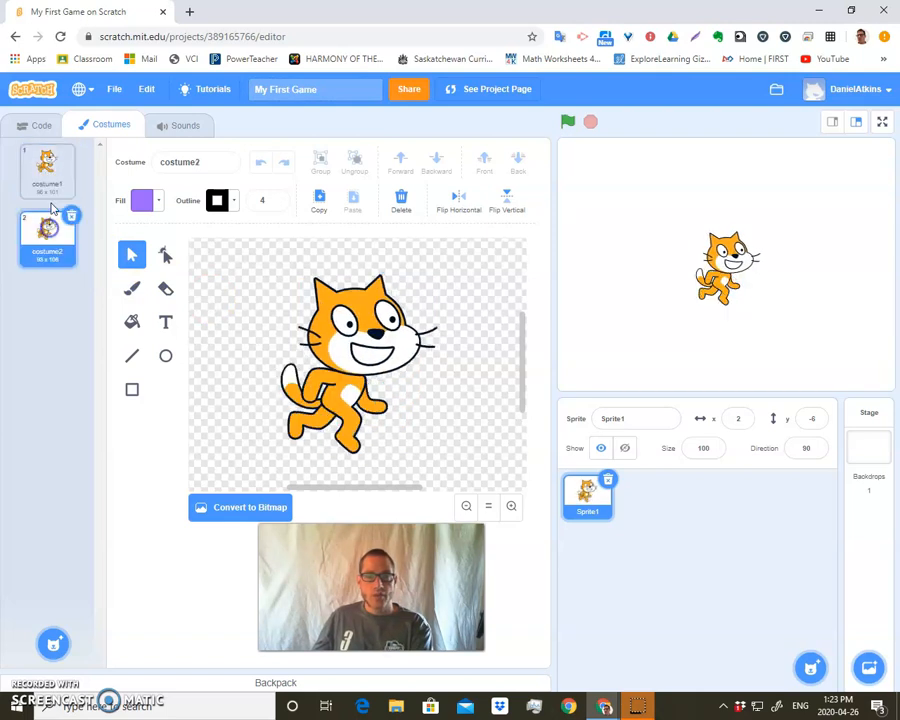
{"action": "left_click", "coordinate": [47, 175]}
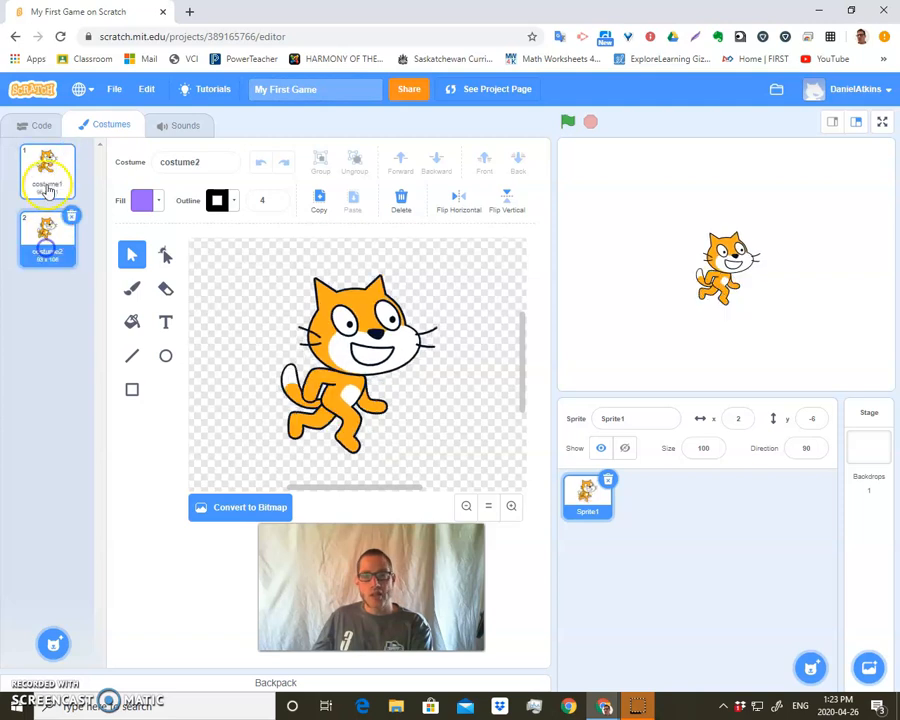
{"action": "left_click", "coordinate": [47, 238]}
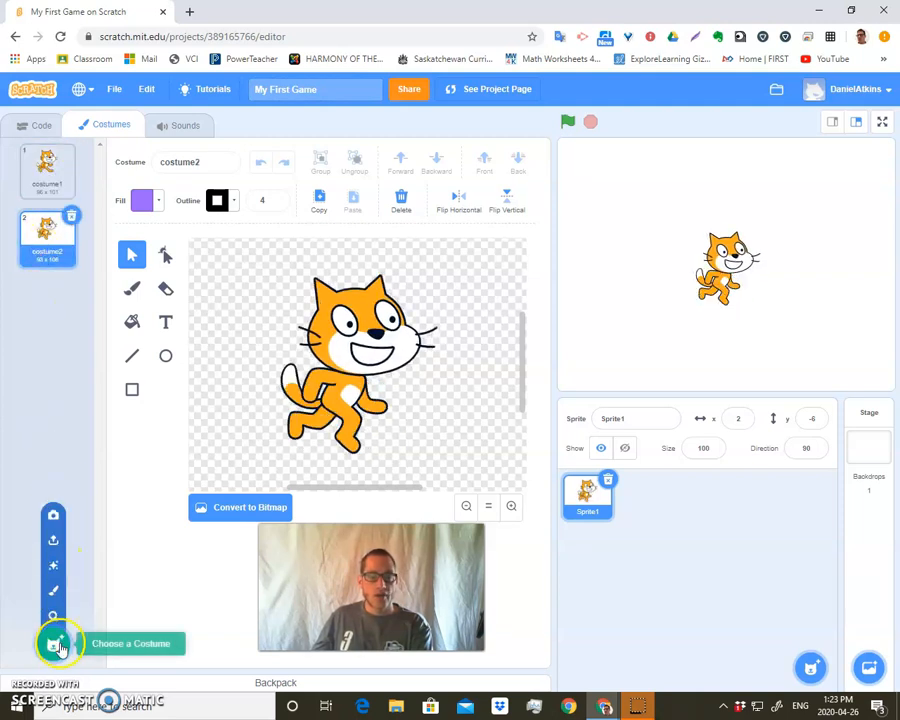
{"action": "mouse_move", "coordinate": [54, 595]}
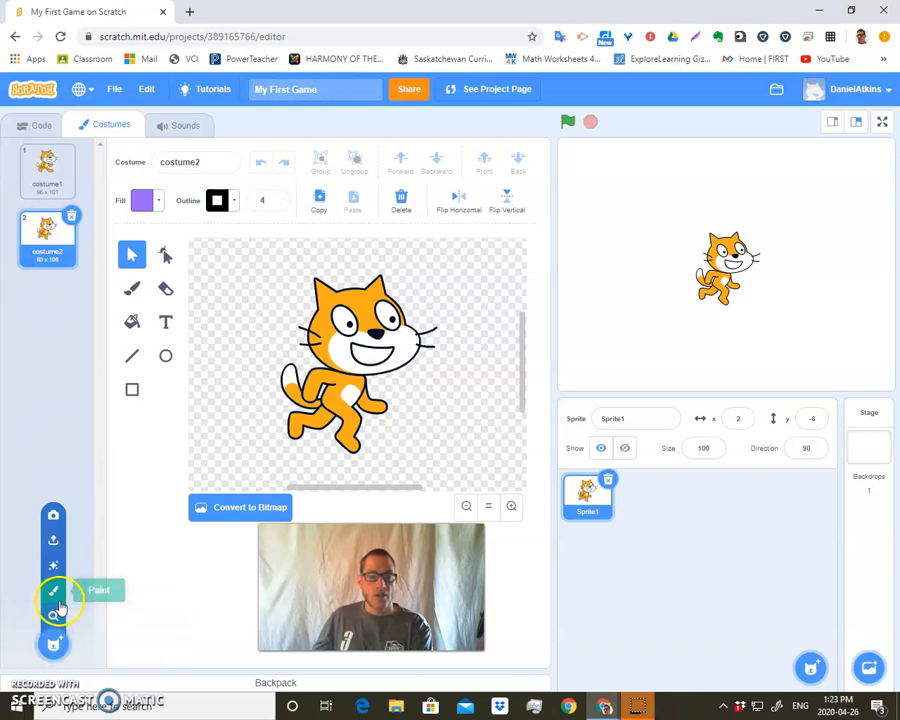
{"action": "mouse_move", "coordinate": [54, 591]}
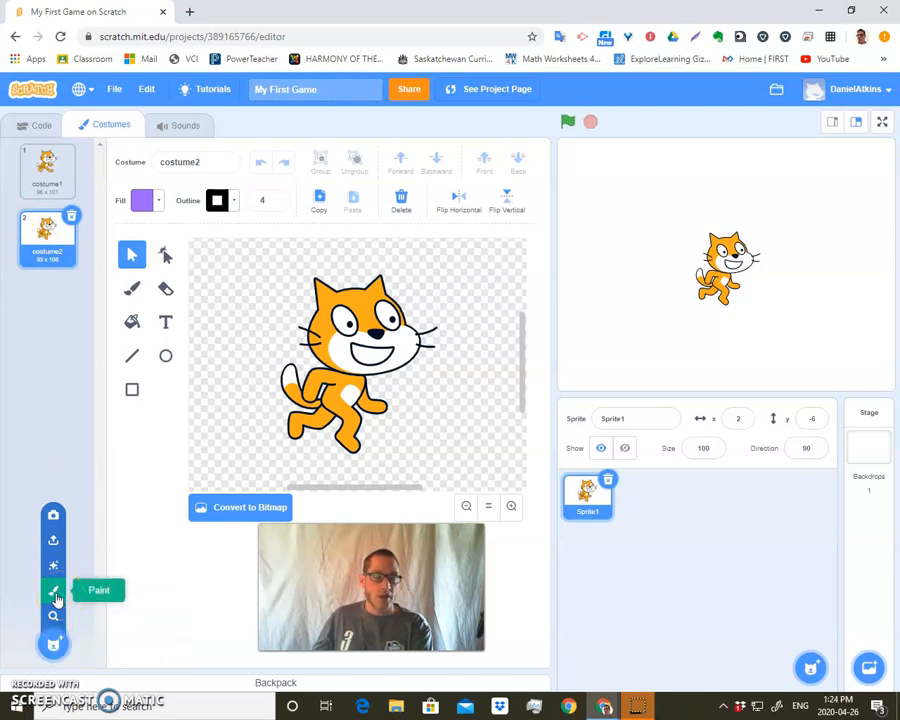
{"action": "right_click", "coordinate": [45, 235]}
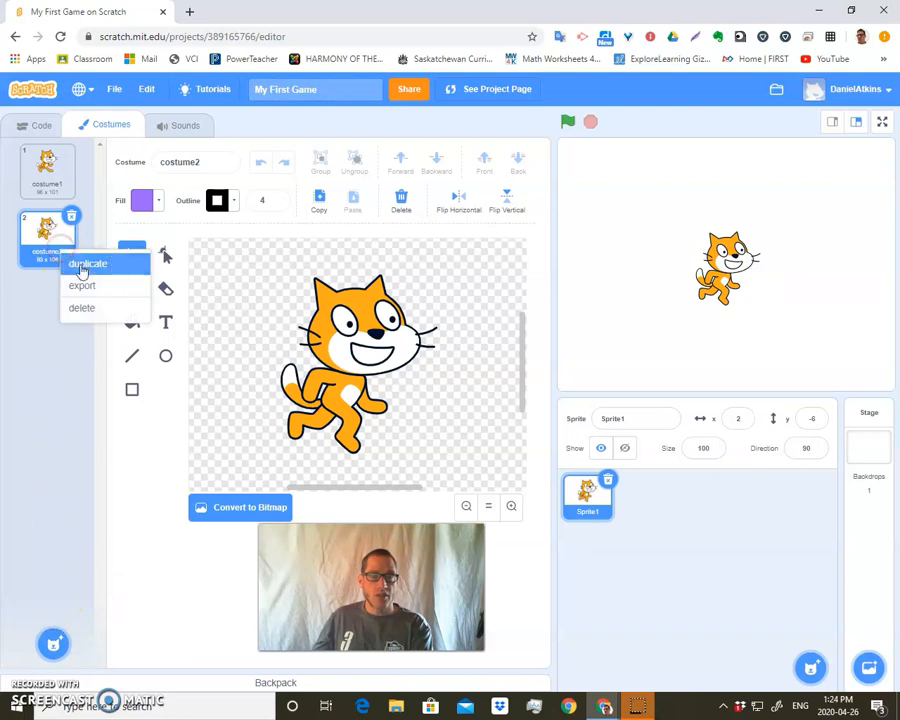
{"action": "left_click", "coordinate": [87, 263]}
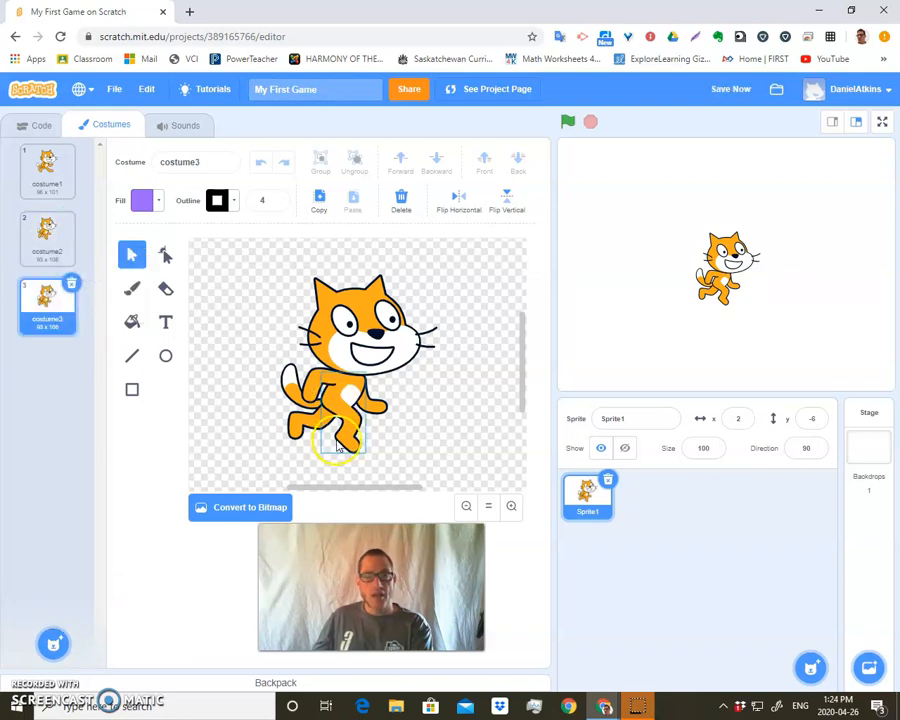
{"action": "left_click", "coordinate": [131, 255]}
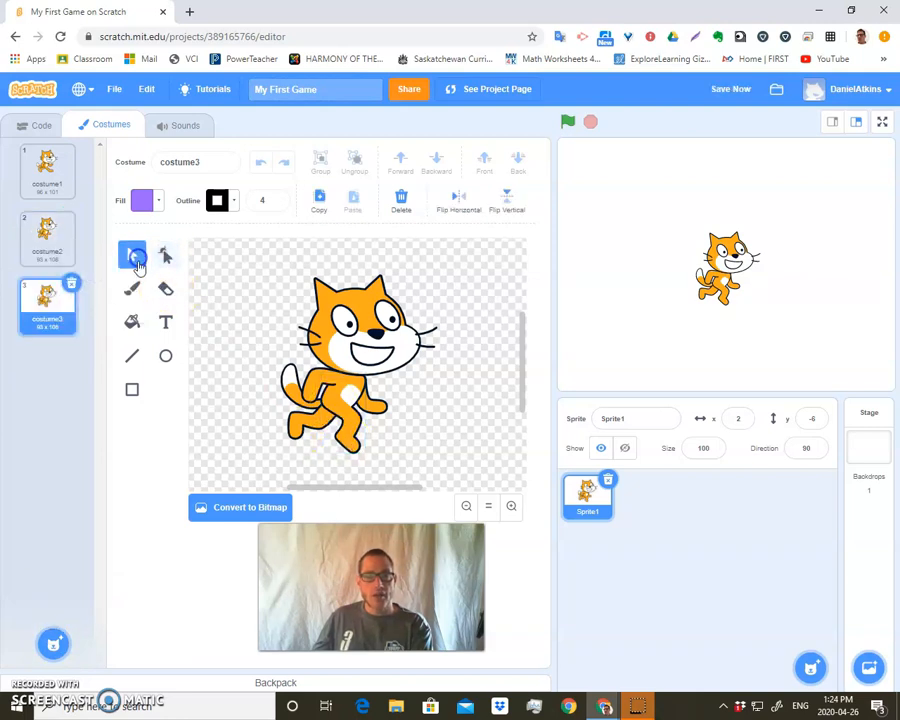
{"action": "left_click", "coordinate": [165, 255]}
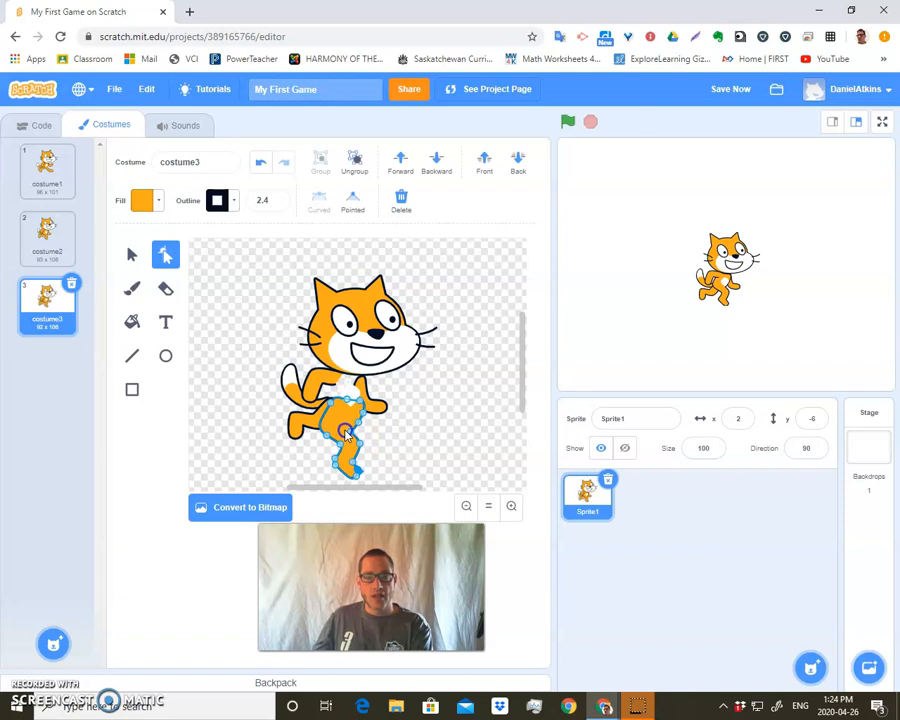
{"action": "left_click", "coordinate": [46, 237]}
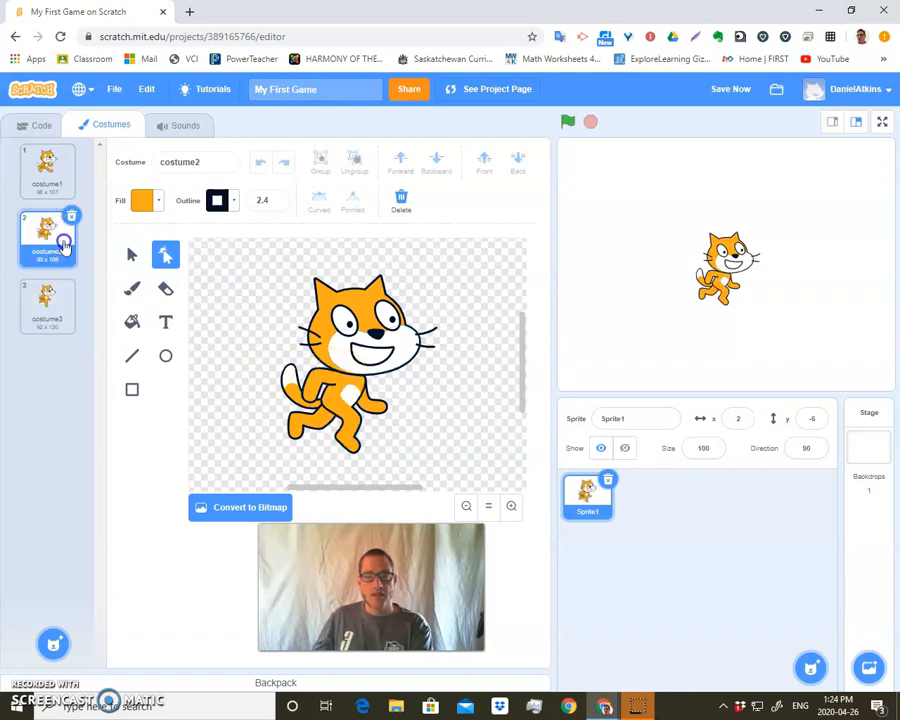
{"action": "left_click", "coordinate": [47, 305]}
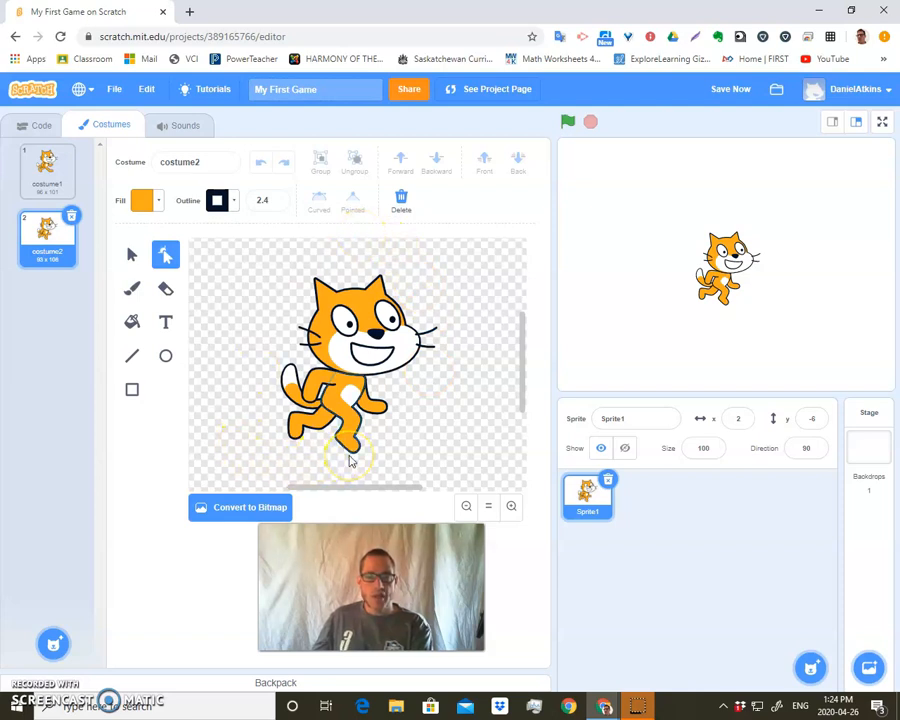
{"action": "mouse_move", "coordinate": [363, 463]}
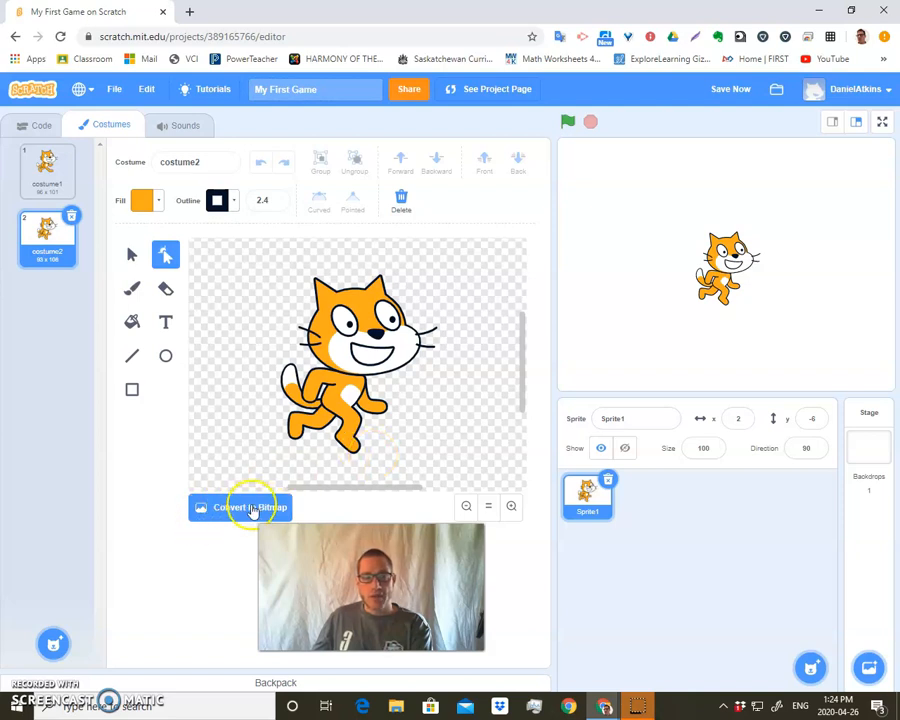
Convert costume2 to bitmap and pick purple as the fill colour.
{"action": "left_click", "coordinate": [240, 507]}
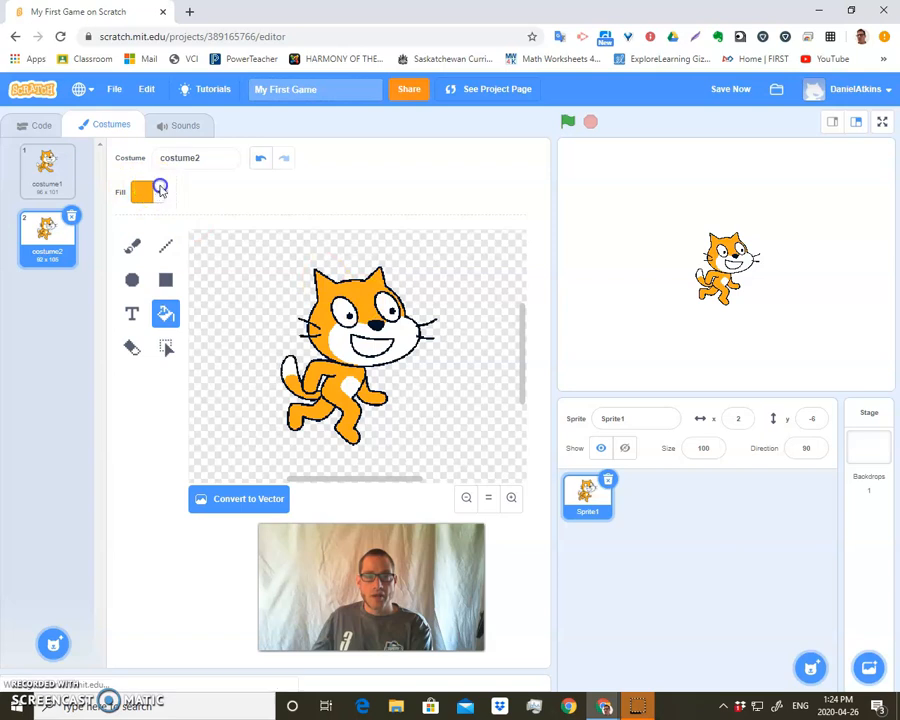
{"action": "left_click", "coordinate": [142, 191]}
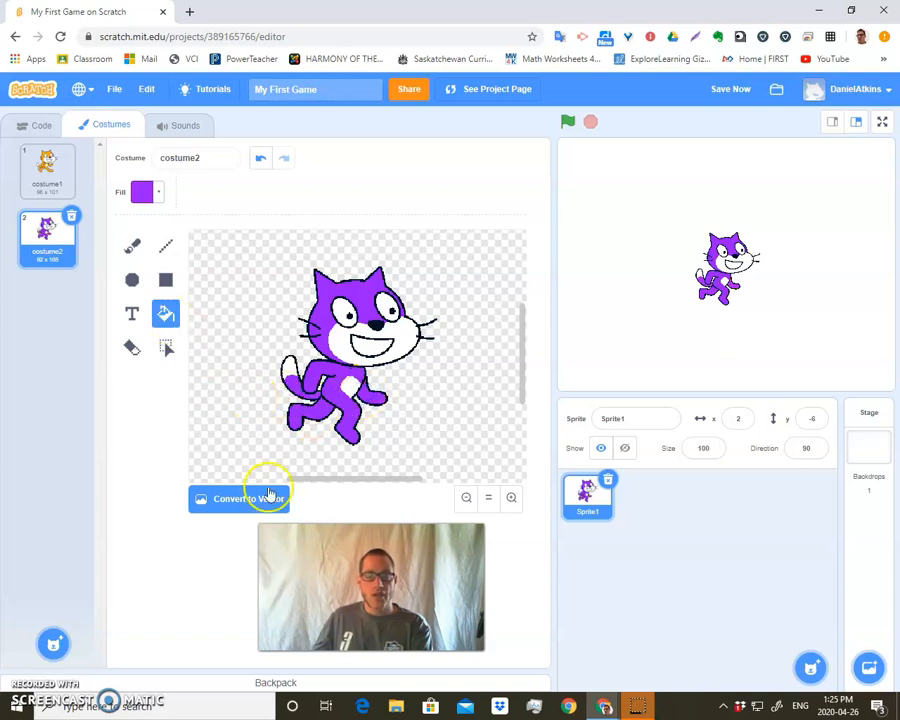
{"action": "mouse_move", "coordinate": [378, 437]}
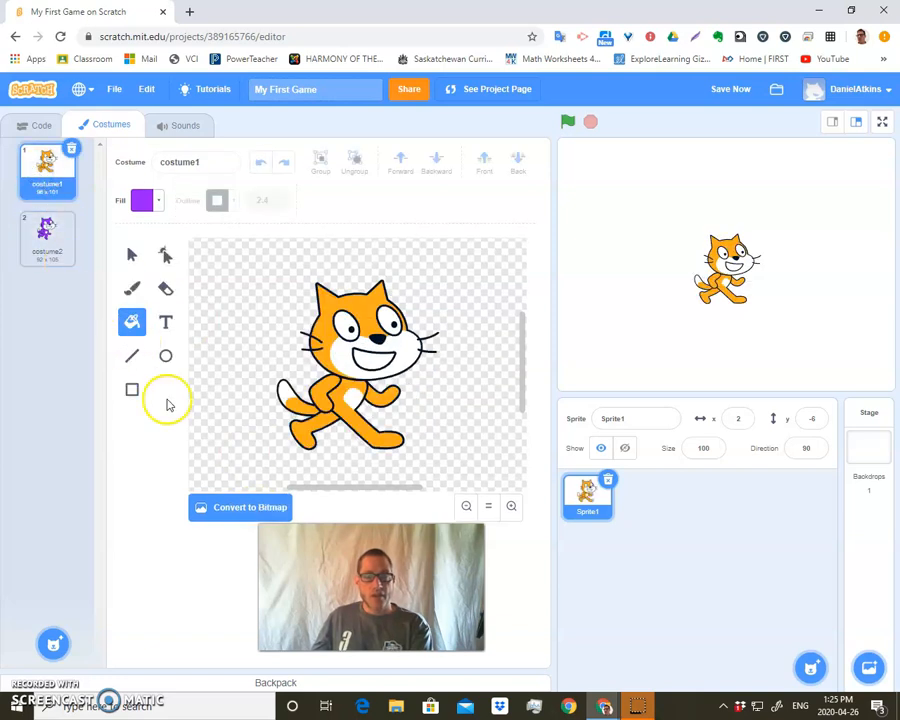
Convert the purple costume2 back to a vector image.
{"action": "left_click", "coordinate": [47, 238]}
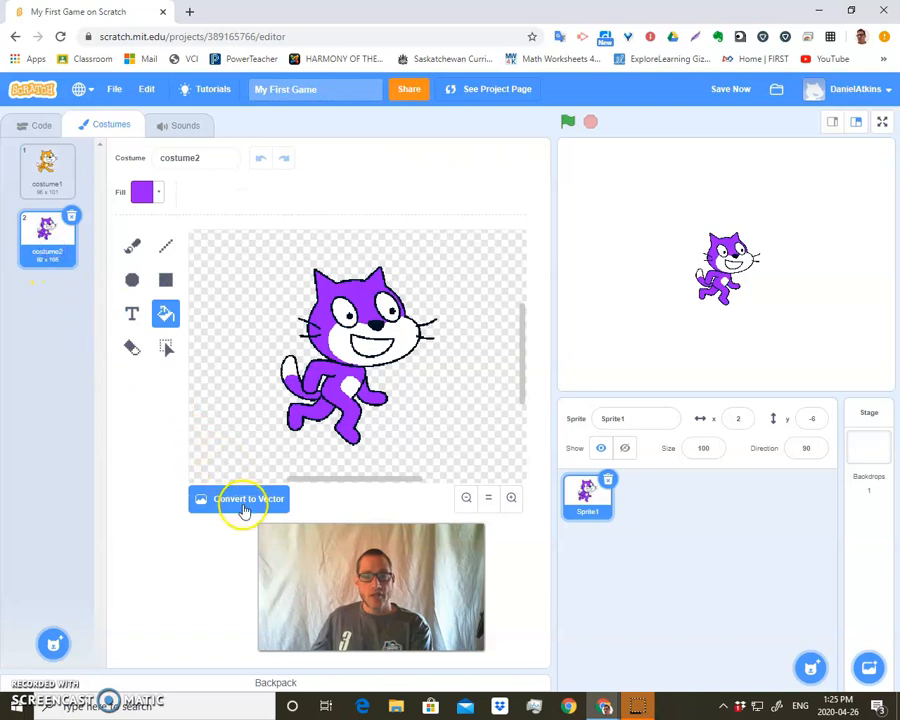
{"action": "left_click", "coordinate": [249, 499]}
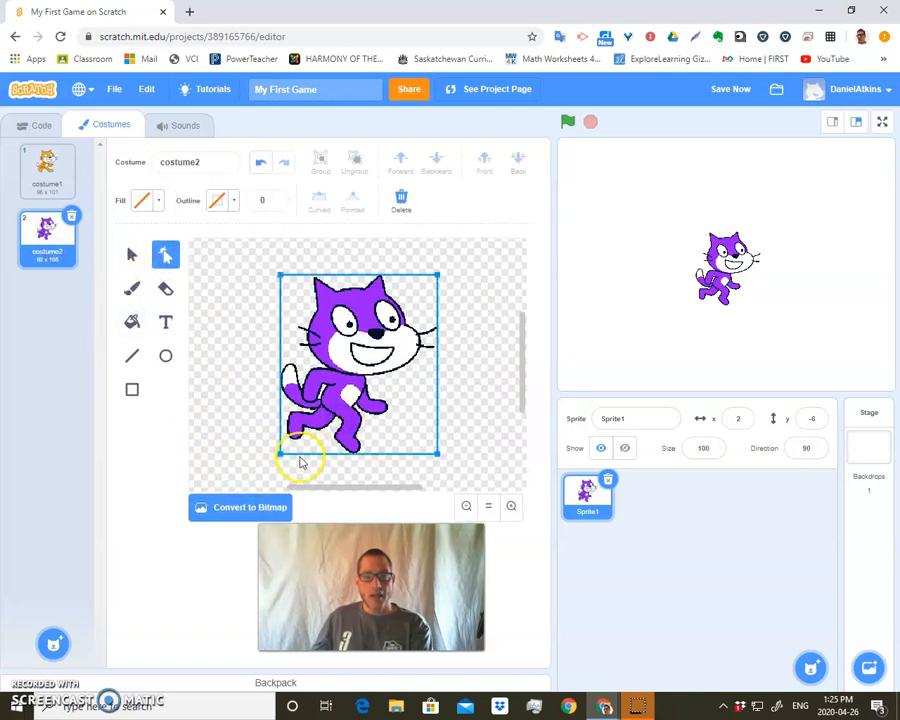
{"action": "mouse_move", "coordinate": [283, 448]}
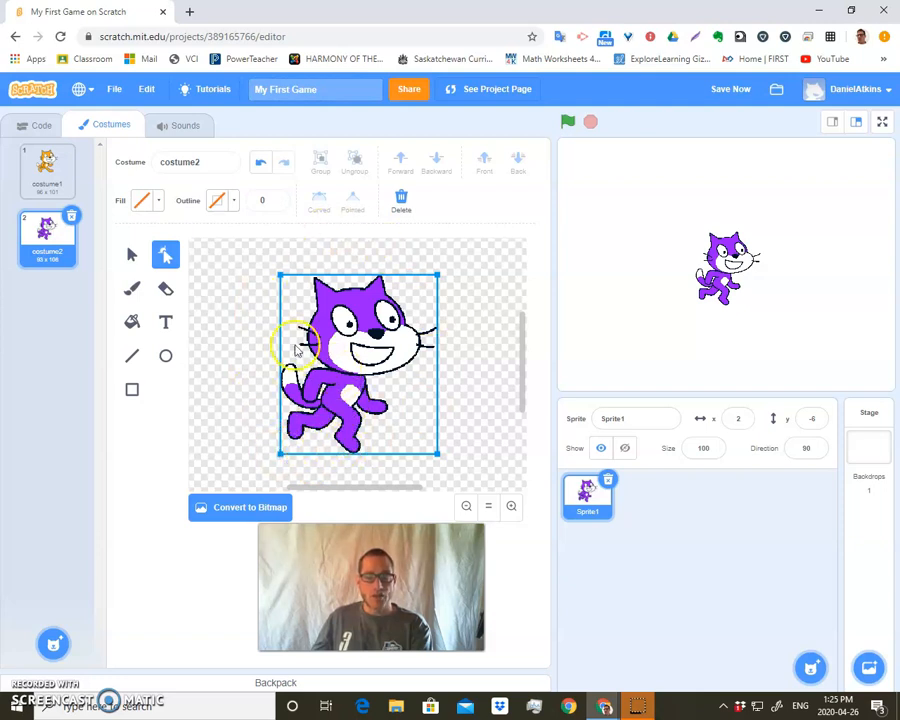
{"action": "left_click", "coordinate": [46, 170]}
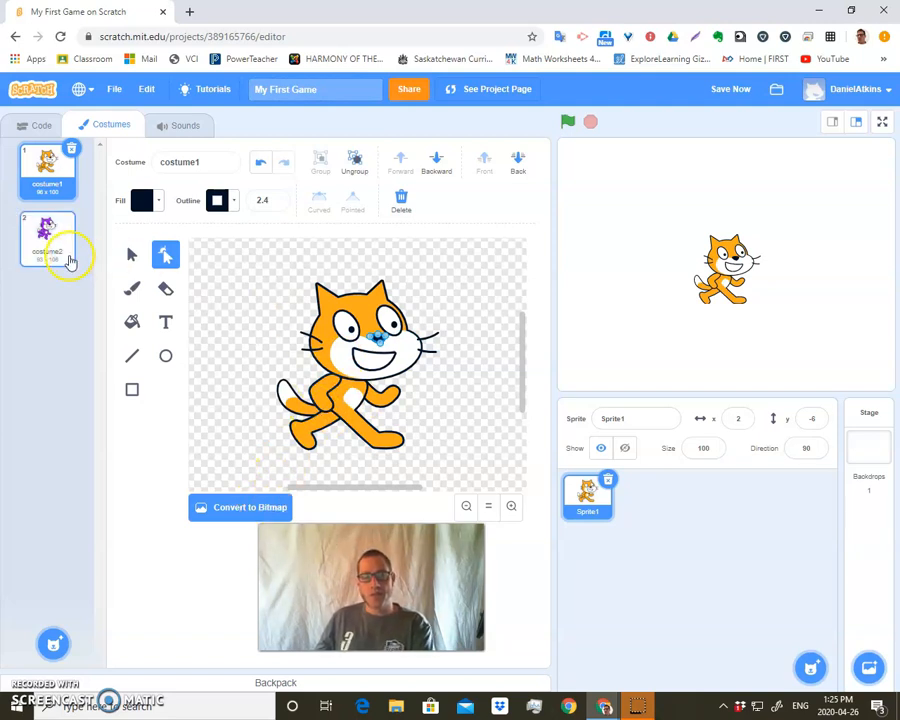
{"action": "left_click", "coordinate": [46, 237]}
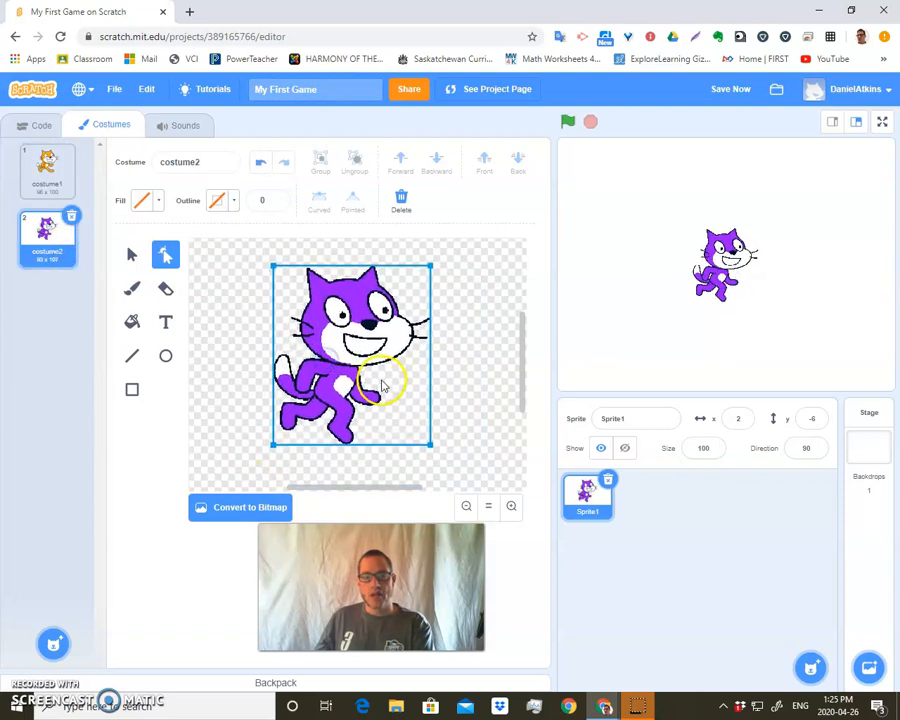
{"action": "mouse_move", "coordinate": [435, 328]}
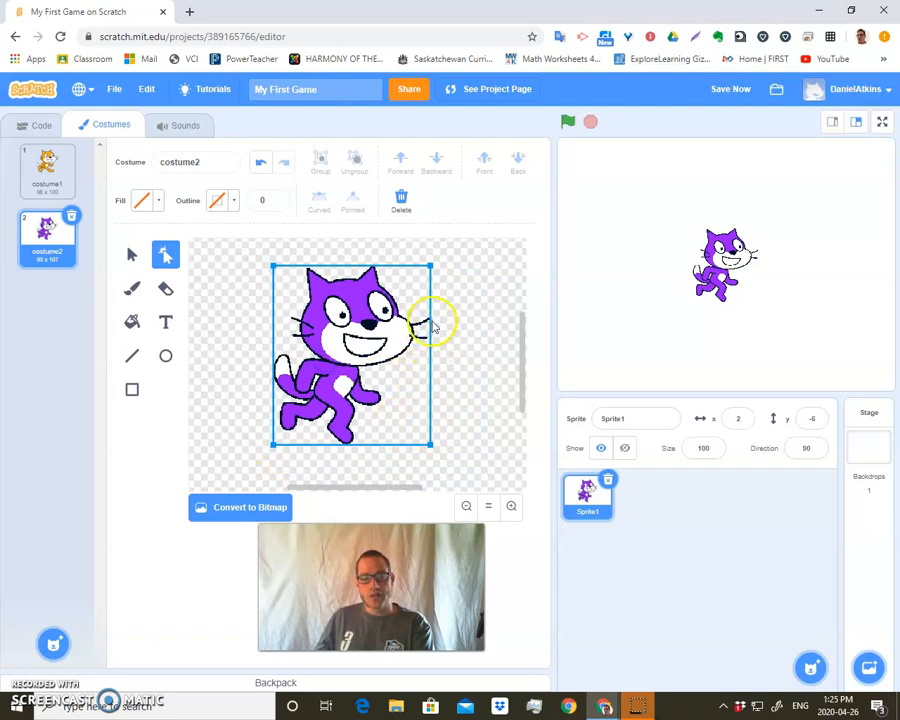
{"action": "left_click", "coordinate": [46, 170]}
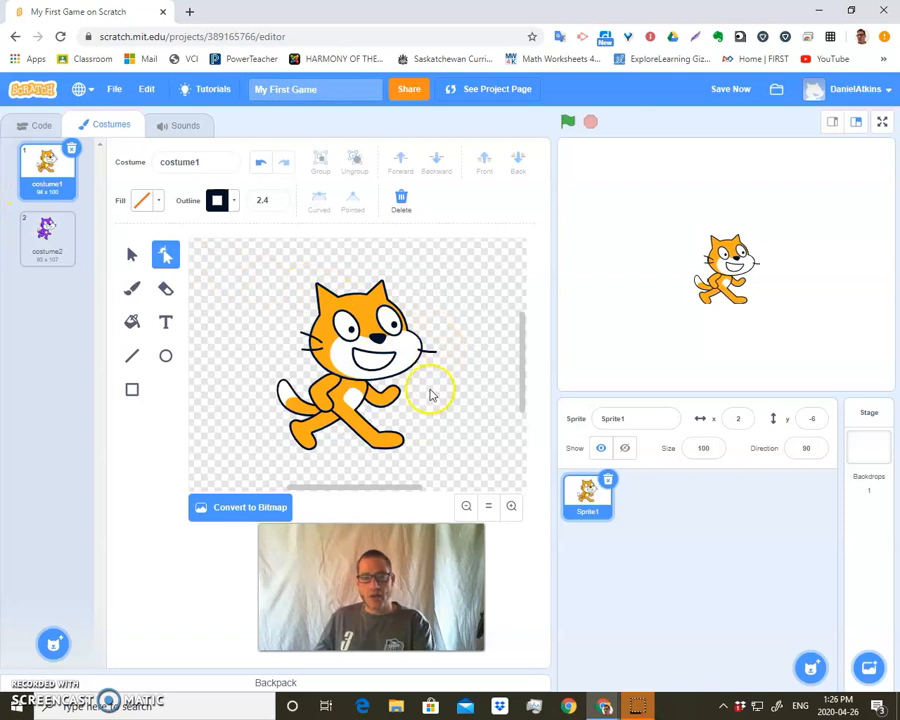
{"action": "mouse_move", "coordinate": [425, 360]}
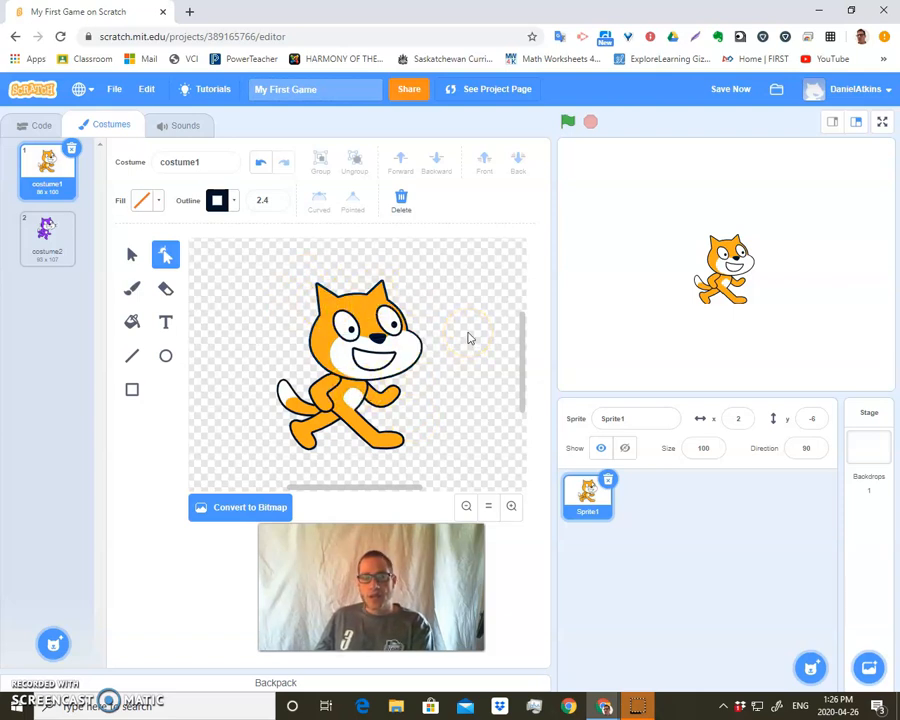
{"action": "mouse_move", "coordinate": [65, 237]}
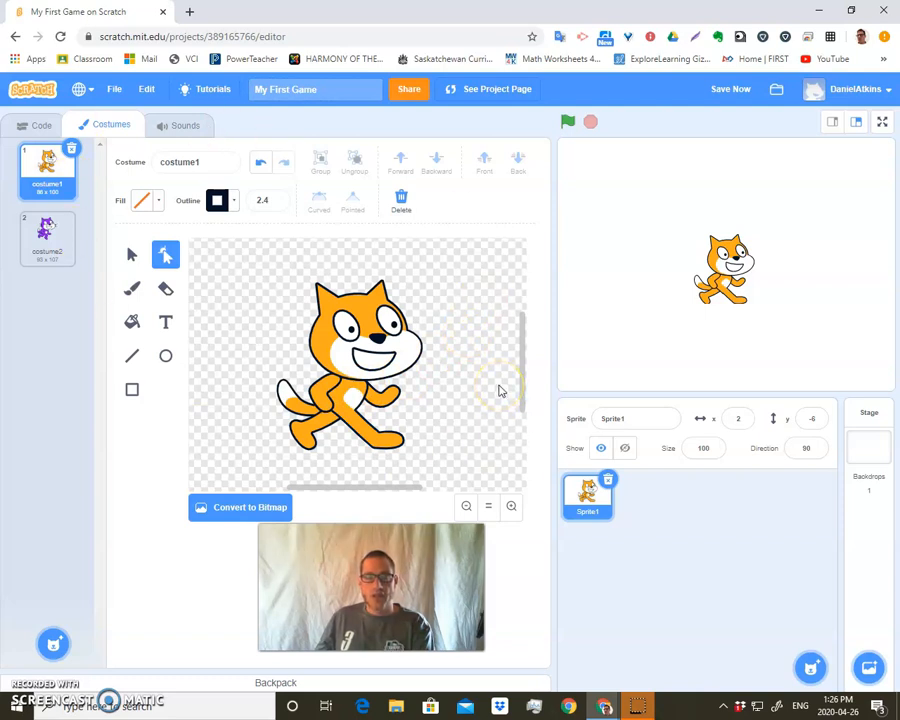
{"action": "mouse_move", "coordinate": [208, 235]}
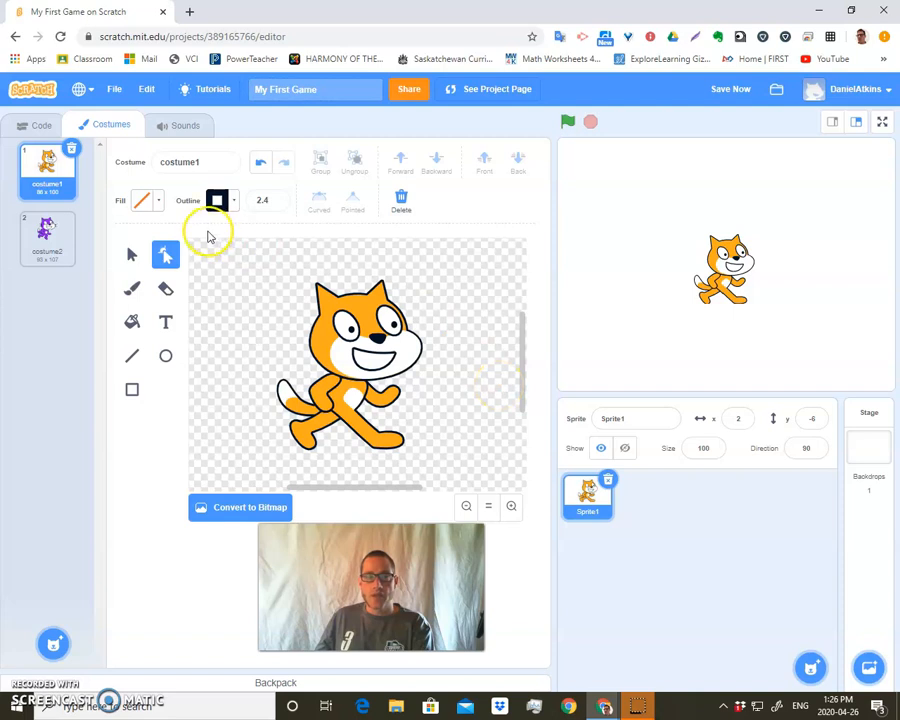
Add and remove the A Guitar sound, then add the Surprise sound Sneaker Squeak.
{"action": "left_click", "coordinate": [180, 124]}
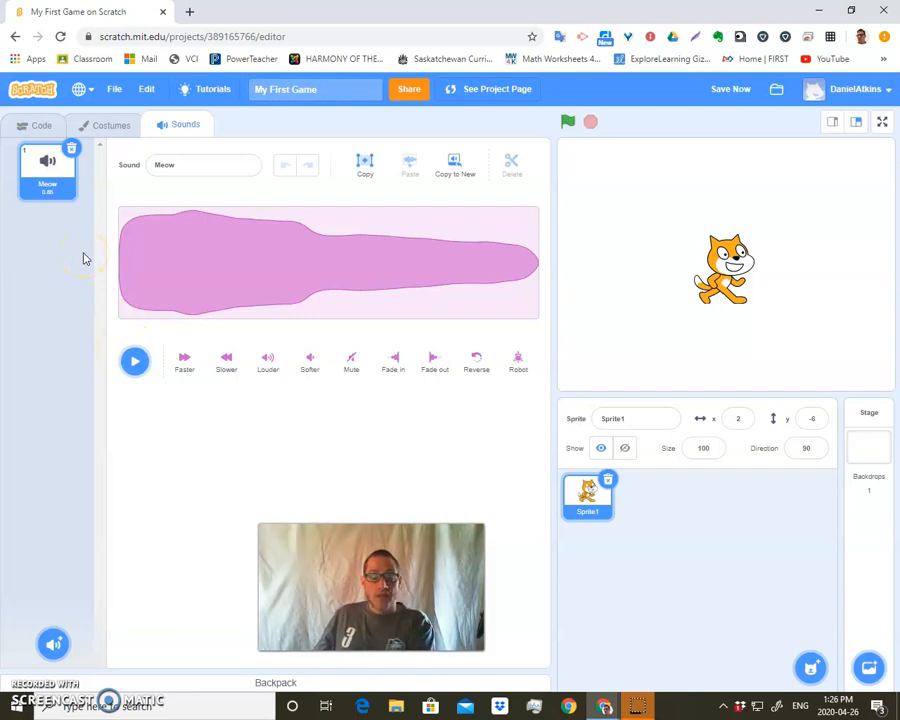
{"action": "mouse_move", "coordinate": [54, 643]}
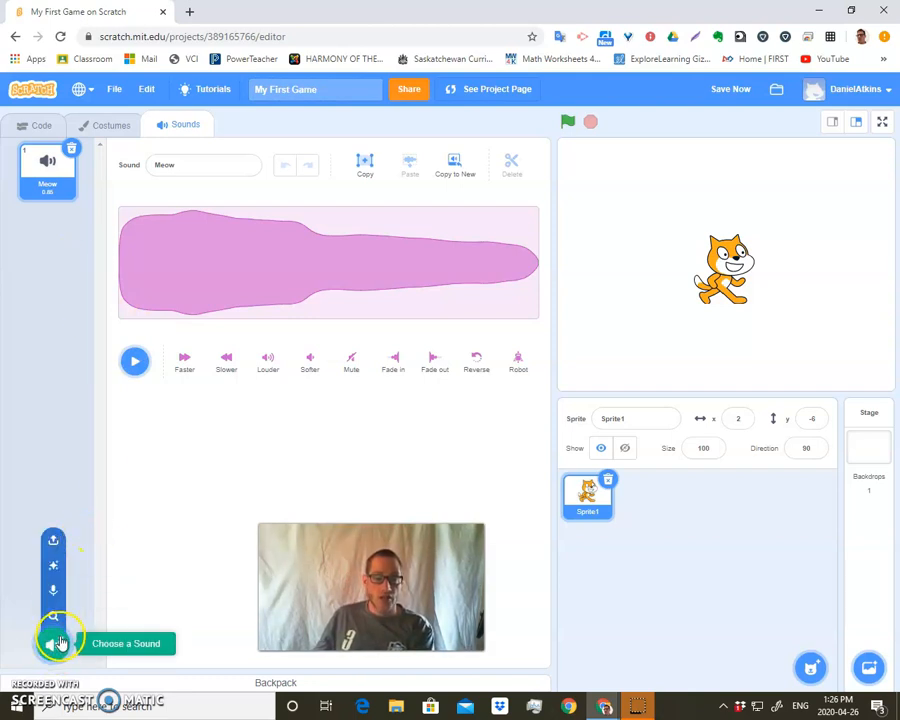
{"action": "left_click", "coordinate": [53, 643]}
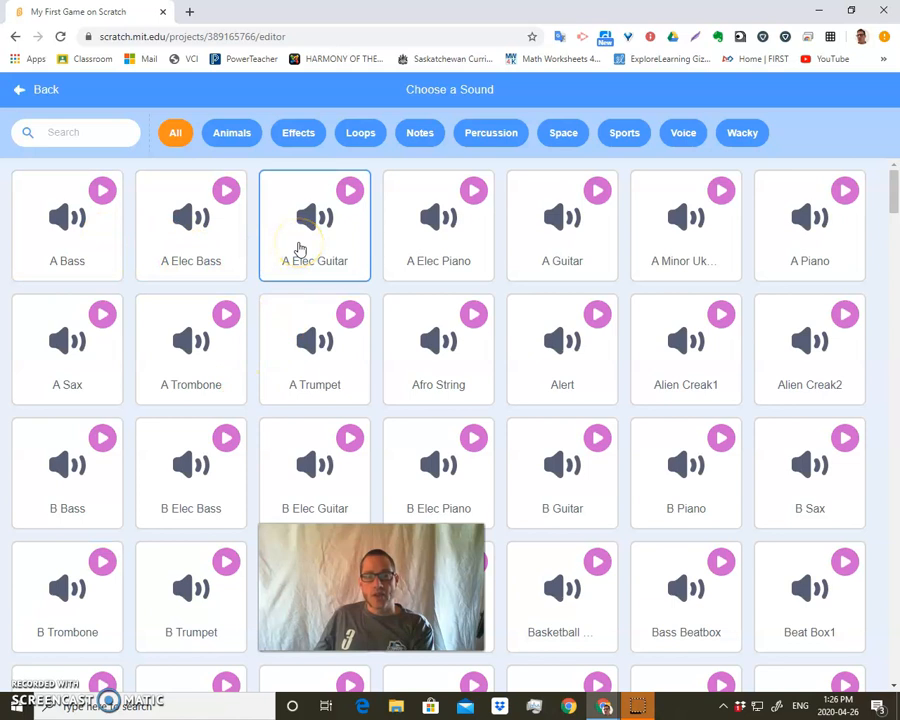
{"action": "mouse_move", "coordinate": [562, 225]}
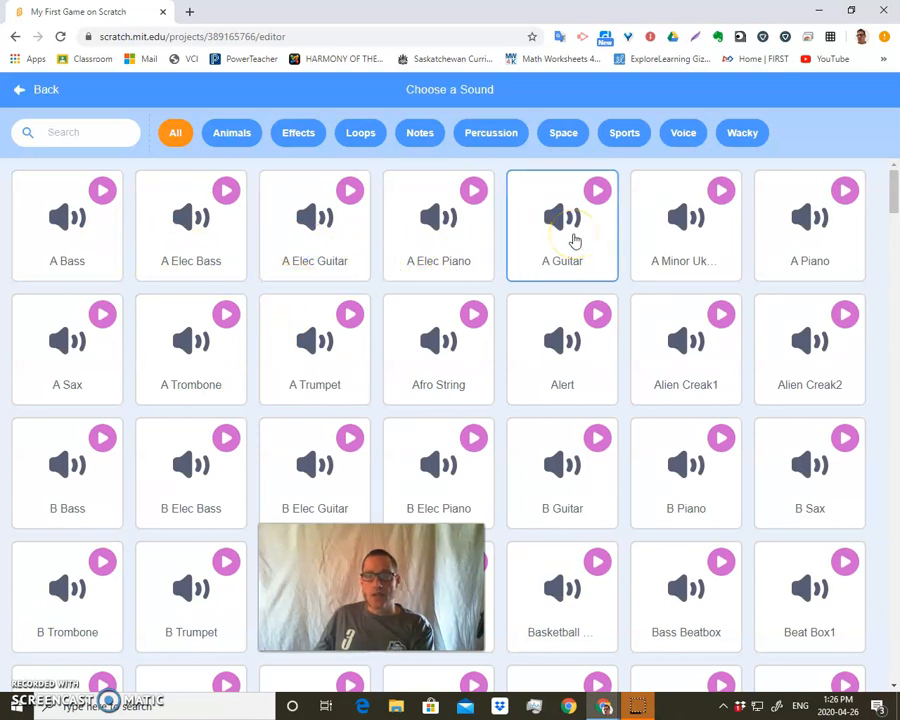
{"action": "left_click", "coordinate": [562, 218]}
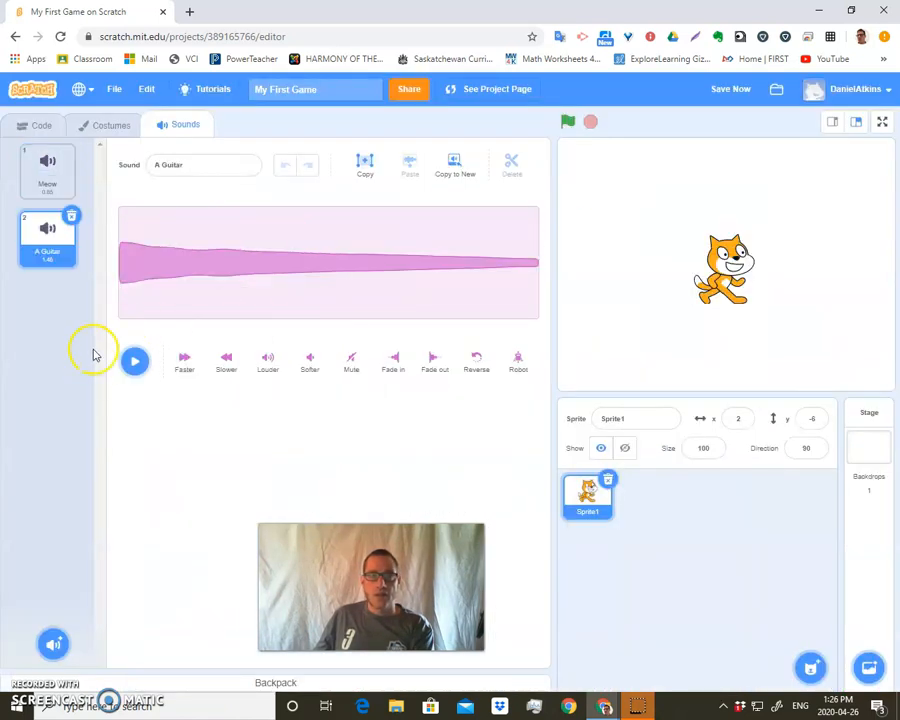
{"action": "left_click", "coordinate": [134, 362]}
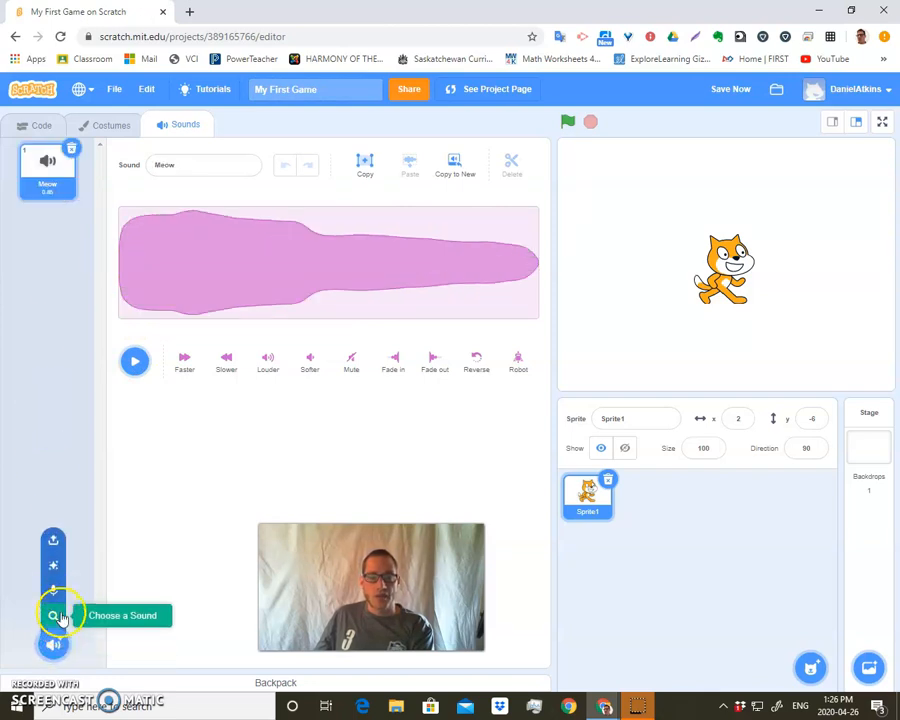
{"action": "mouse_move", "coordinate": [53, 590]}
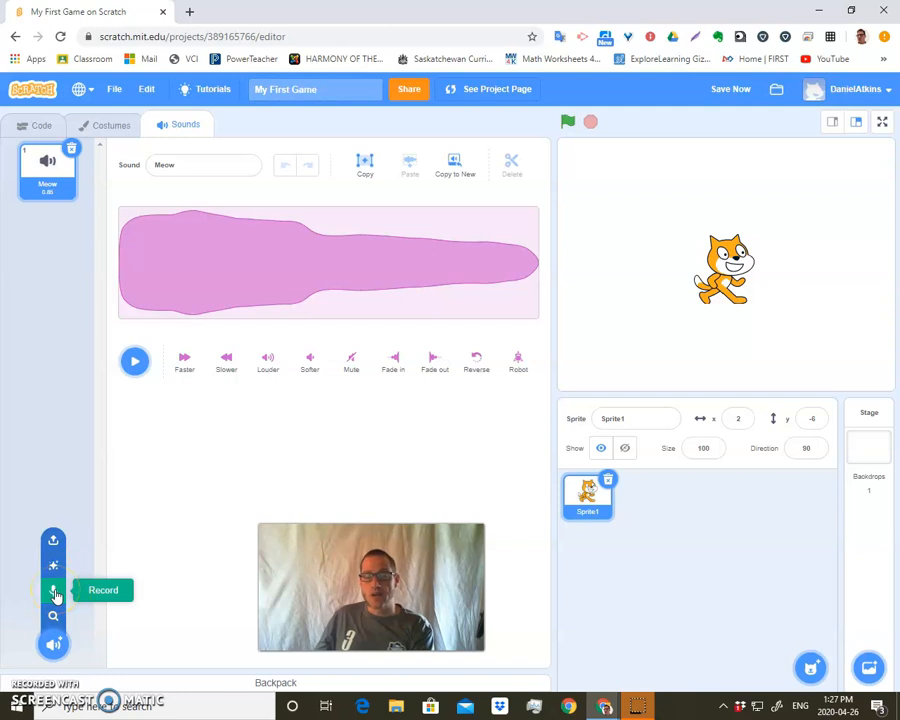
{"action": "mouse_move", "coordinate": [53, 565]}
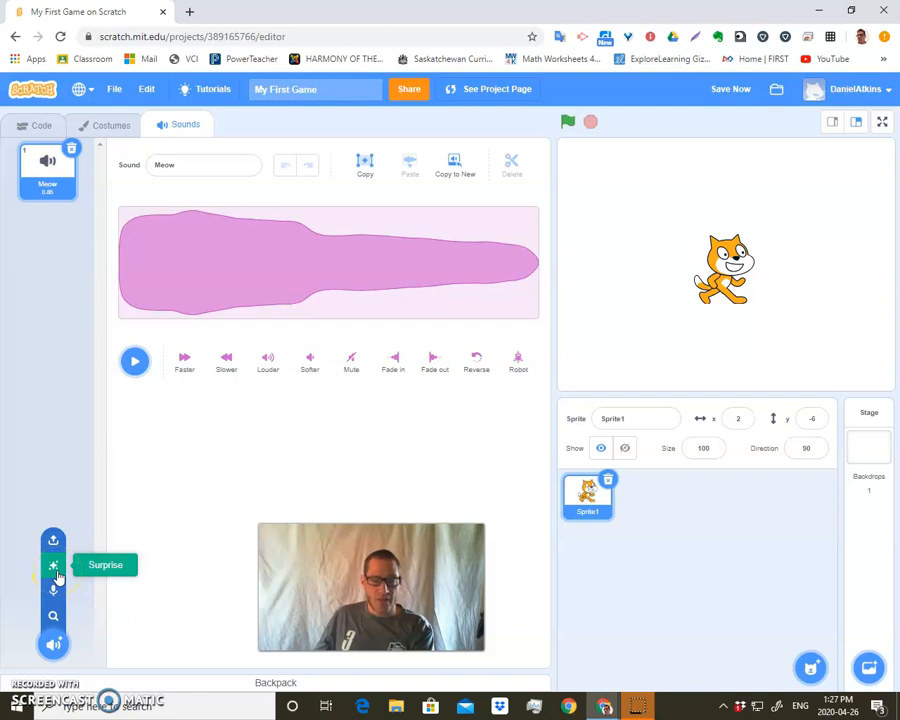
{"action": "mouse_move", "coordinate": [53, 540]}
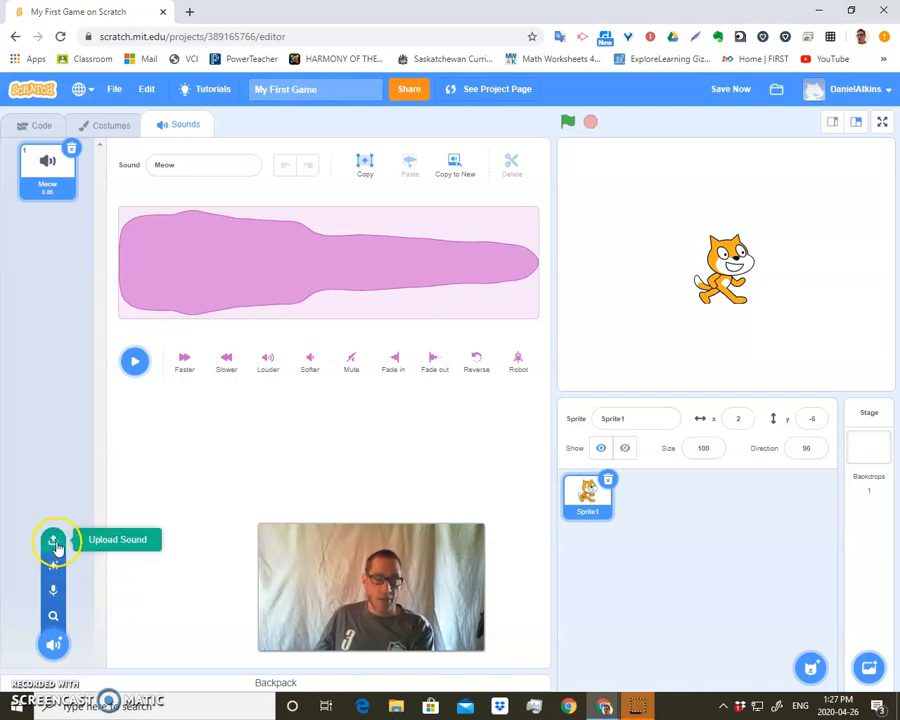
{"action": "mouse_move", "coordinate": [53, 565]}
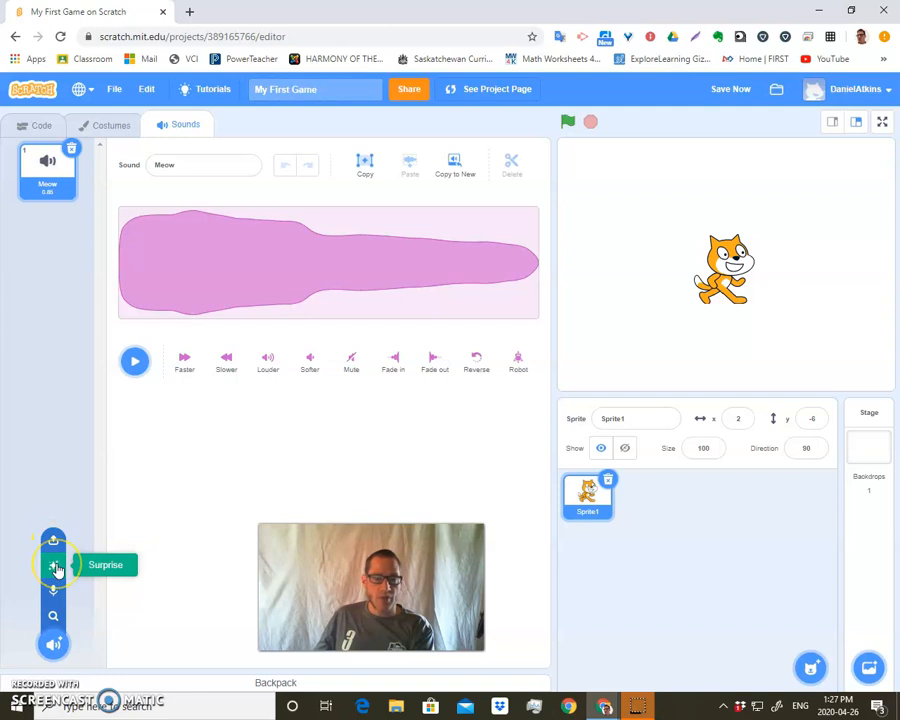
{"action": "left_click", "coordinate": [53, 565]}
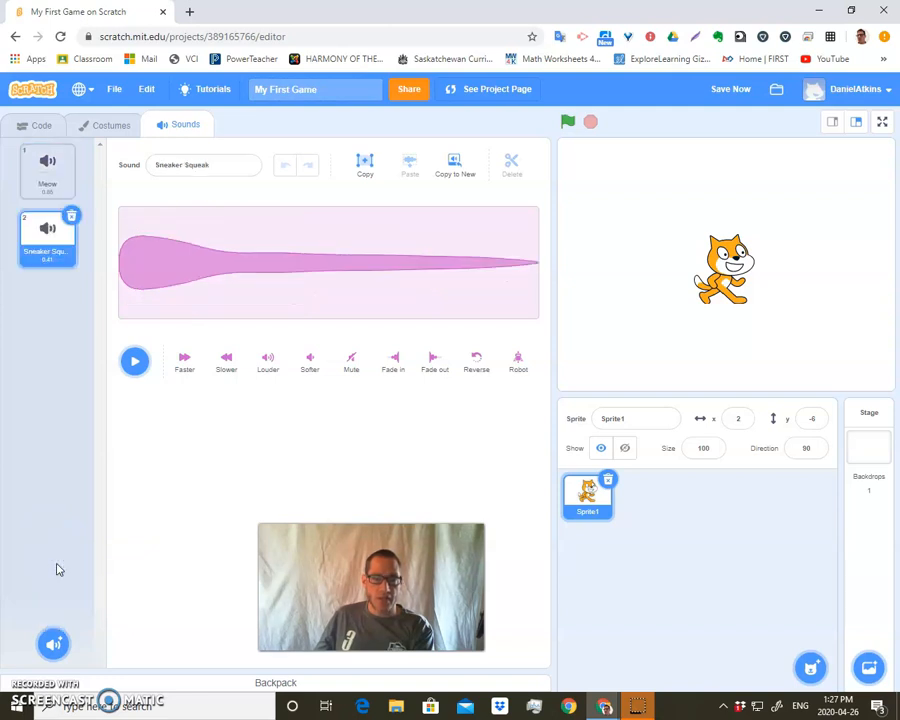
{"action": "mouse_move", "coordinate": [135, 361]}
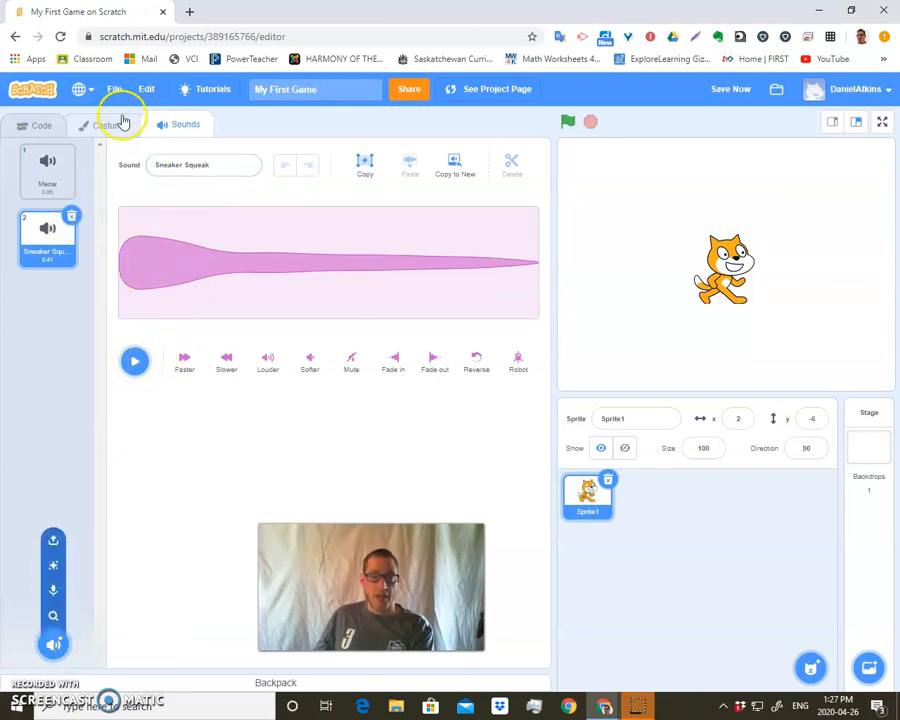
{"action": "left_click", "coordinate": [111, 124]}
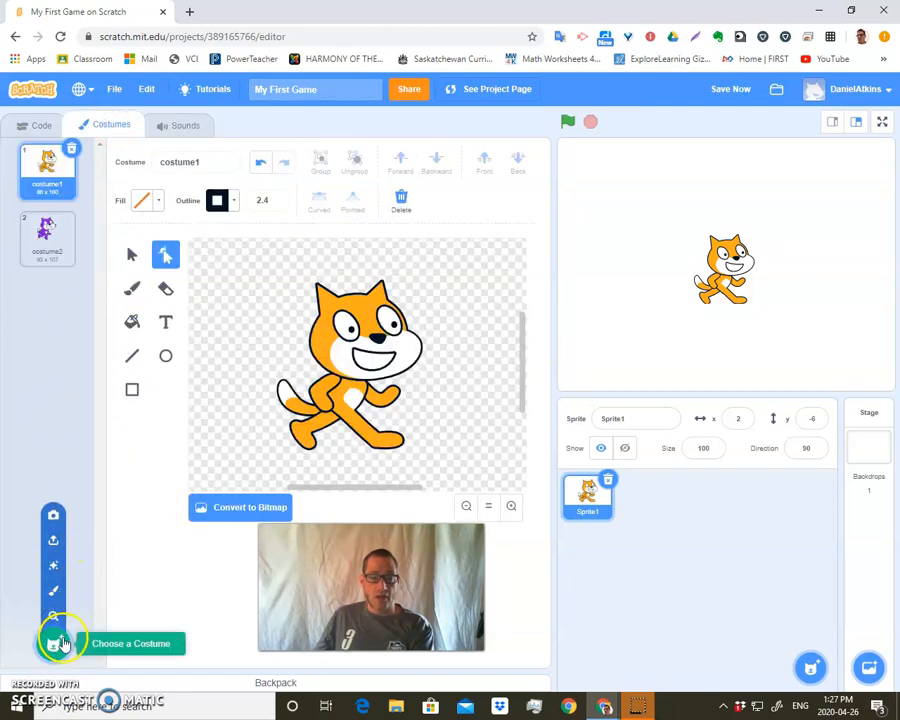
{"action": "left_click", "coordinate": [62, 643]}
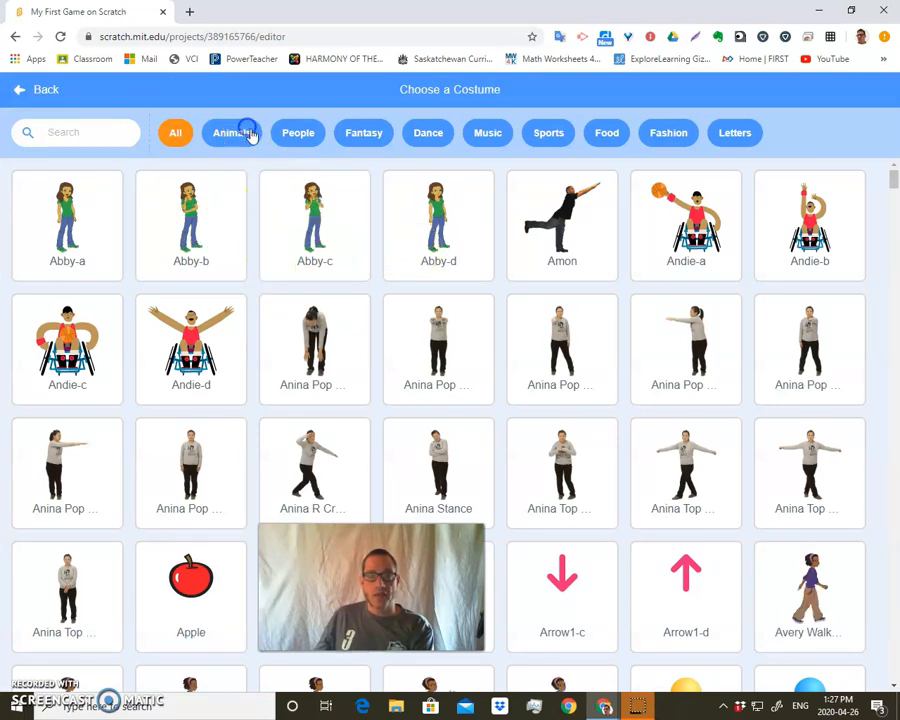
{"action": "left_click", "coordinate": [363, 132]}
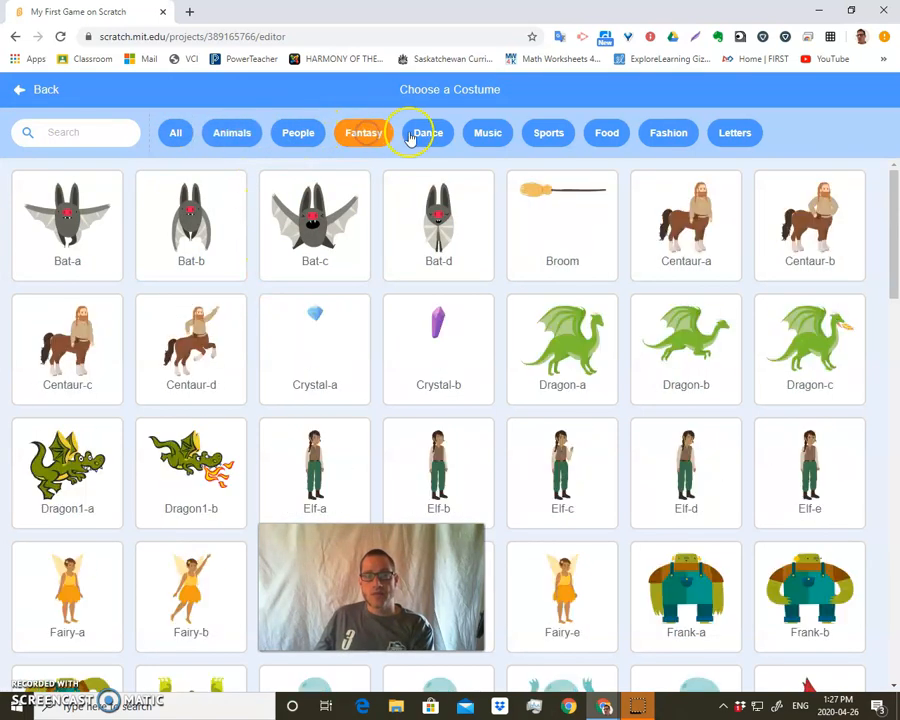
{"action": "left_click", "coordinate": [487, 132]}
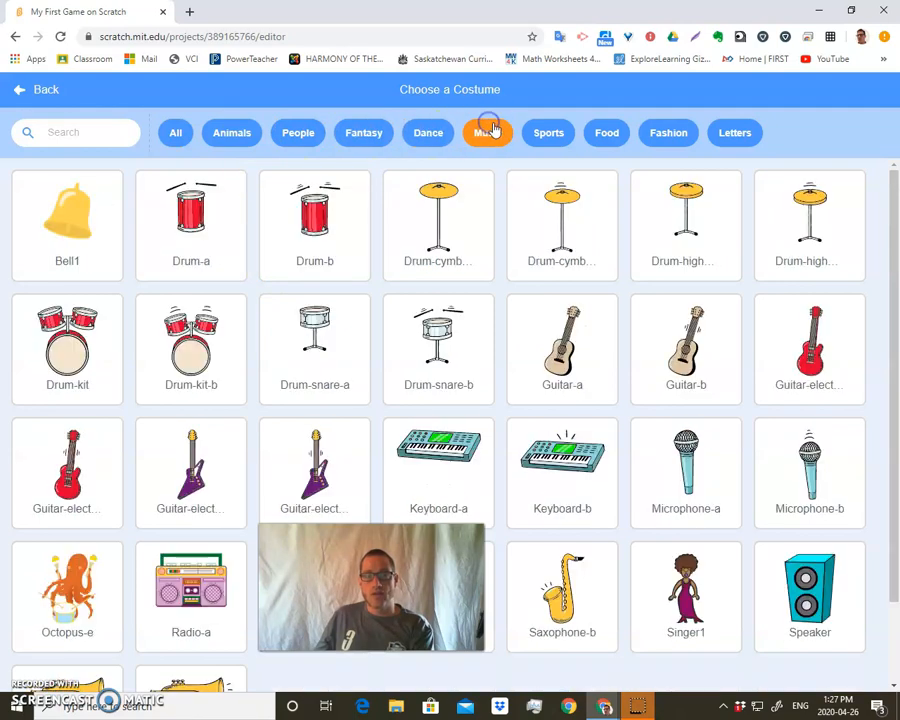
{"action": "left_click", "coordinate": [548, 132]}
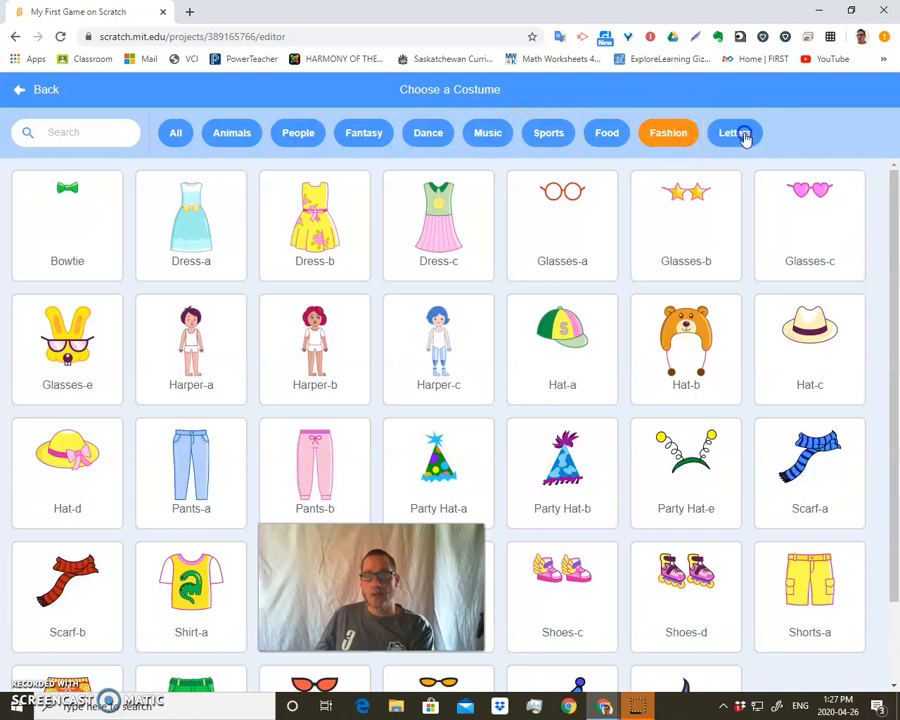
{"action": "left_click", "coordinate": [606, 132]}
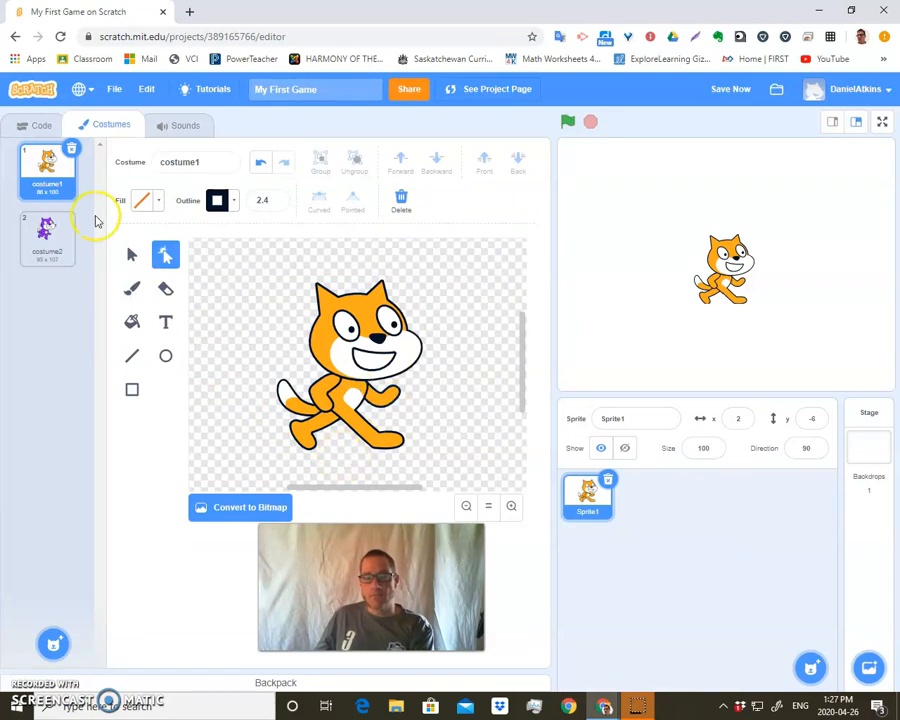
{"action": "left_click", "coordinate": [185, 124]}
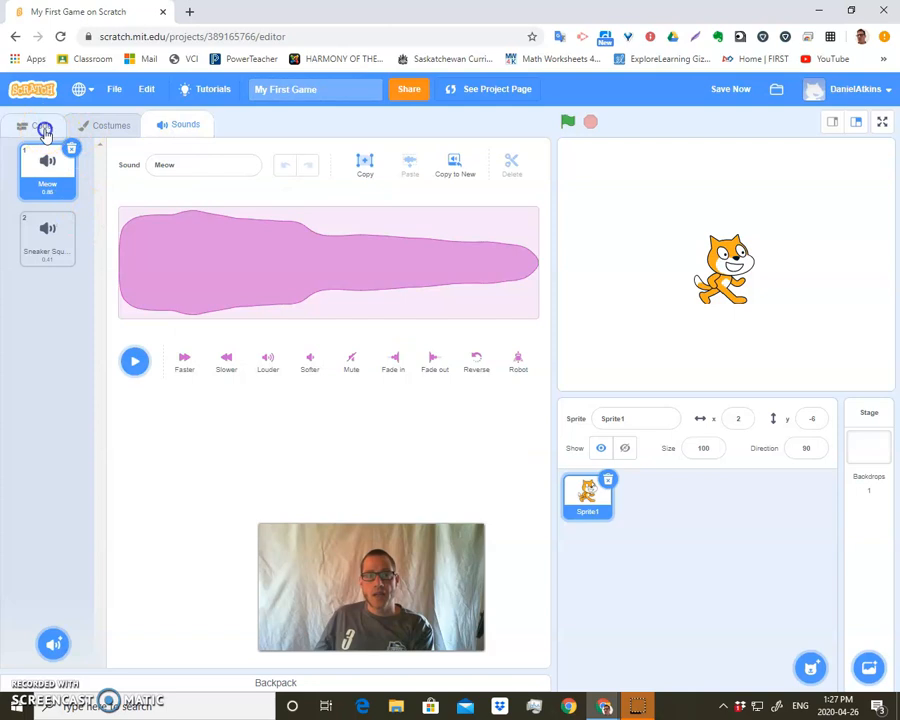
View the Bear sprite's costumes and preview bear-b.
{"action": "left_click", "coordinate": [41, 123]}
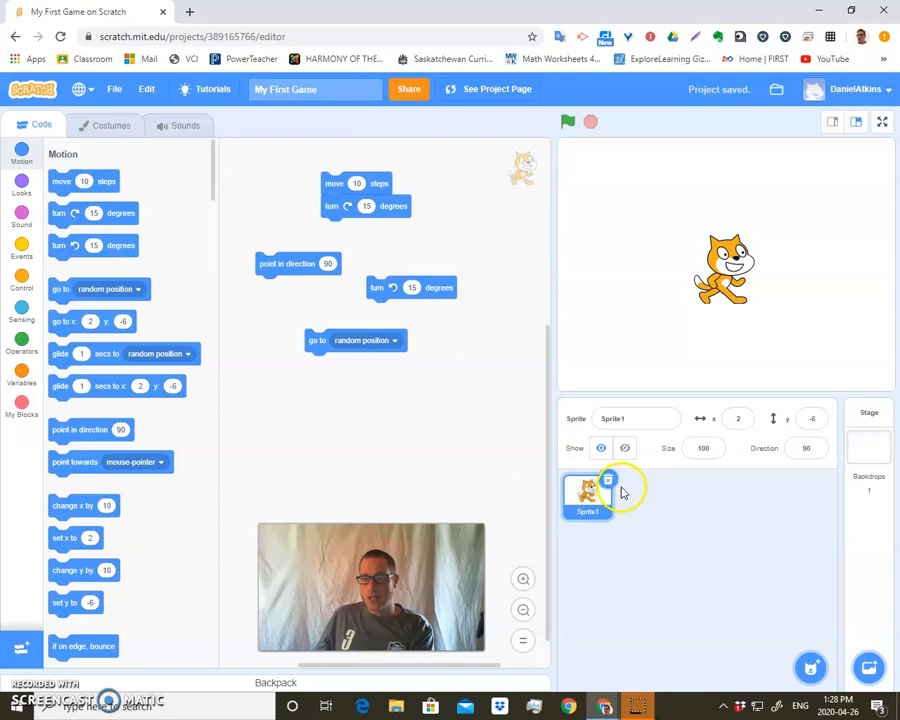
{"action": "mouse_move", "coordinate": [707, 556]}
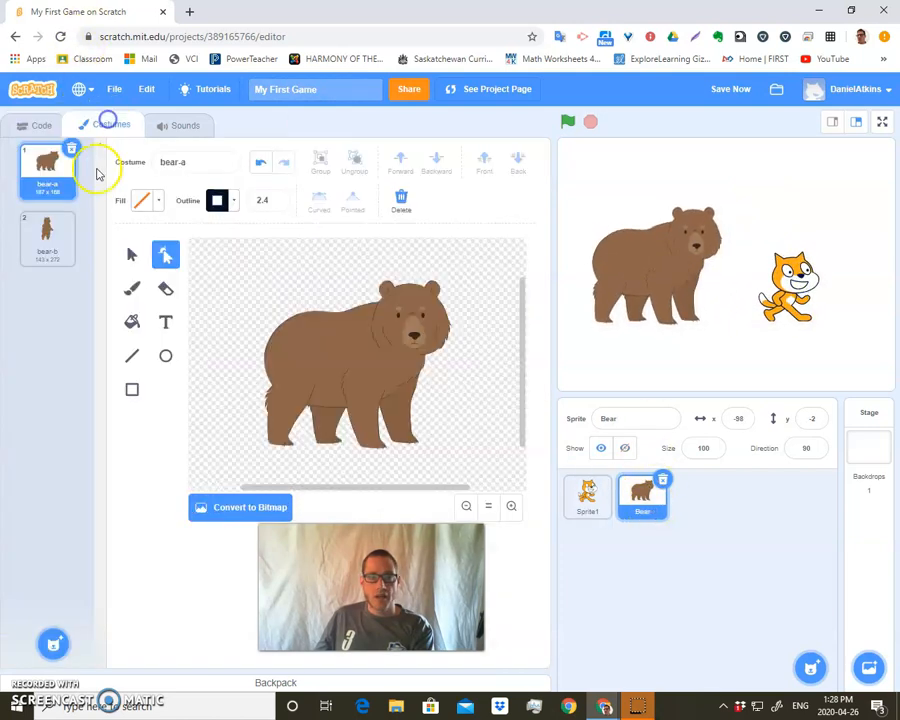
{"action": "left_click", "coordinate": [46, 235]}
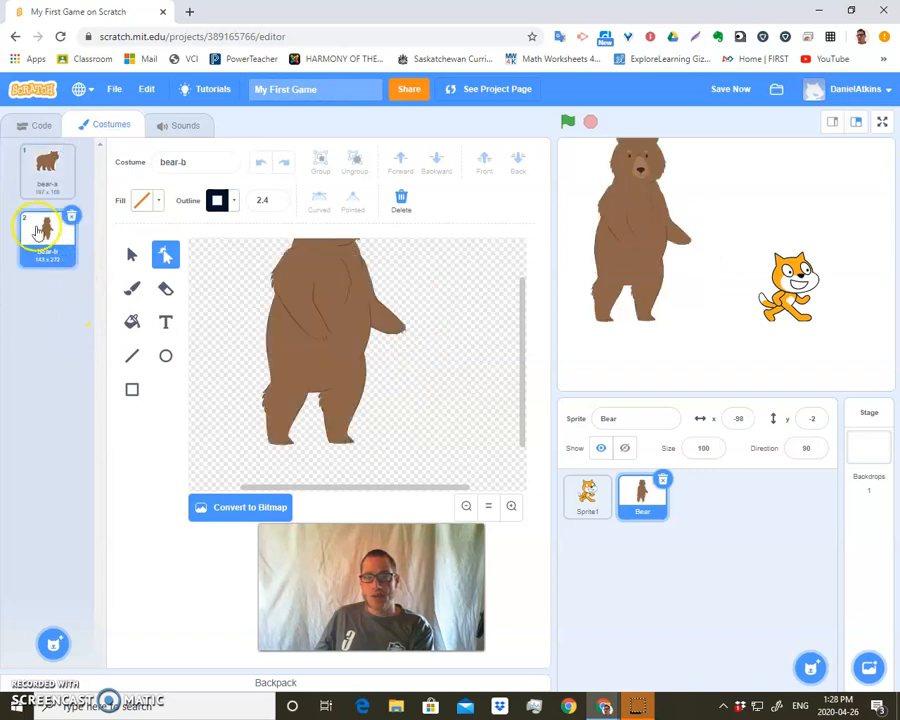
{"action": "left_click", "coordinate": [46, 170]}
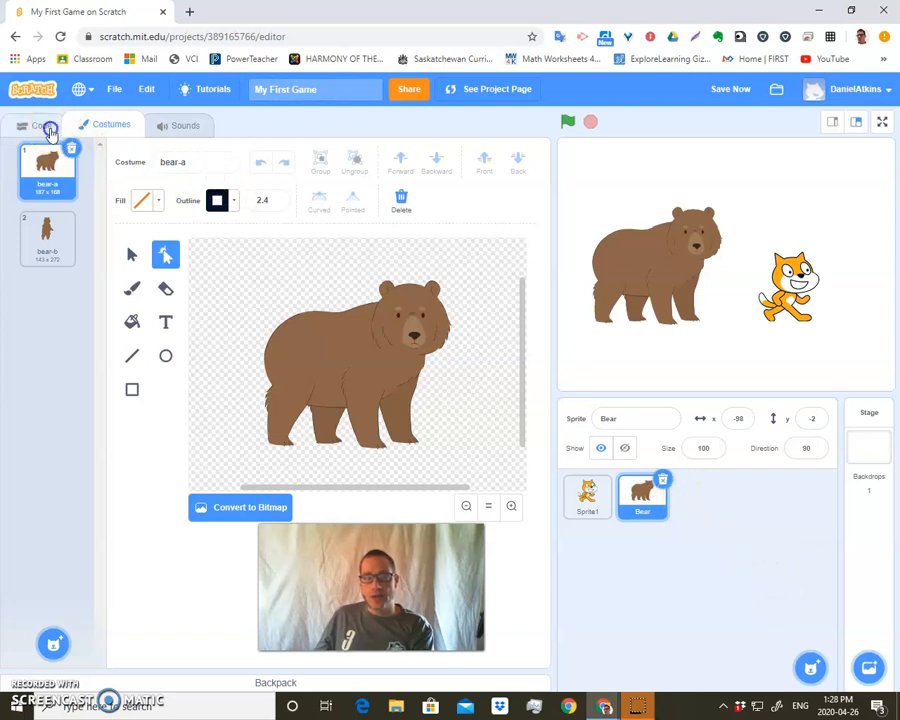
Run a glide 1 secs to random position block on the Bear, then hide and reshow it.
{"action": "left_click", "coordinate": [41, 124]}
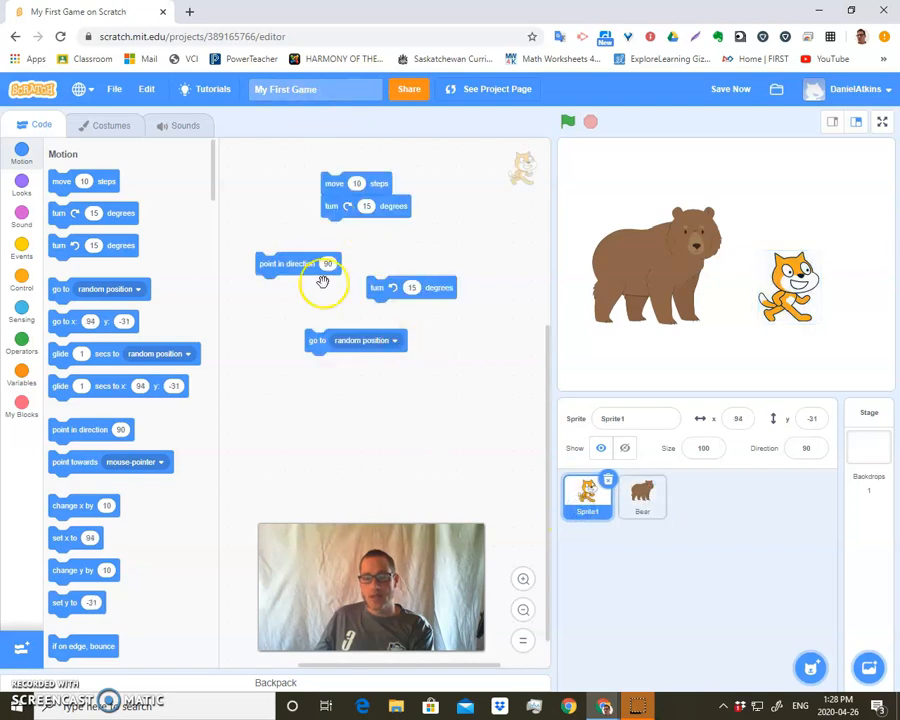
{"action": "left_click", "coordinate": [642, 497]}
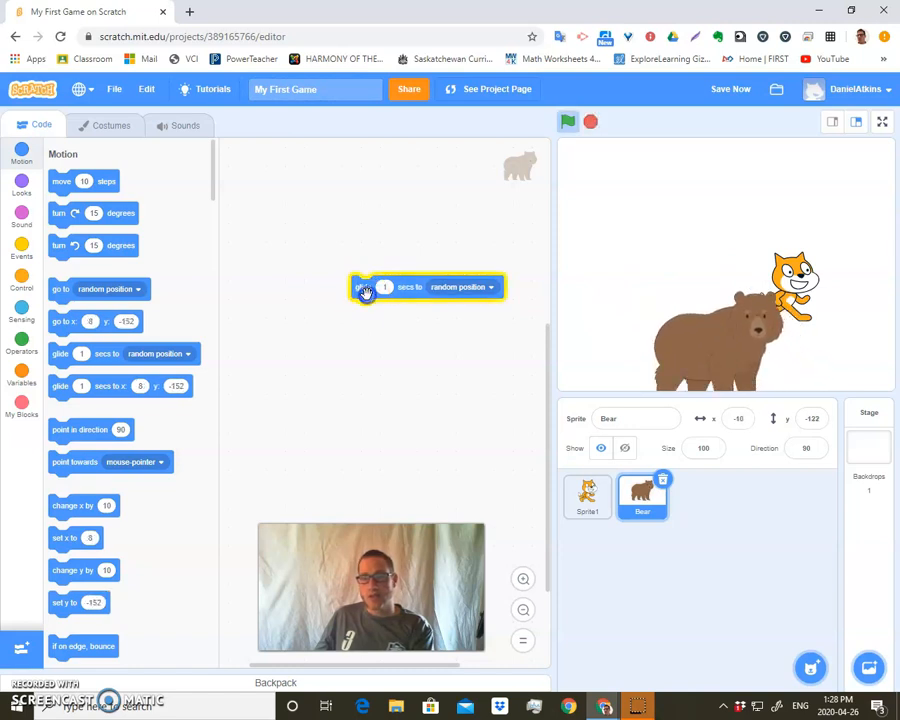
{"action": "left_click", "coordinate": [362, 287]}
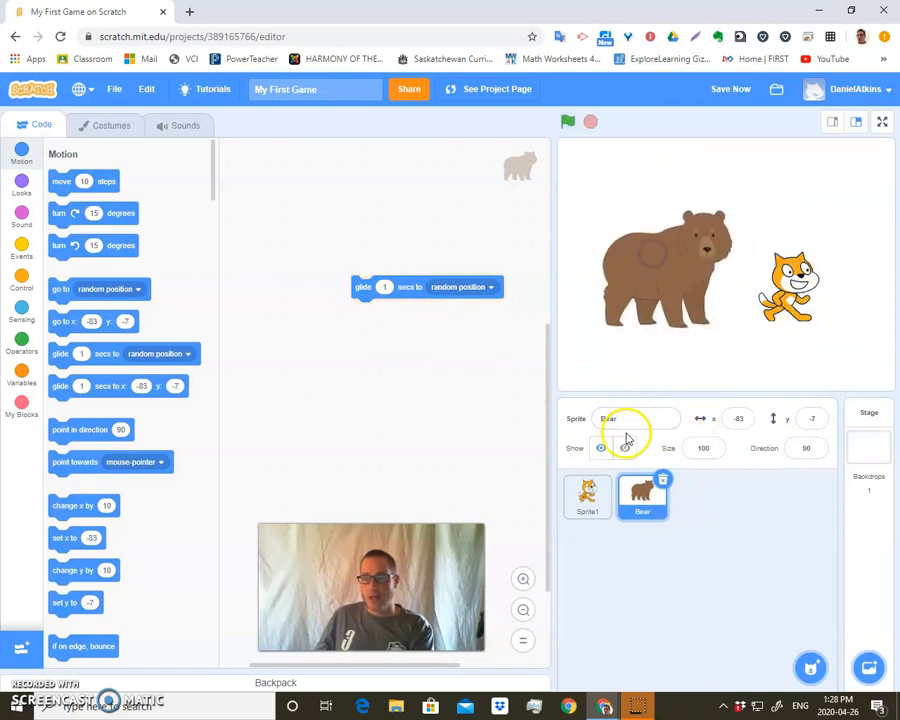
{"action": "left_click", "coordinate": [637, 418]}
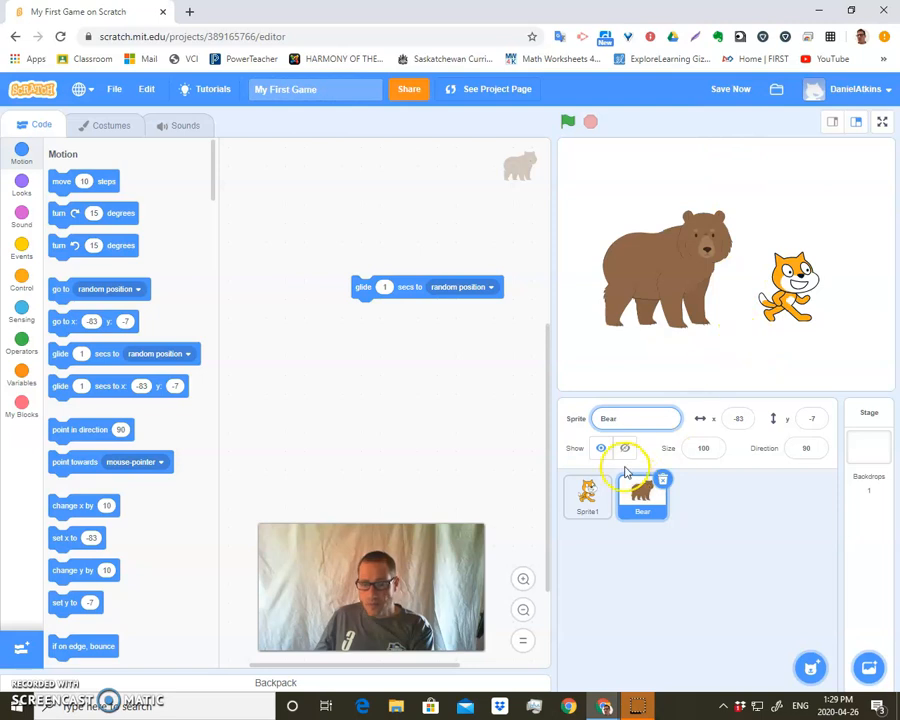
{"action": "left_click", "coordinate": [625, 448]}
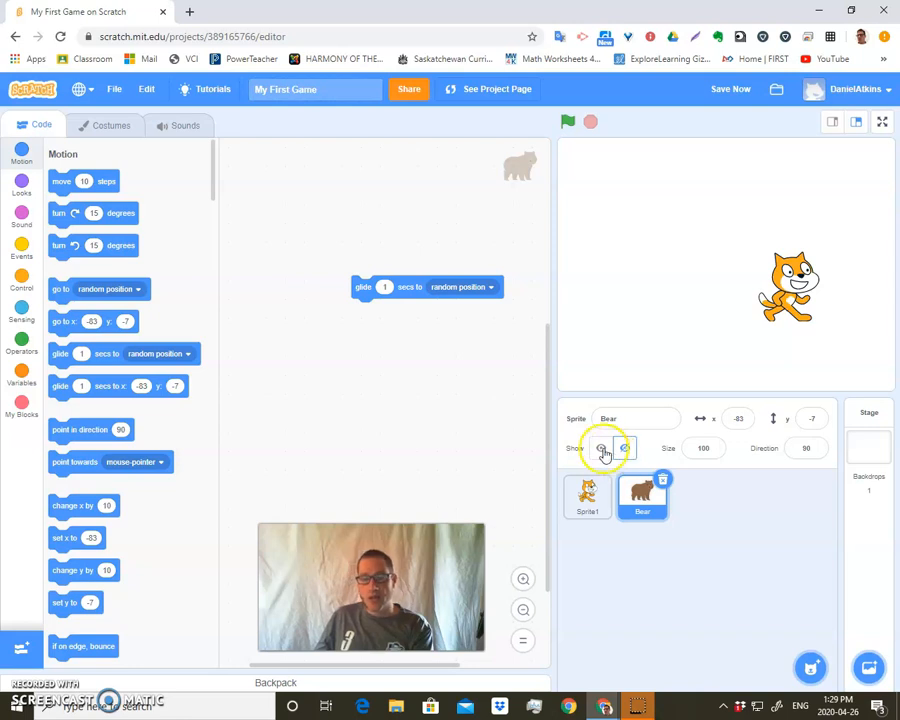
{"action": "left_click", "coordinate": [600, 447]}
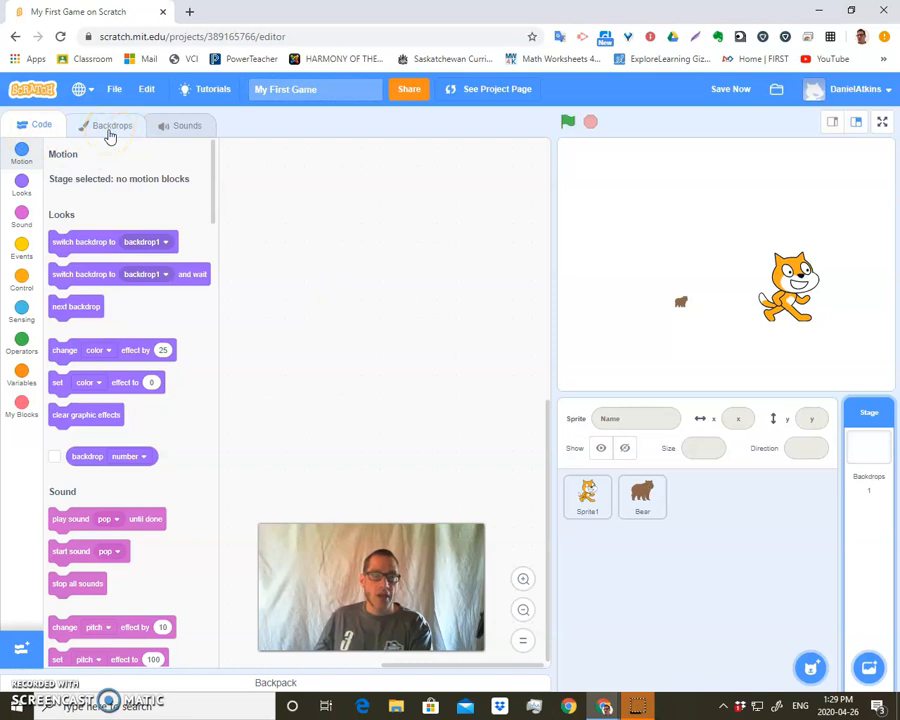
Add the Arctic backdrop from the backdrop library to the Stage.
{"action": "left_click", "coordinate": [111, 125]}
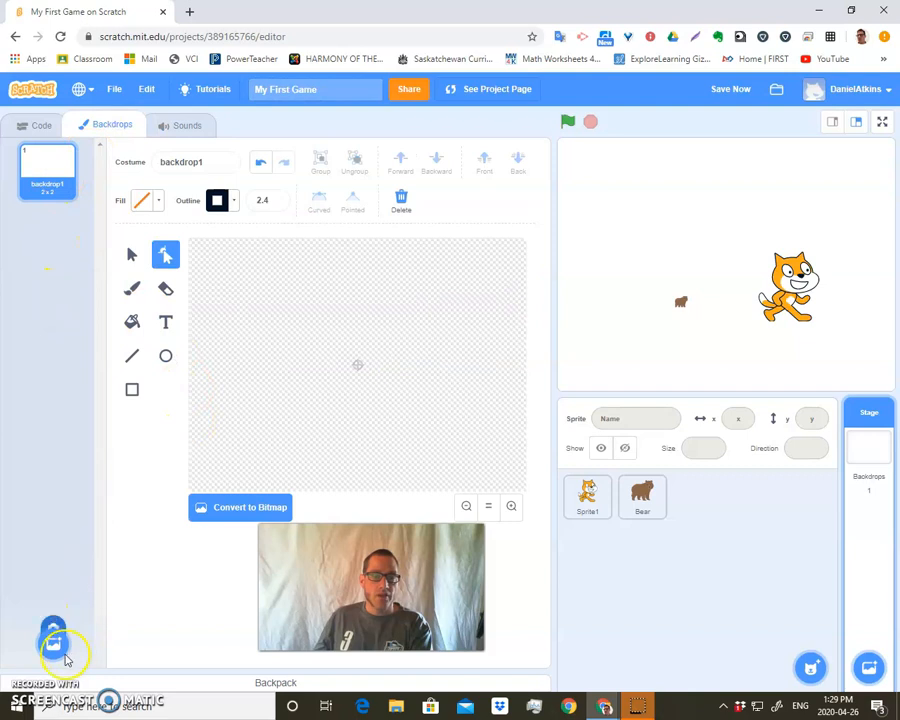
{"action": "left_click", "coordinate": [63, 645]}
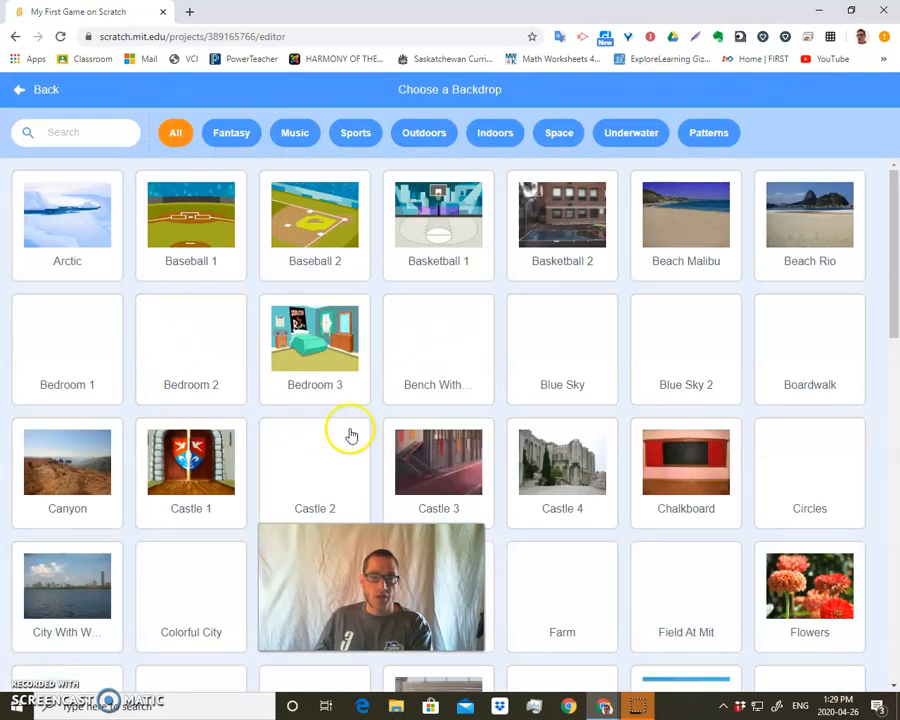
{"action": "left_click", "coordinate": [67, 215]}
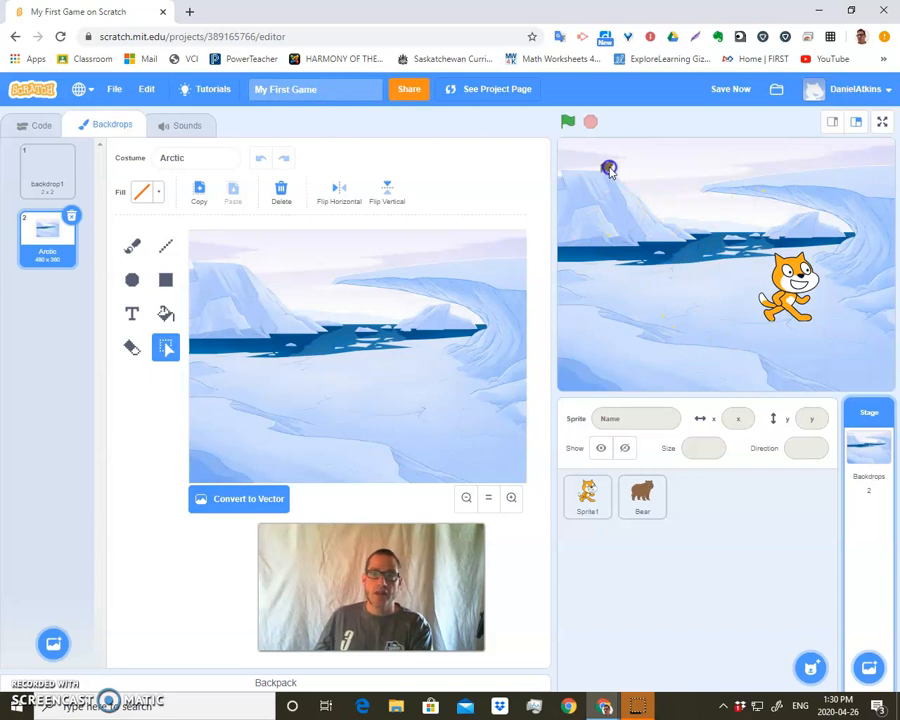
{"action": "left_click", "coordinate": [642, 497]}
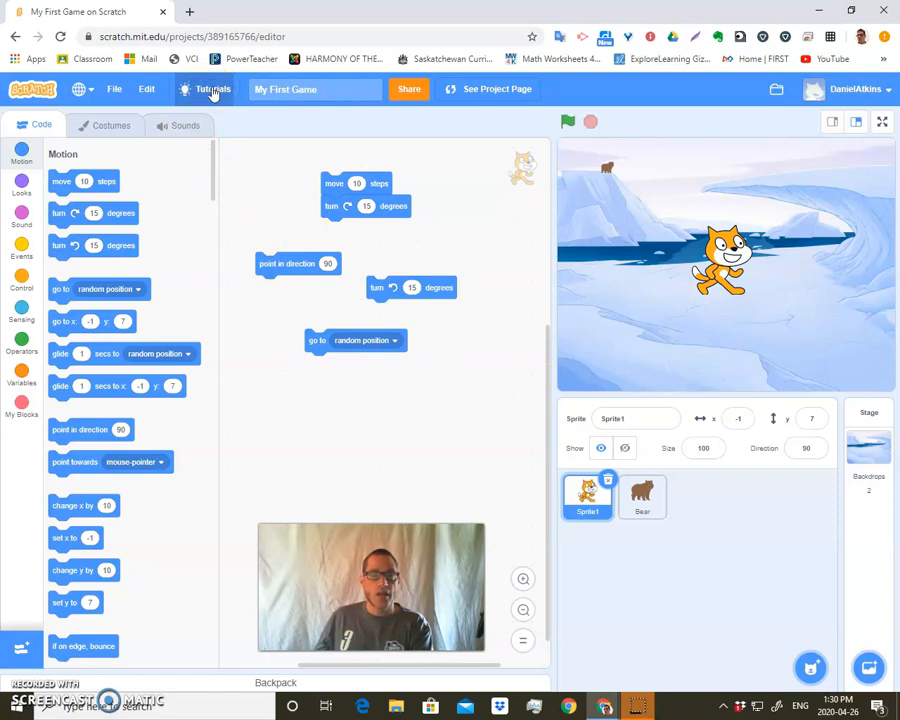
{"action": "left_click", "coordinate": [210, 89]}
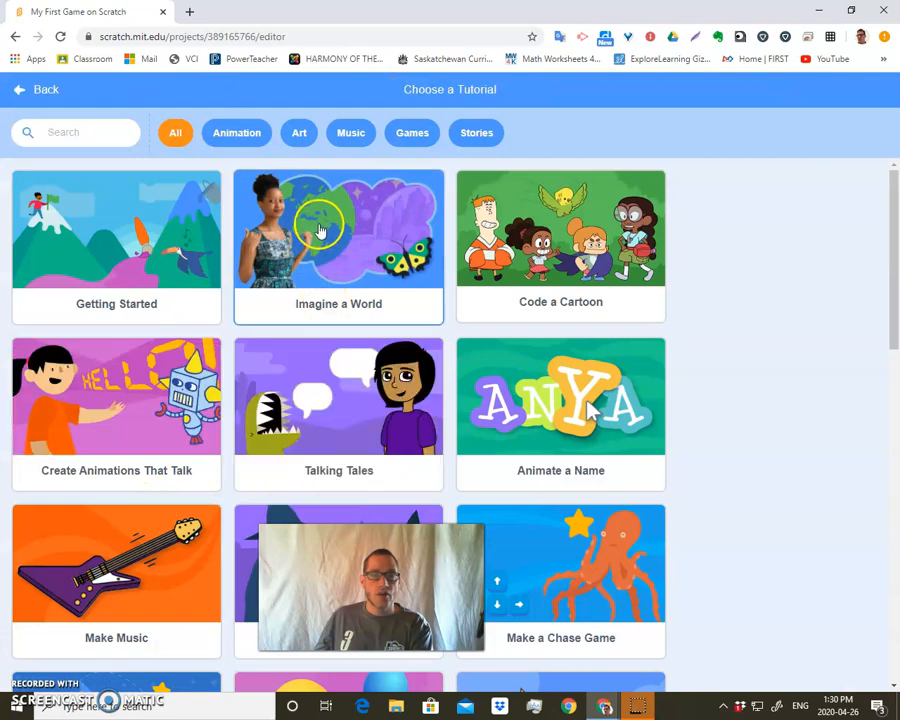
{"action": "mouse_move", "coordinate": [143, 272]}
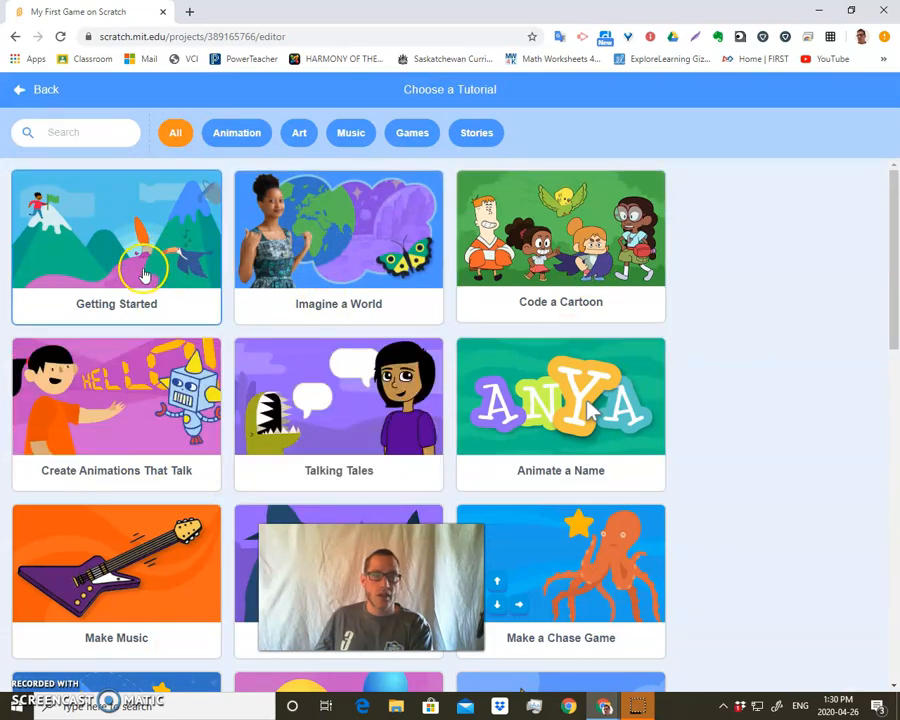
{"action": "scroll", "scroll_direction": "down", "scroll_amount": 3}
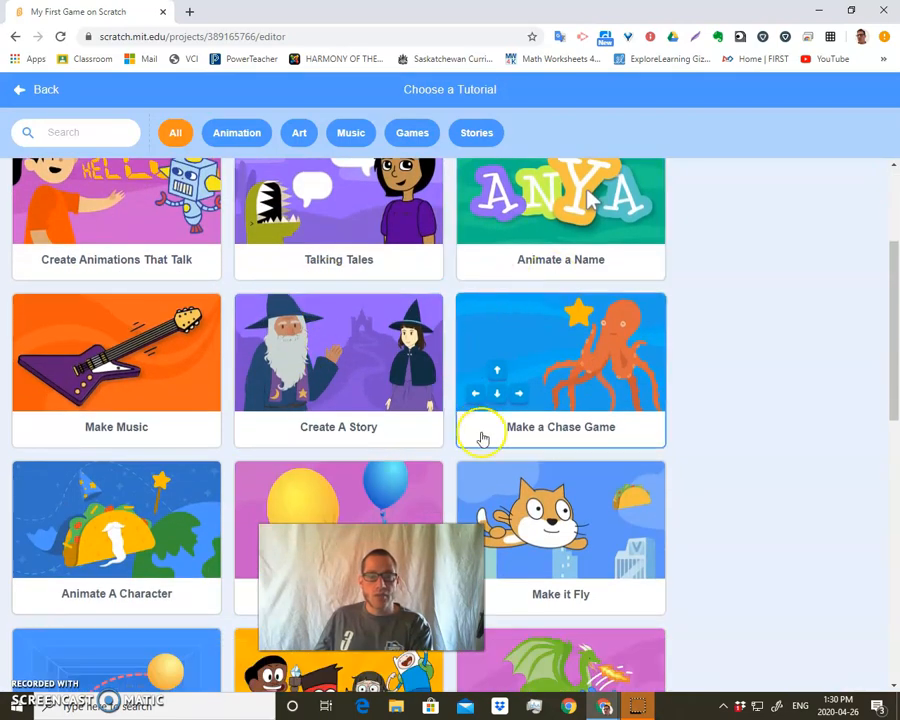
{"action": "scroll", "scroll_direction": "down", "scroll_amount": 3}
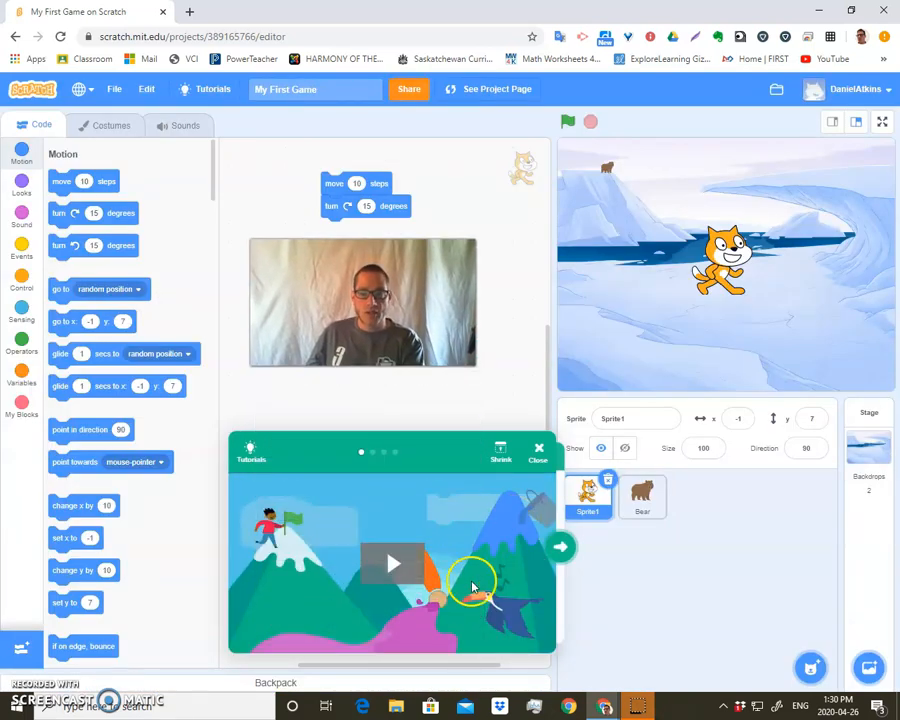
{"action": "left_click", "coordinate": [392, 563]}
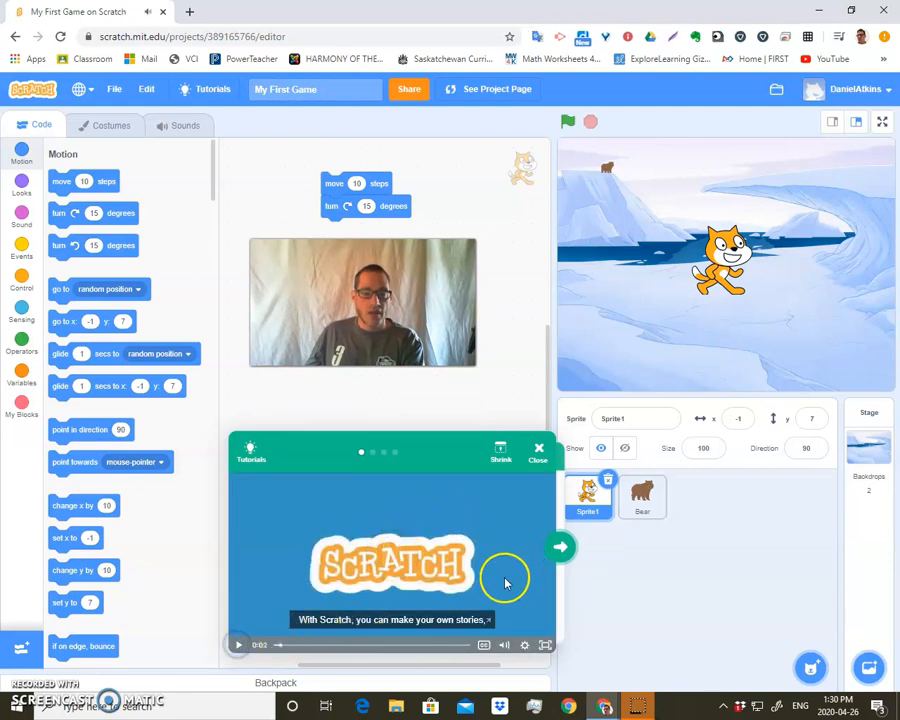
{"action": "left_click", "coordinate": [560, 547]}
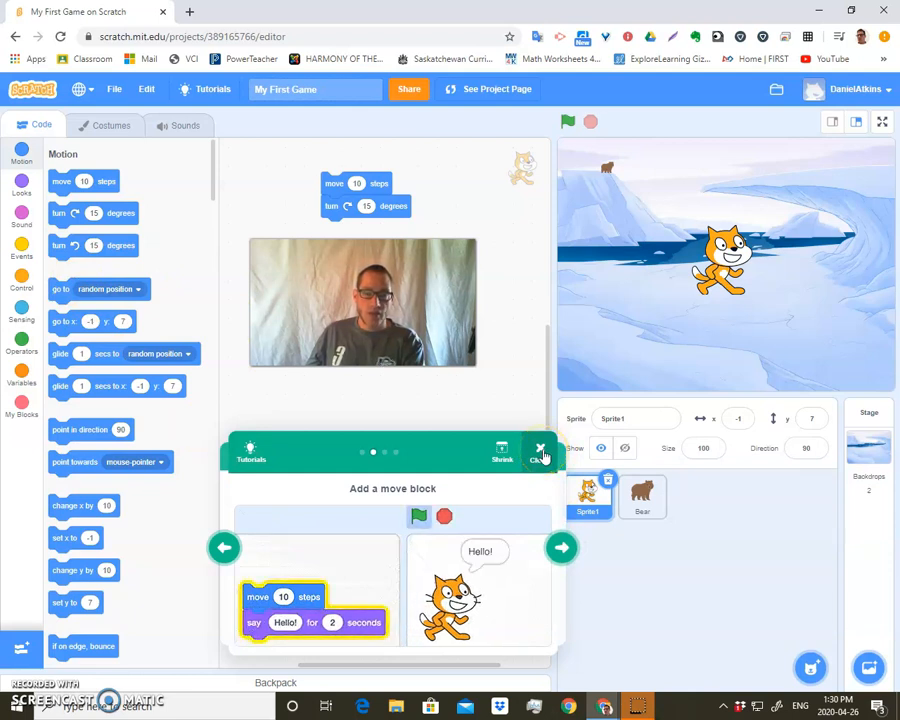
{"action": "left_click", "coordinate": [540, 449]}
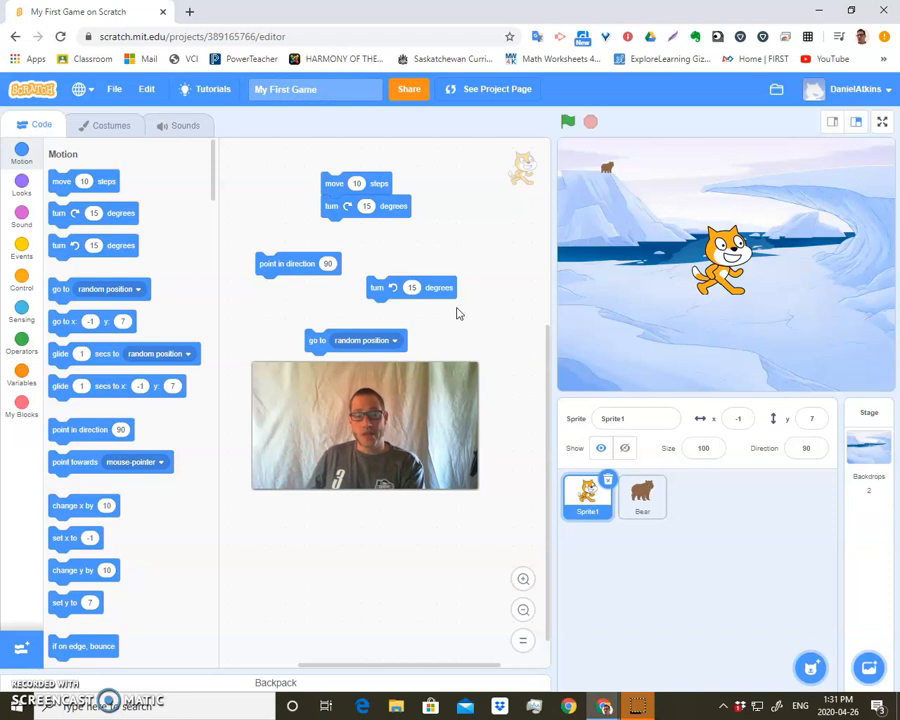
{"action": "mouse_move", "coordinate": [460, 320]}
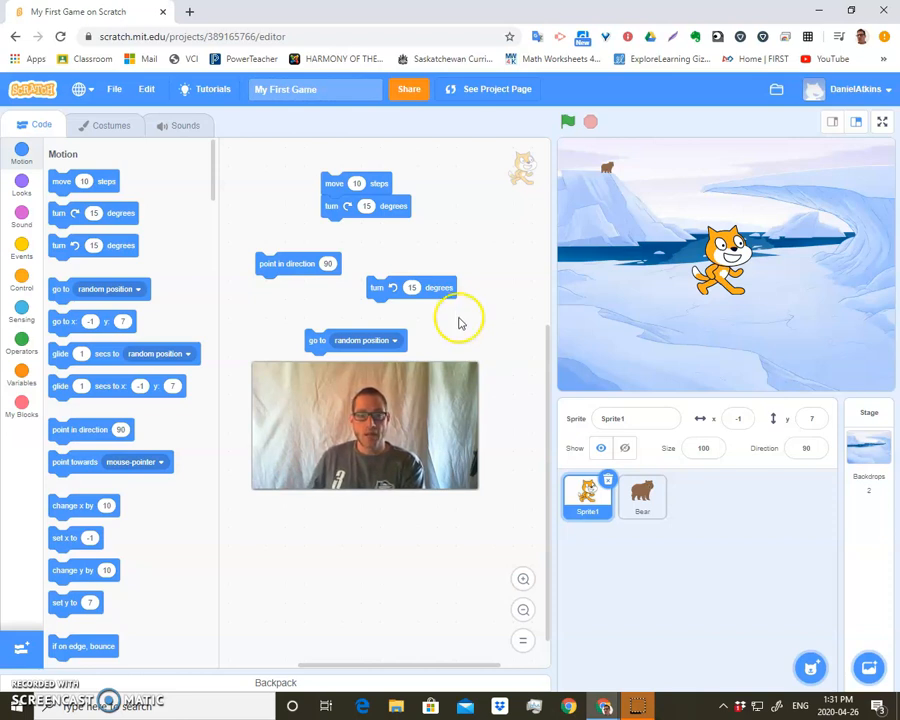